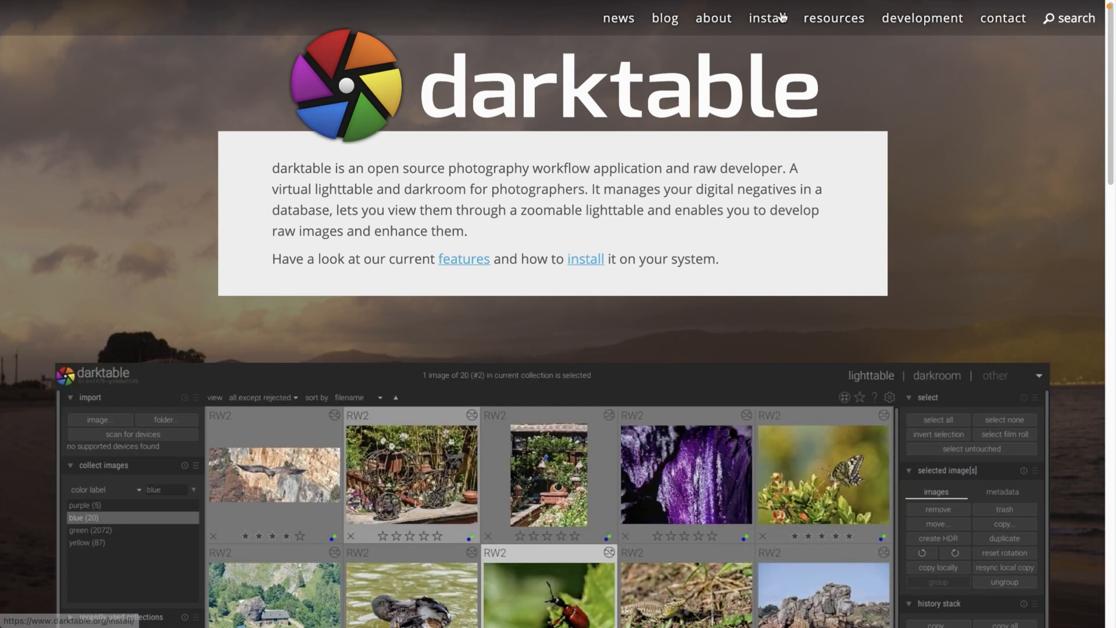
Go to darktable's install page listing Source Code, Windows and macOS downloads
click(767, 17)
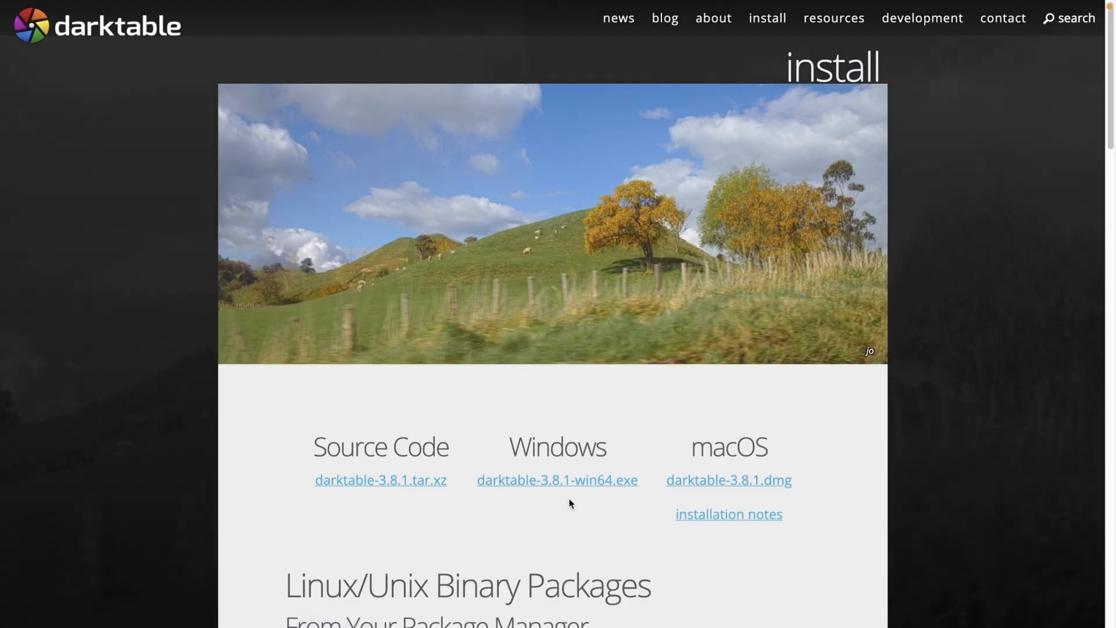
mouse_move(636, 500)
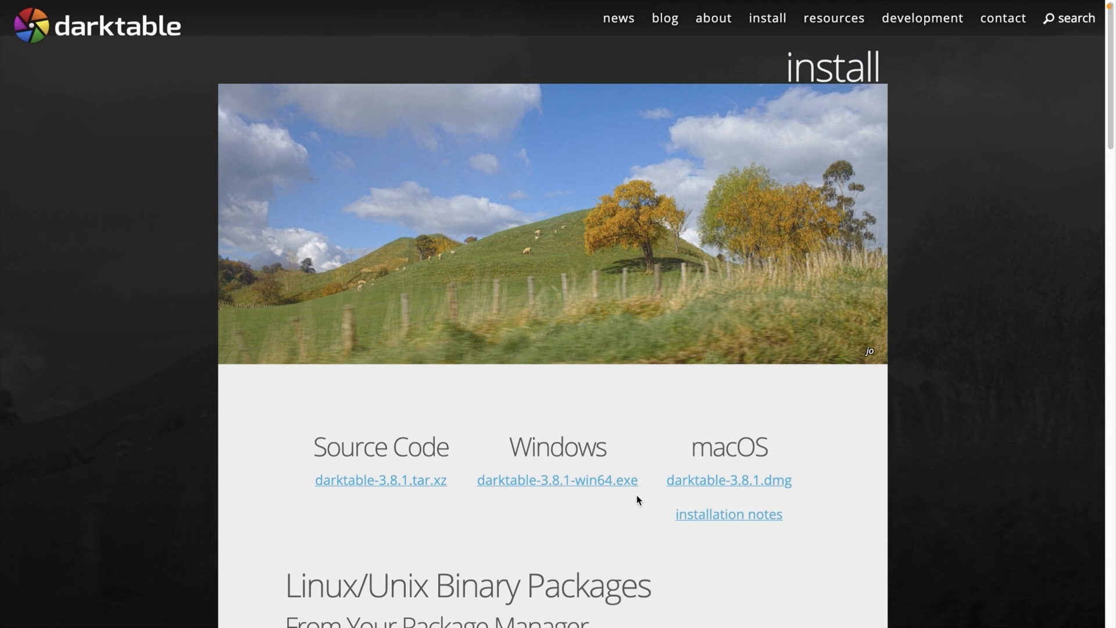
mouse_move(638, 516)
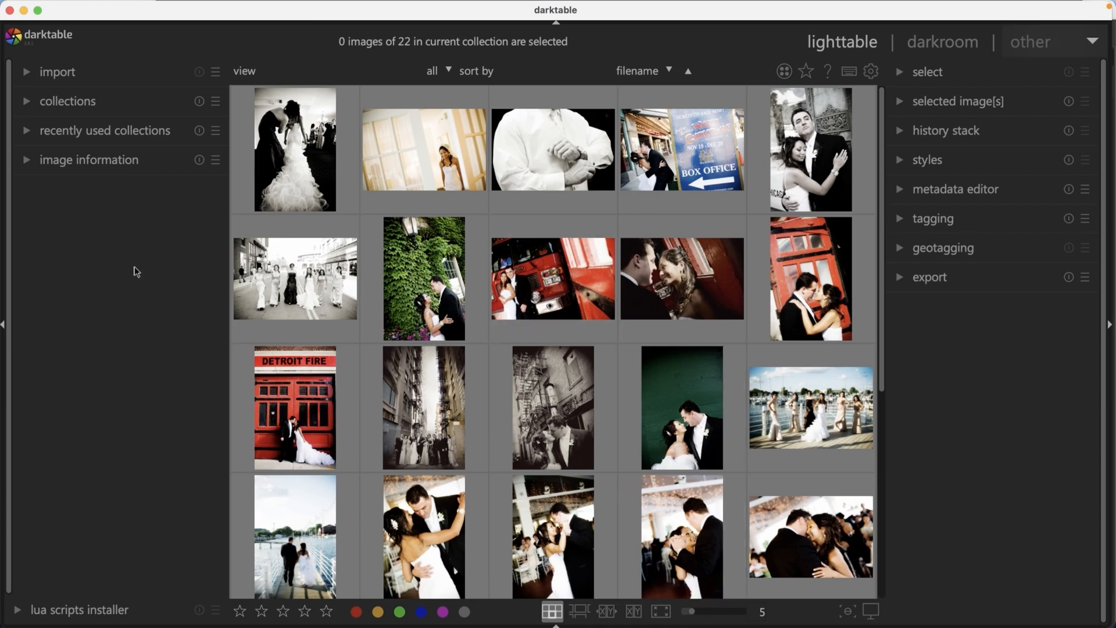
mouse_move(120, 377)
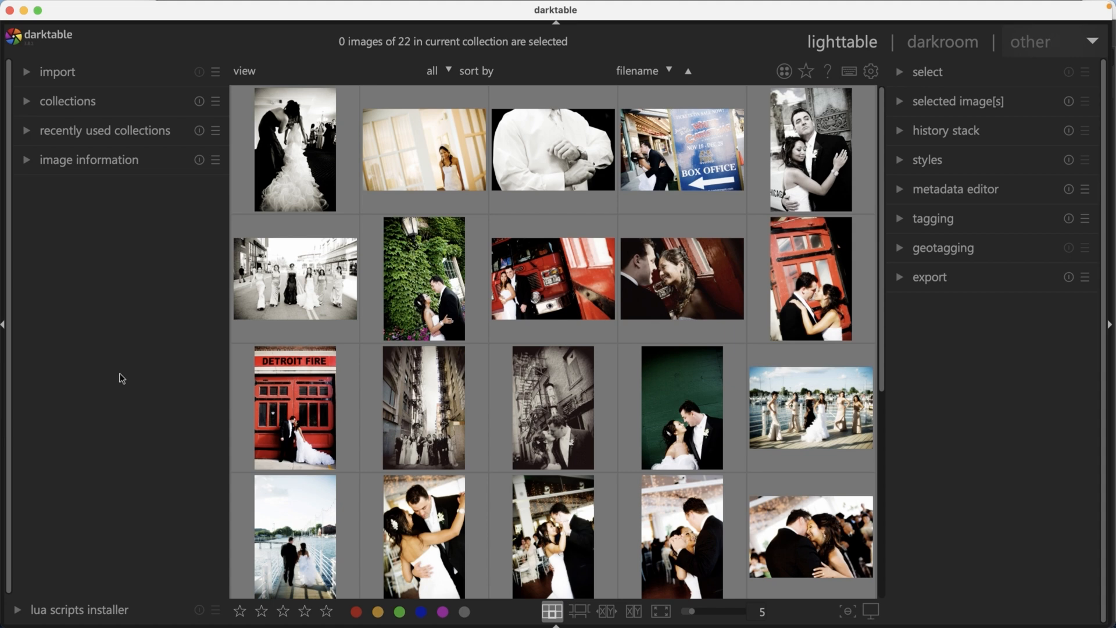
mouse_move(854, 38)
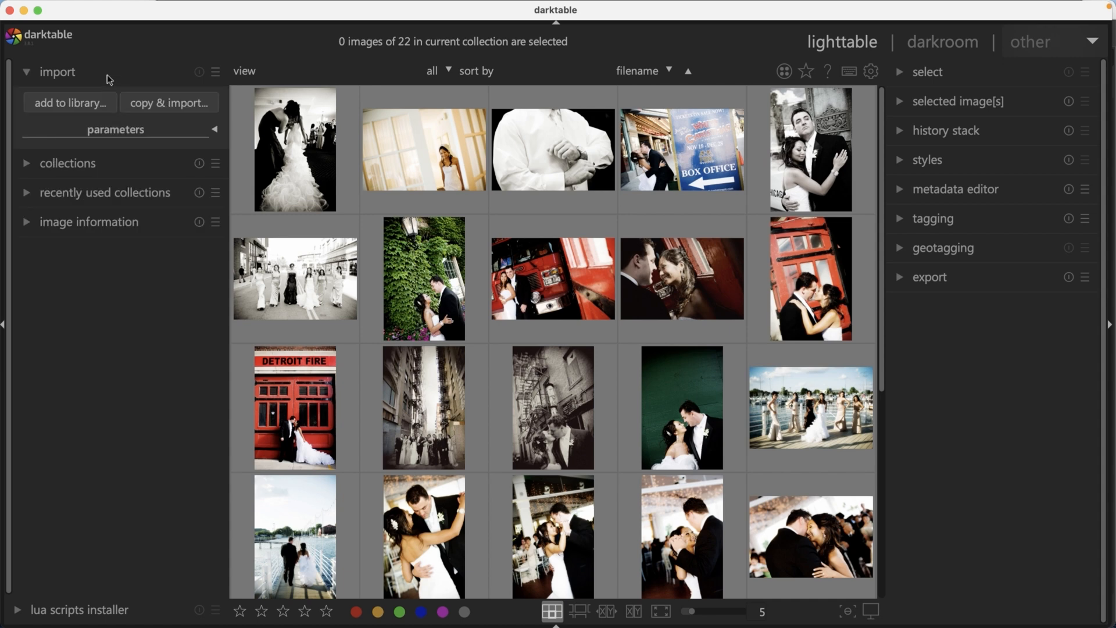
click(57, 71)
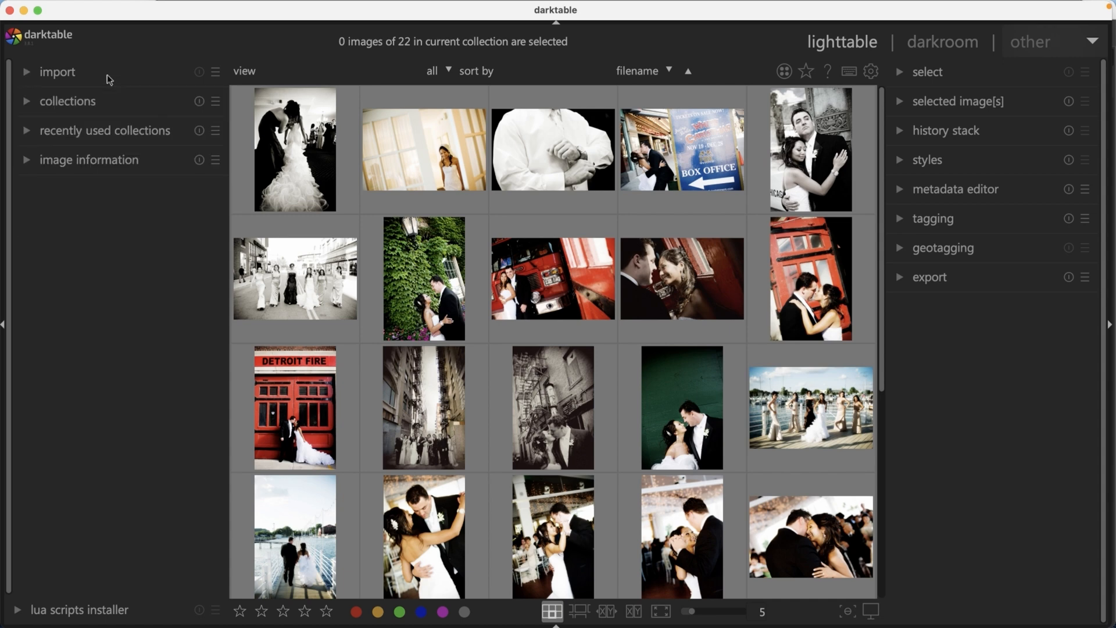
mouse_move(113, 274)
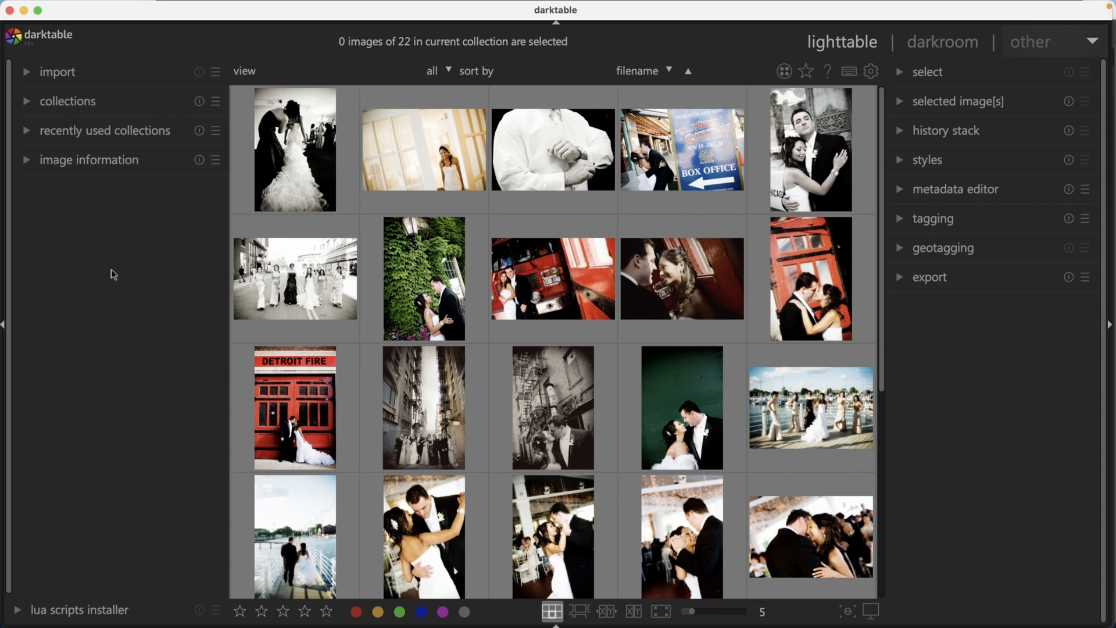
click(934, 218)
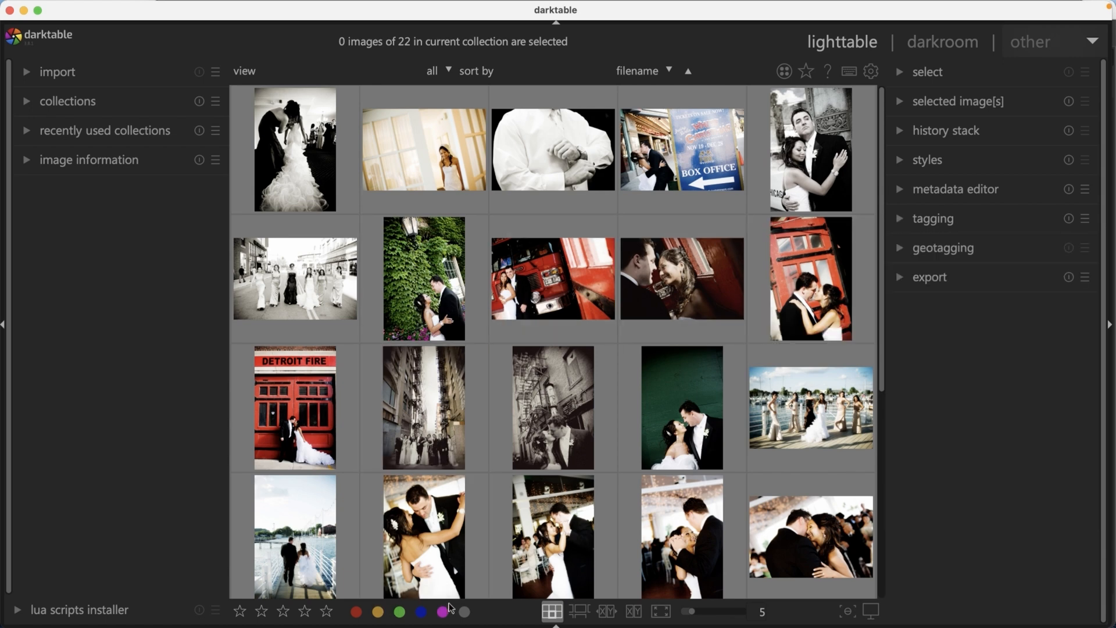
click(283, 610)
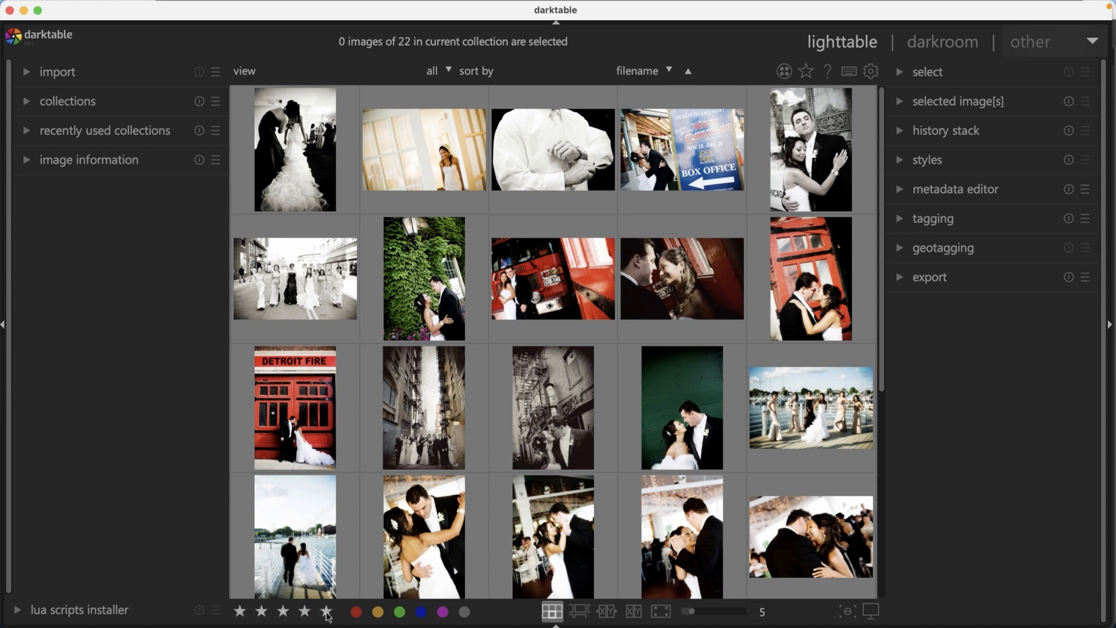
mouse_move(253, 235)
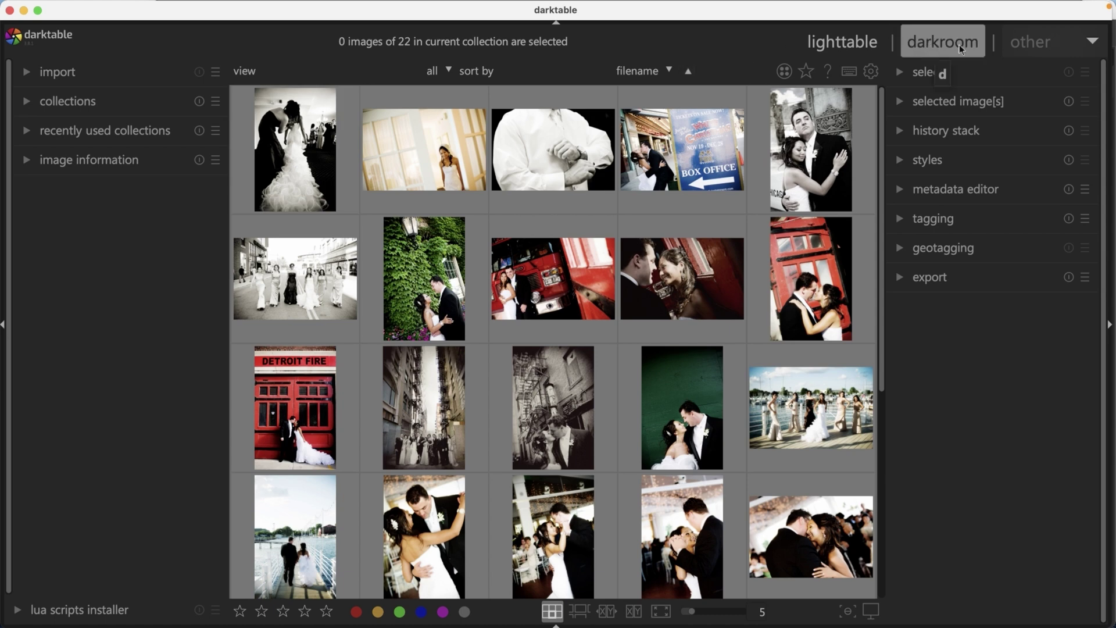
mouse_move(989, 50)
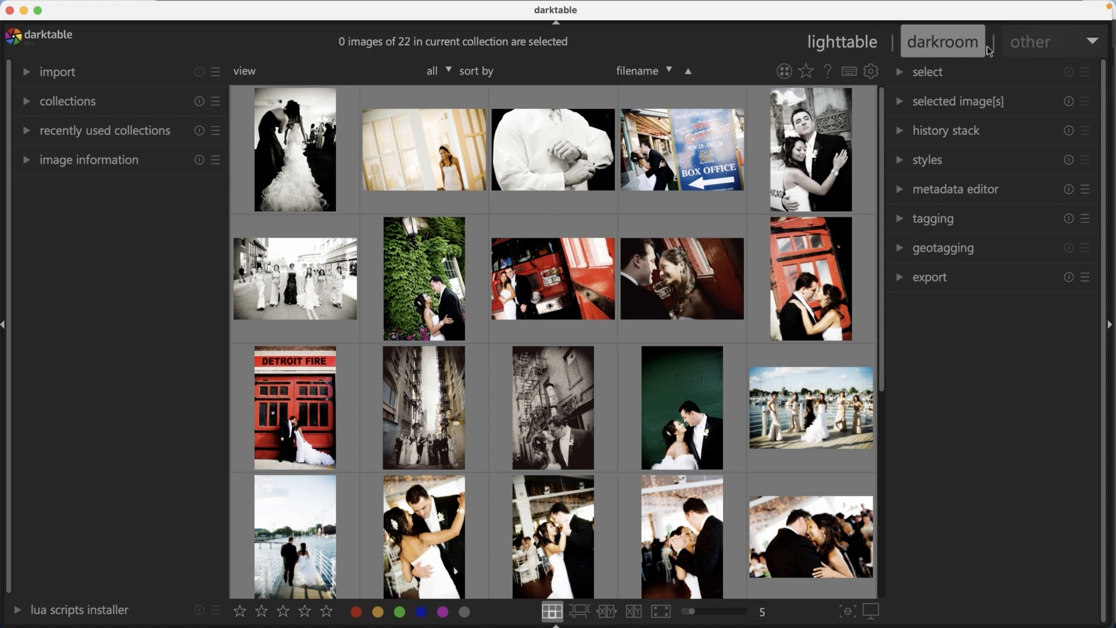
click(1052, 42)
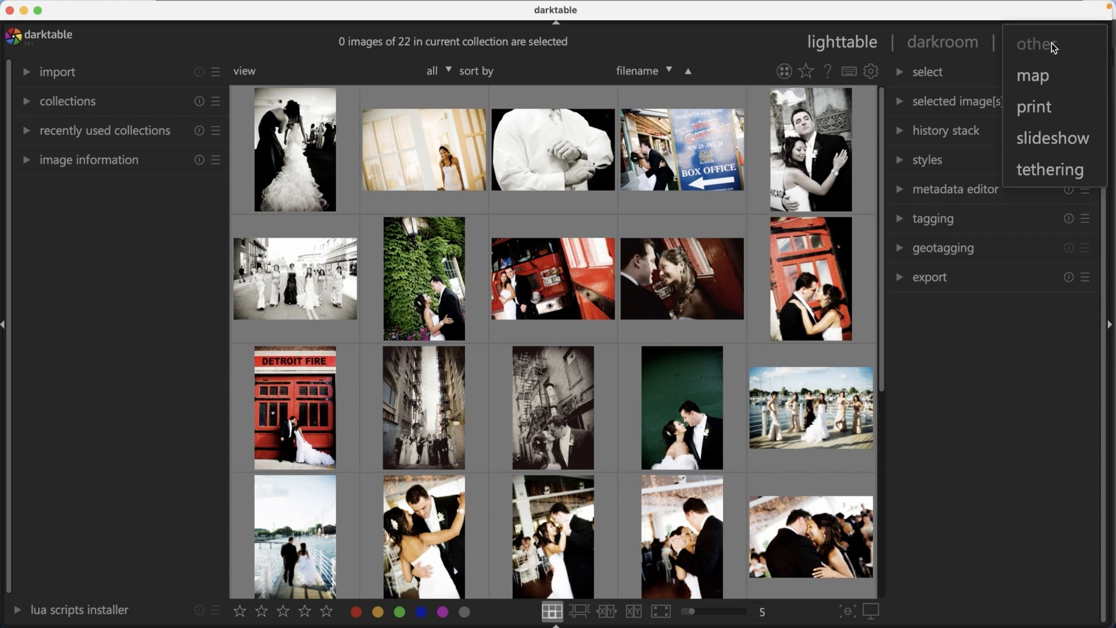
mouse_move(1052, 56)
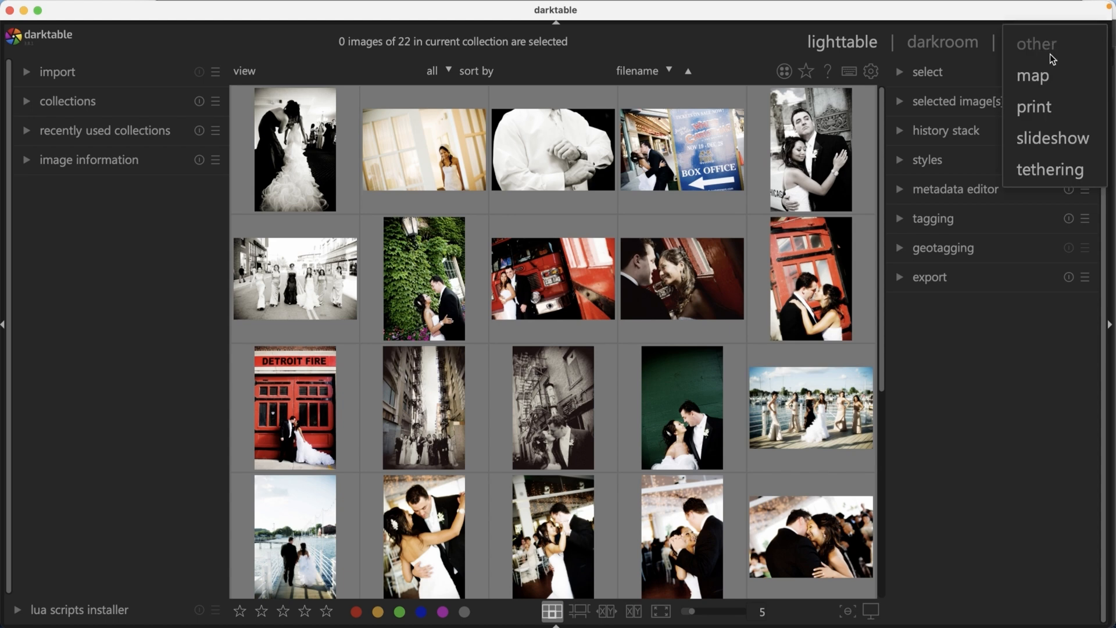
mouse_move(1032, 76)
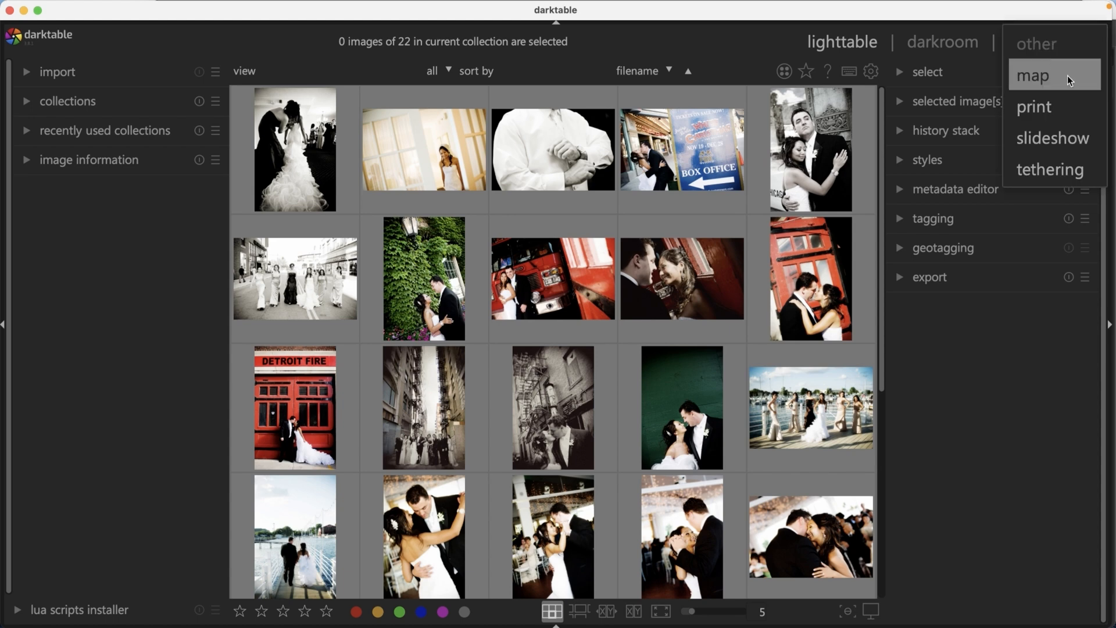
mouse_move(1039, 87)
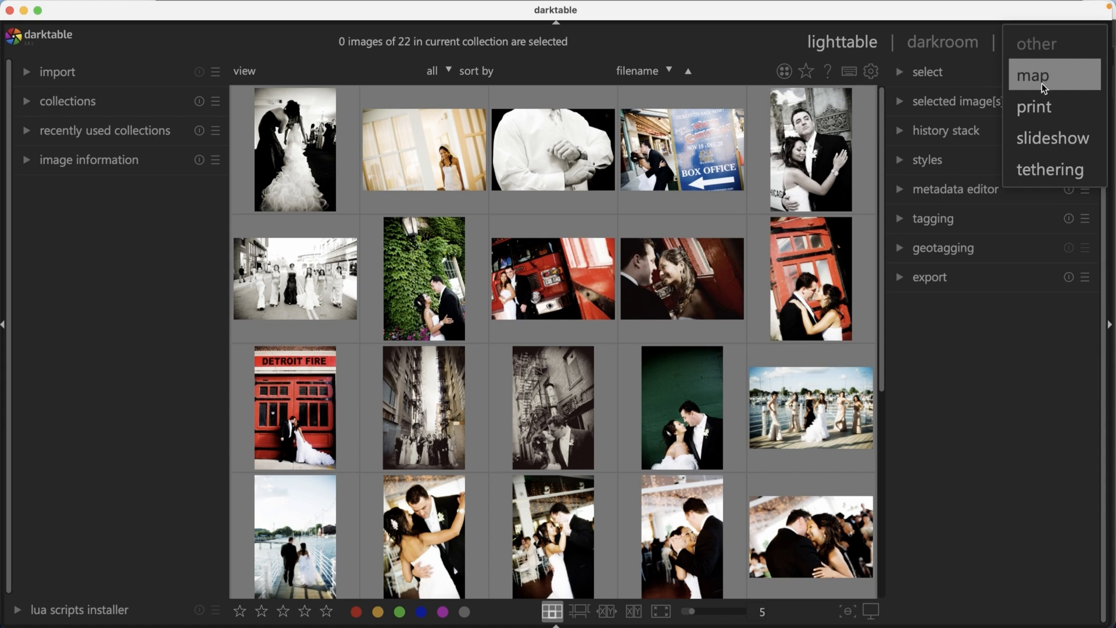
mouse_move(1053, 84)
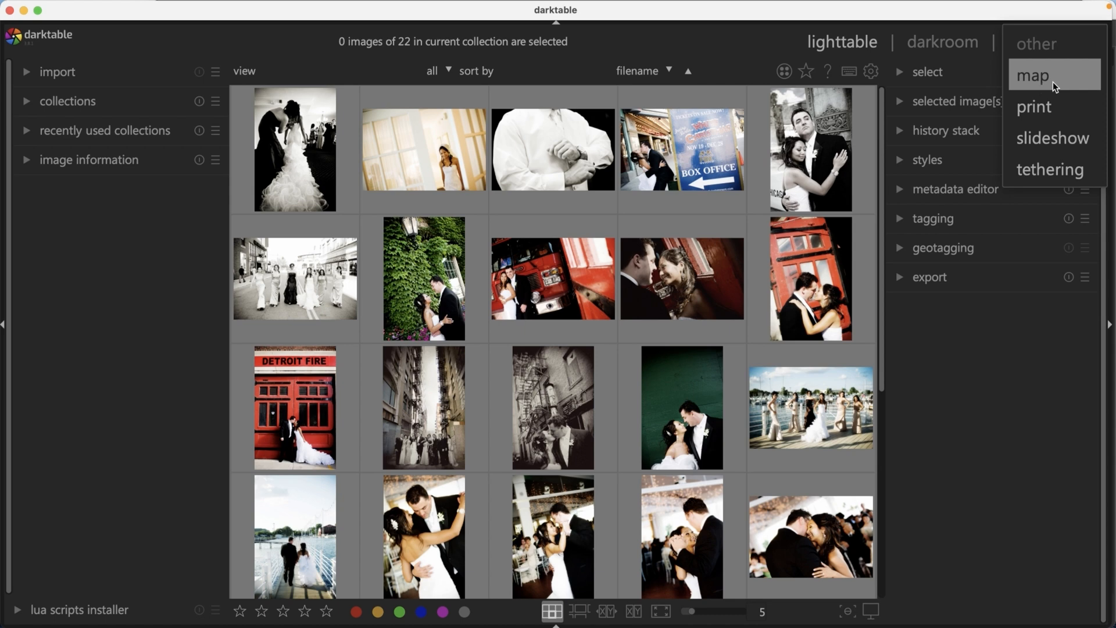
mouse_move(1053, 138)
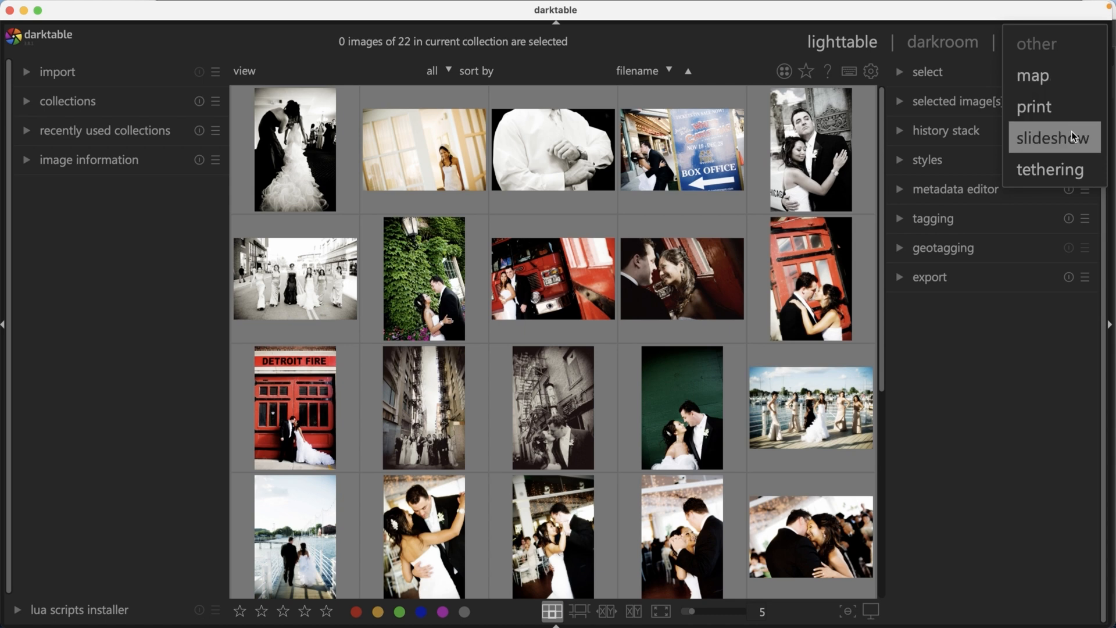
mouse_move(1050, 169)
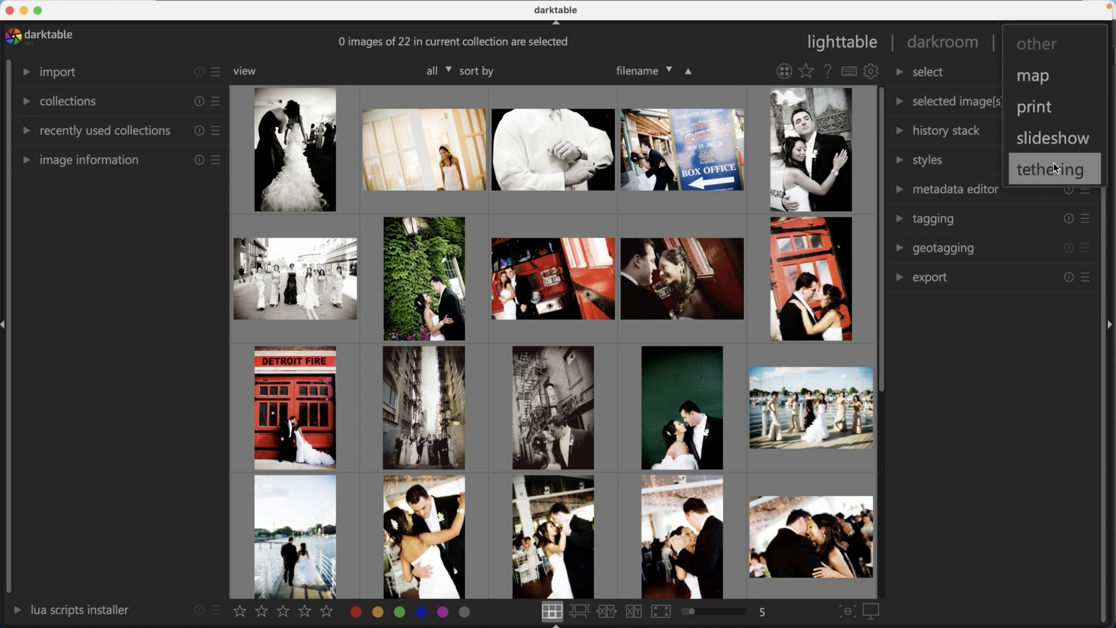
mouse_move(1060, 179)
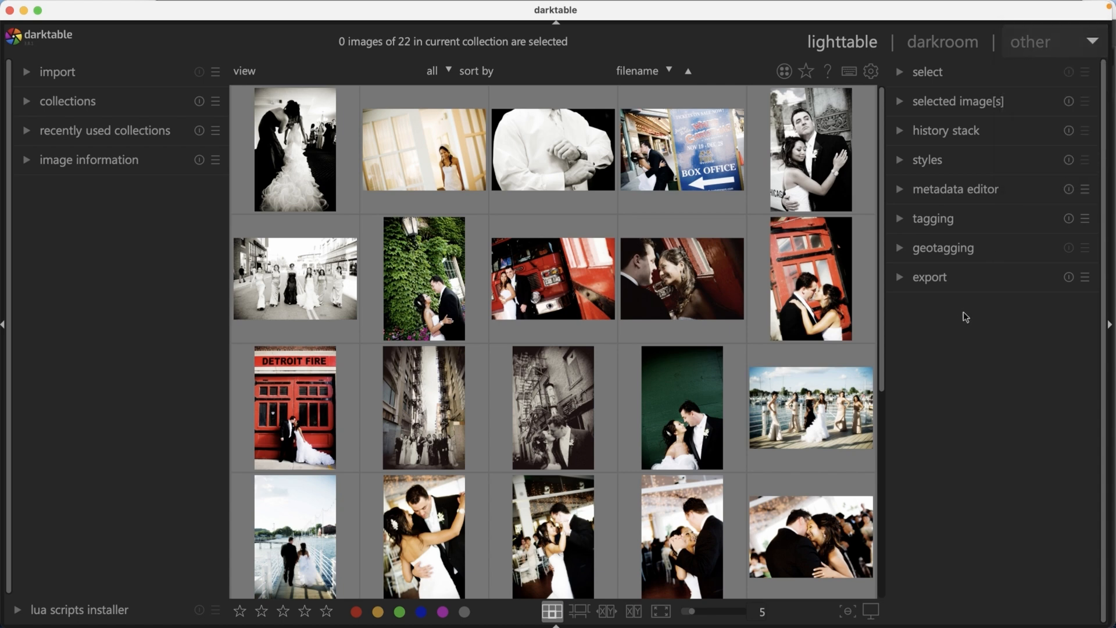
Select the bride-by-the-window thumbnail and switch to the darkroom to edit it
click(941, 42)
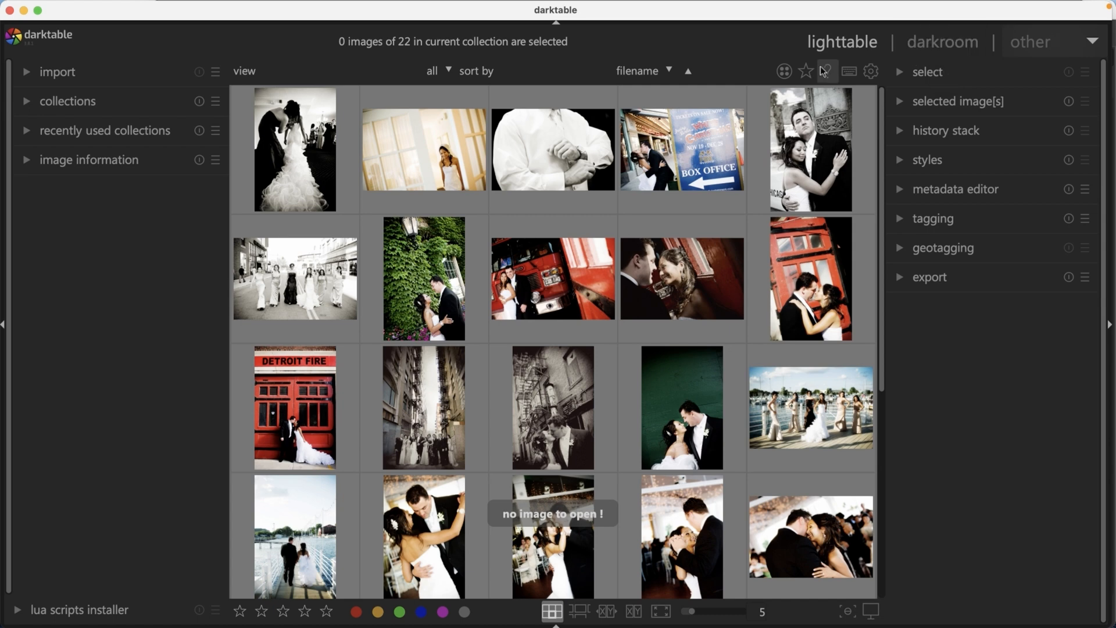
click(423, 150)
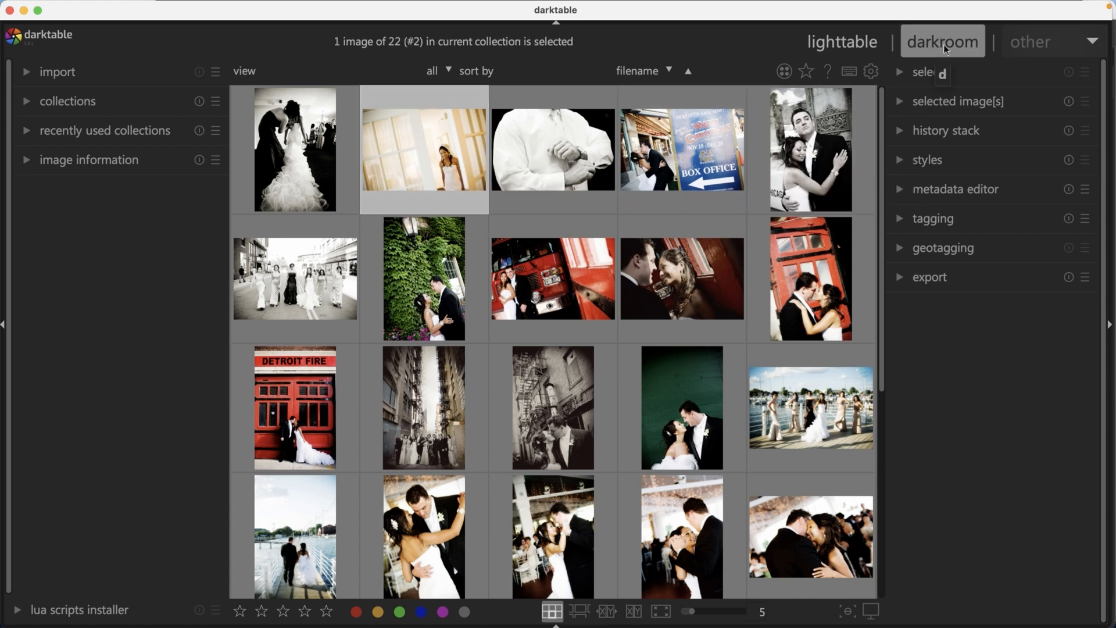
mouse_move(960, 47)
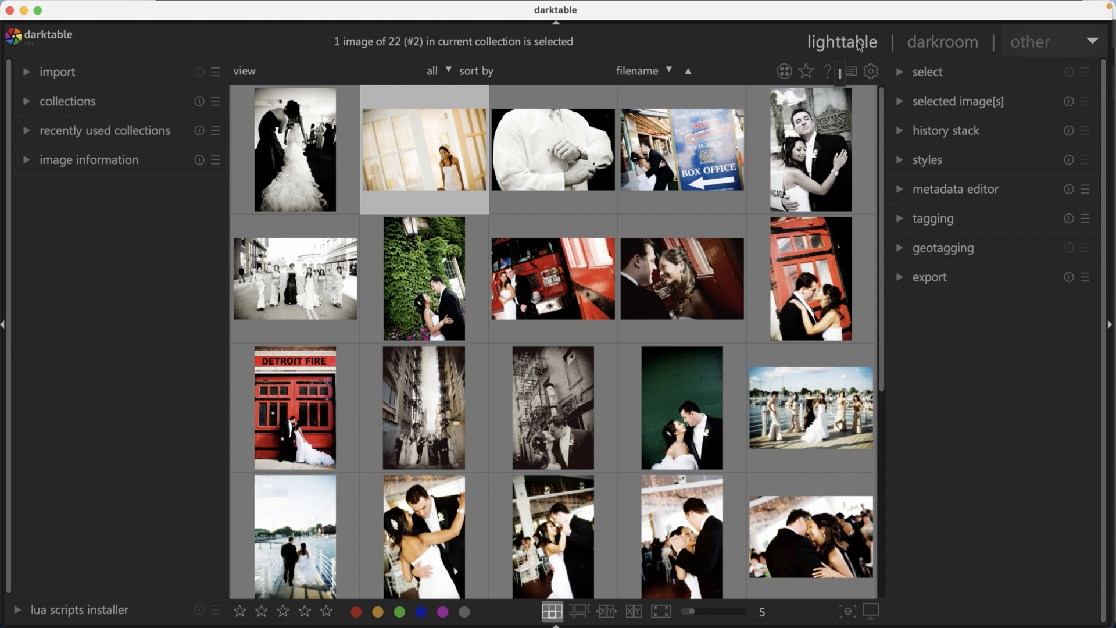
click(940, 42)
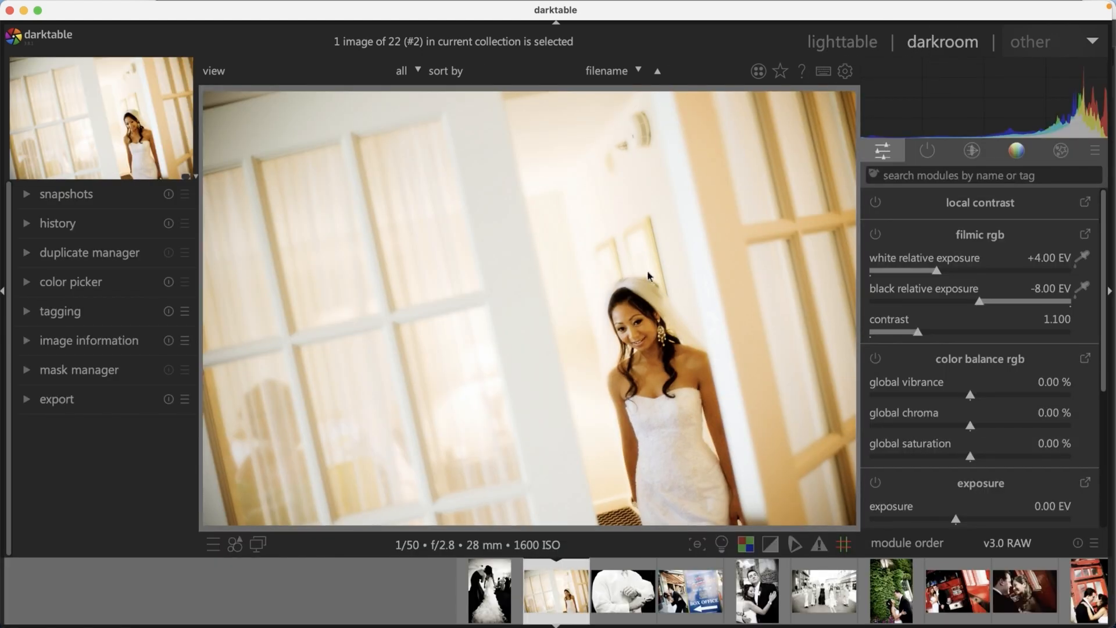
mouse_move(579, 286)
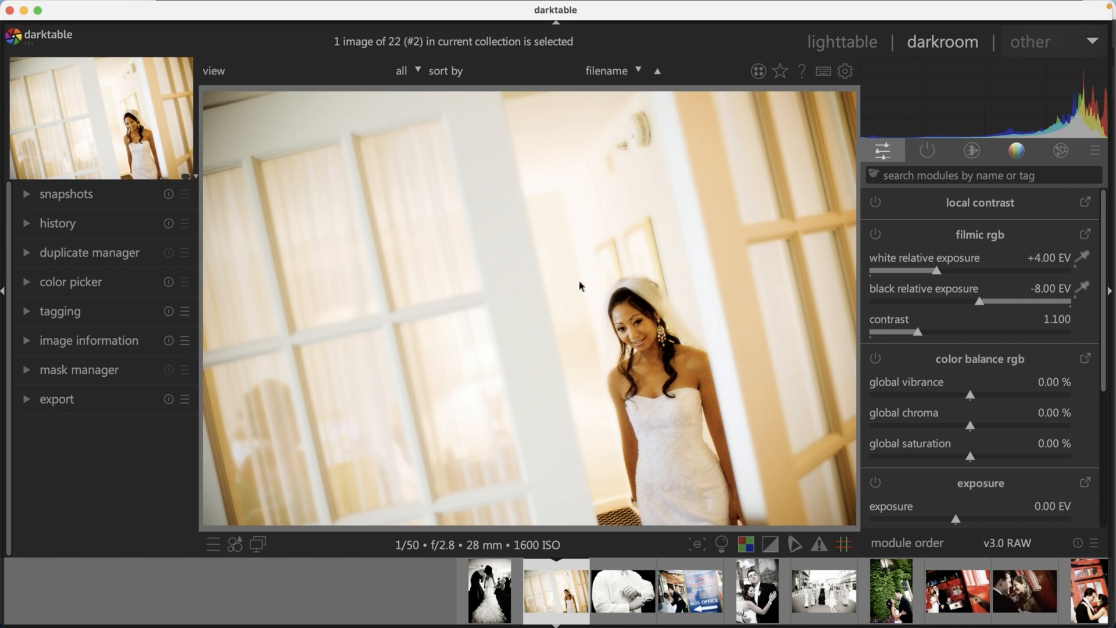
mouse_move(570, 284)
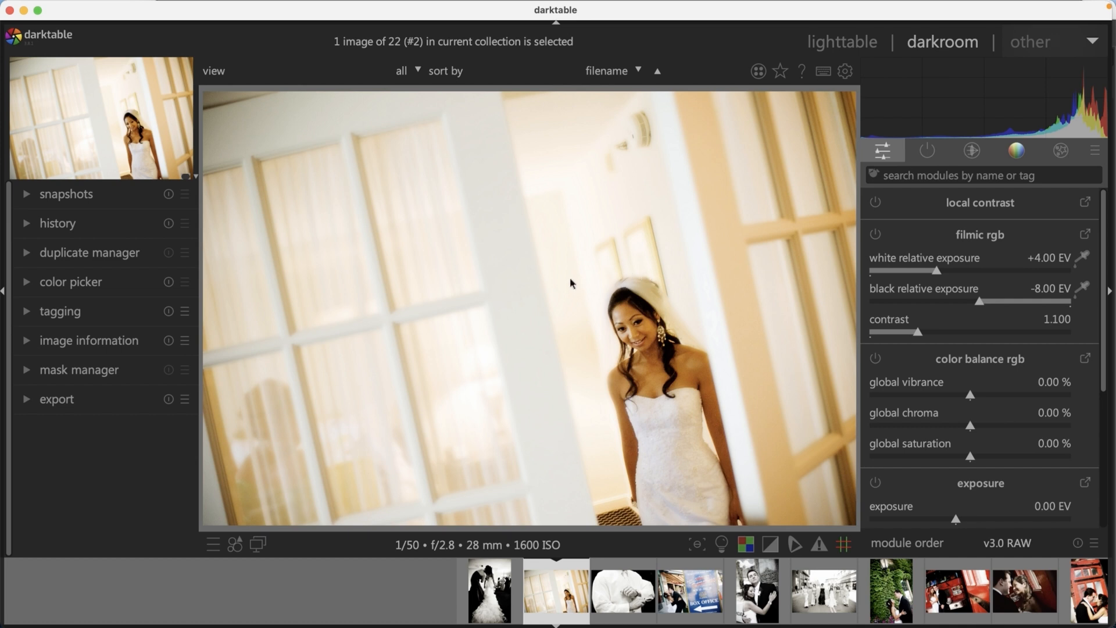
mouse_move(713, 258)
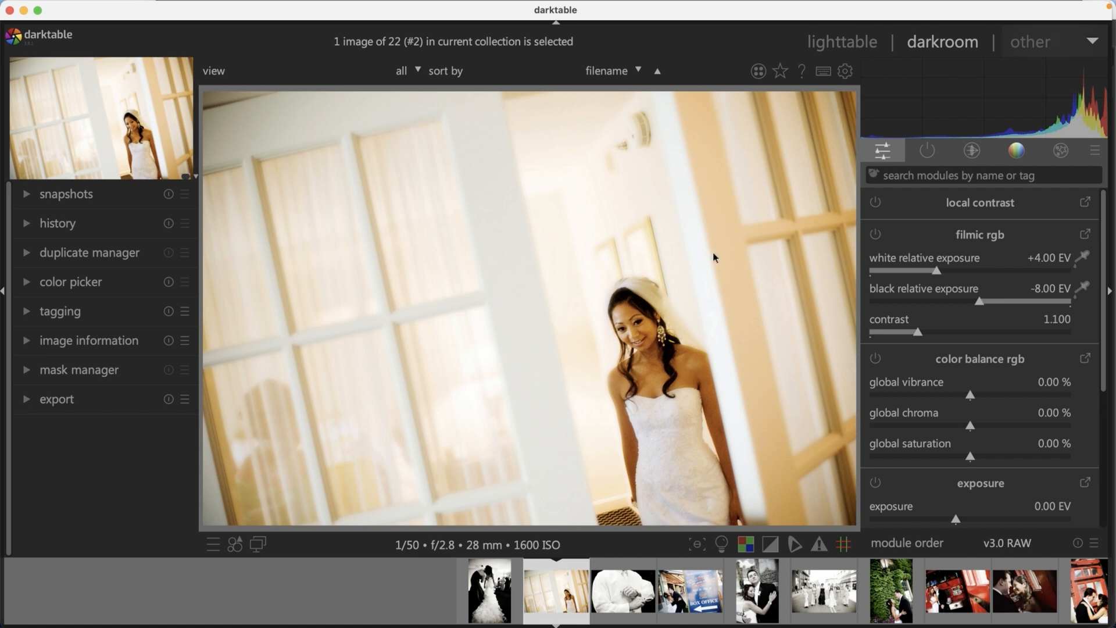
Switch the module list from the color group to the effects group (watermark, framing, vignetting, grain)
click(1060, 150)
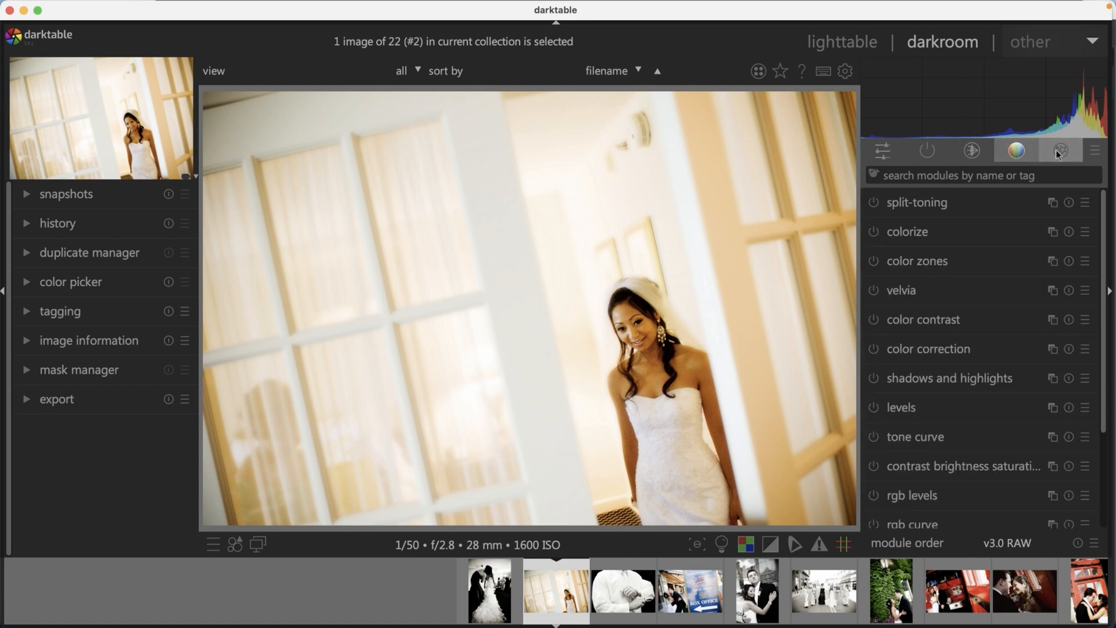
click(1060, 150)
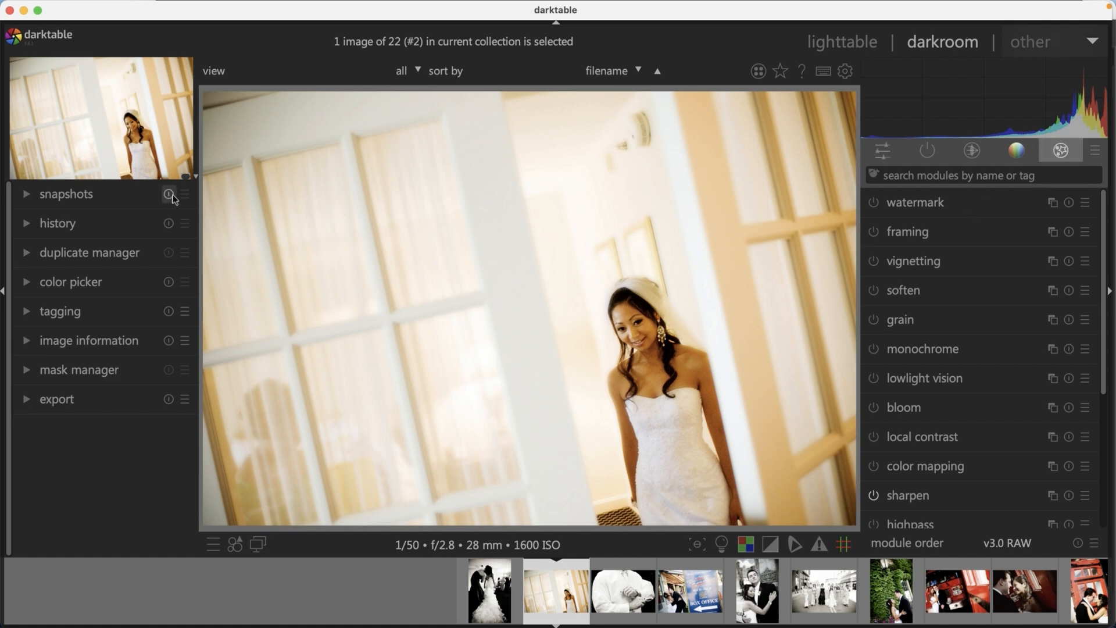
Expand the snapshots and history sections, revealing nine steps ending in two exposure edits
click(65, 195)
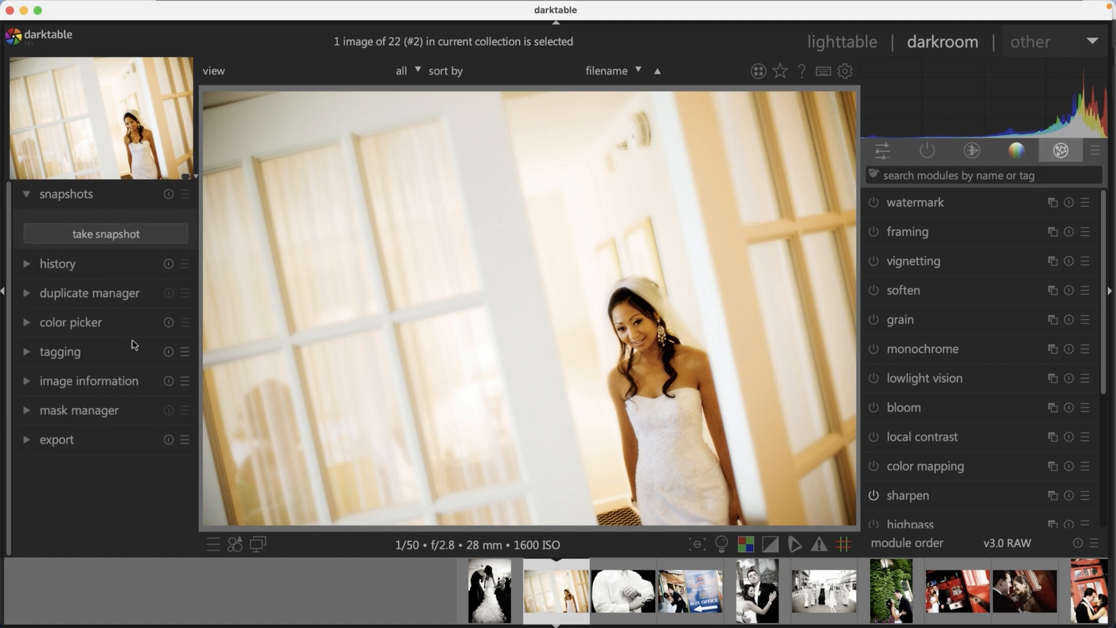
mouse_move(112, 389)
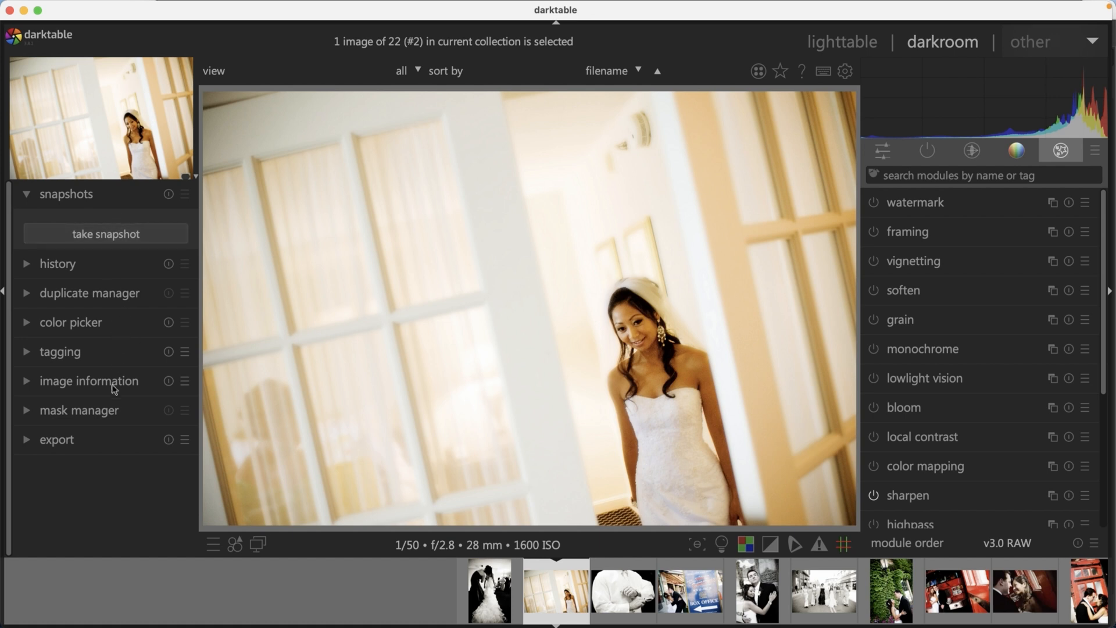
mouse_move(119, 347)
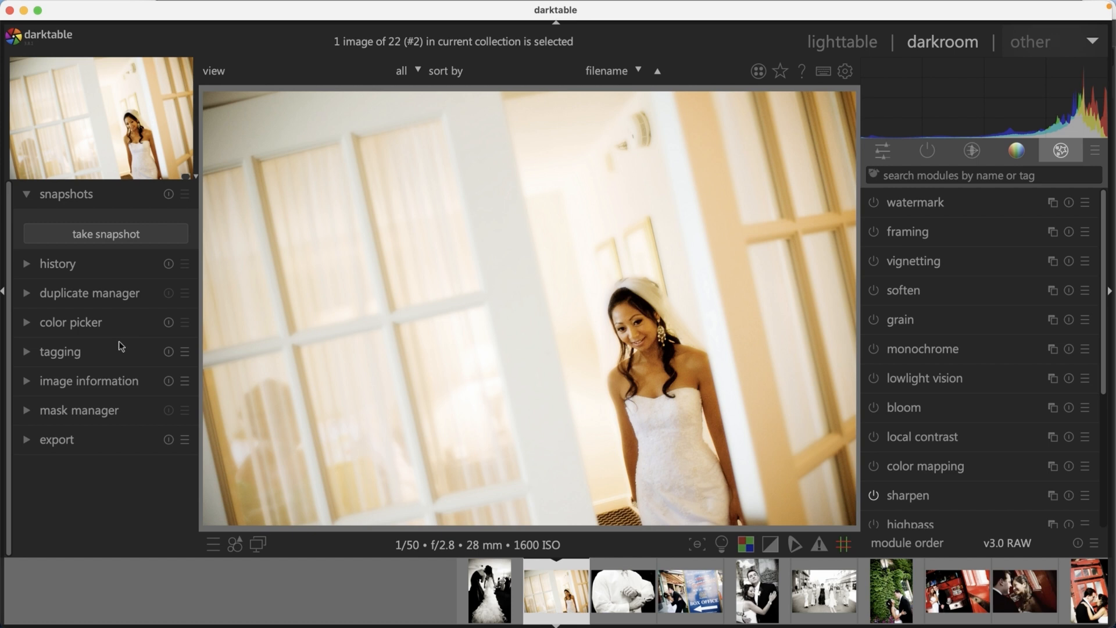
mouse_move(111, 201)
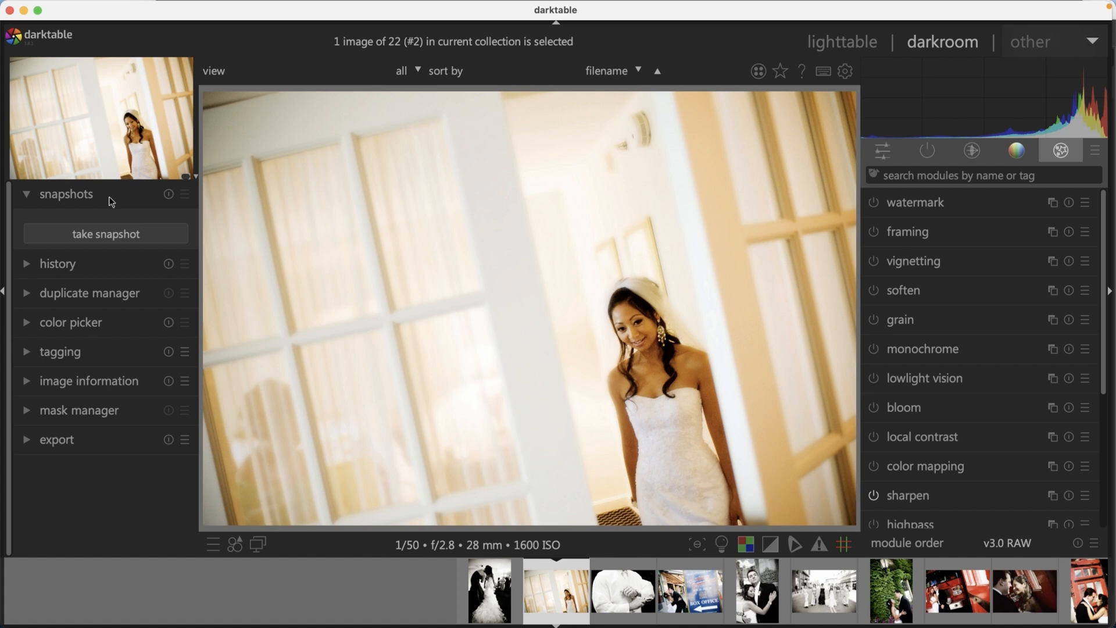
click(55, 264)
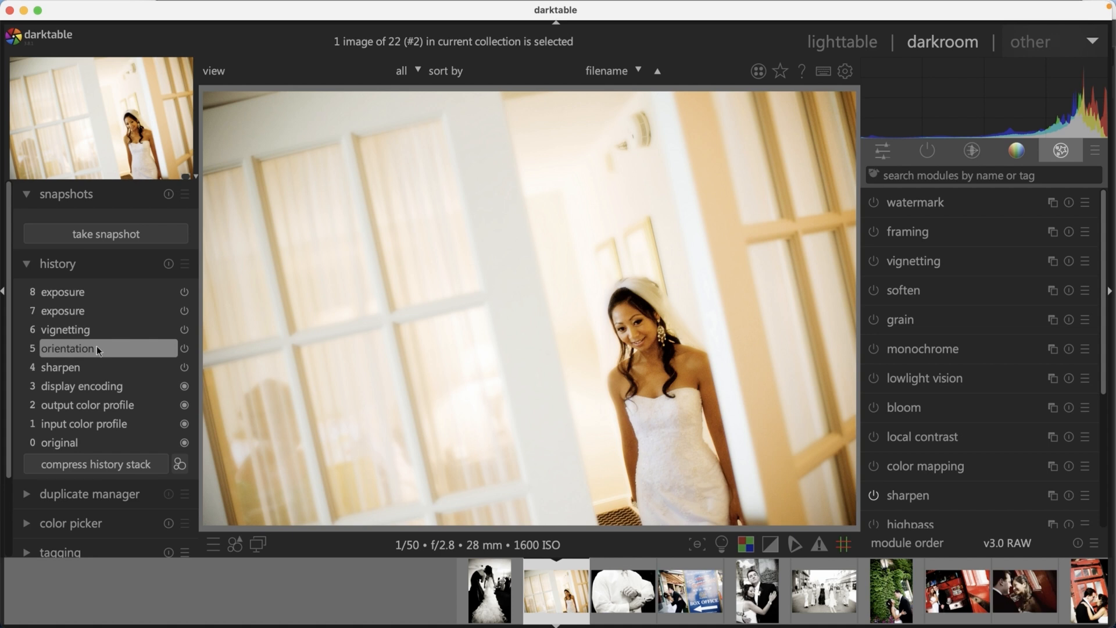
mouse_move(107, 366)
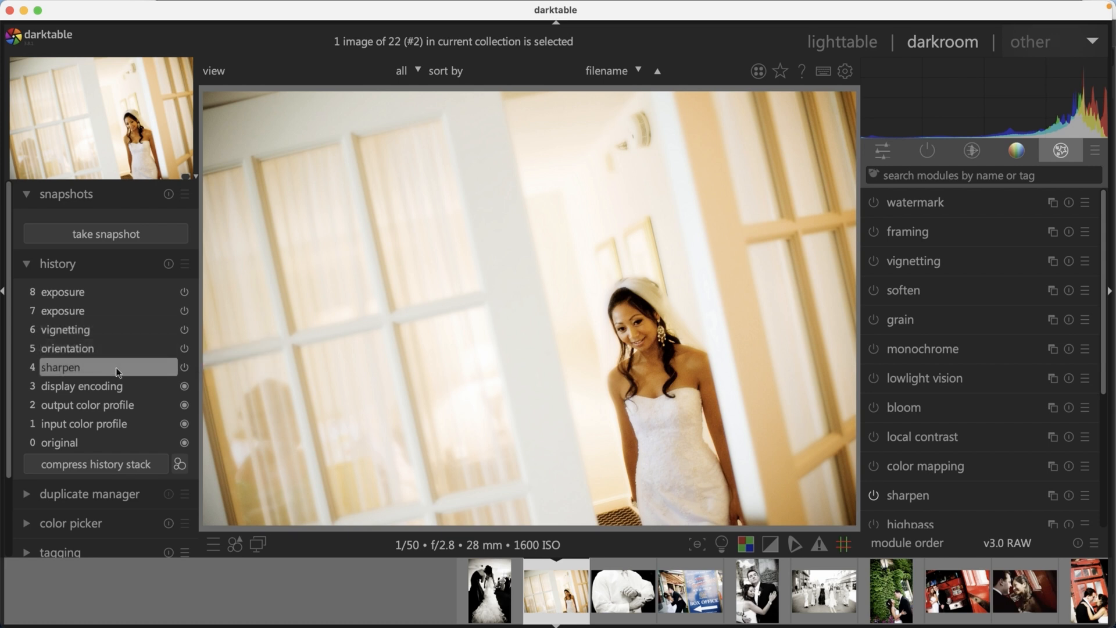
mouse_move(128, 369)
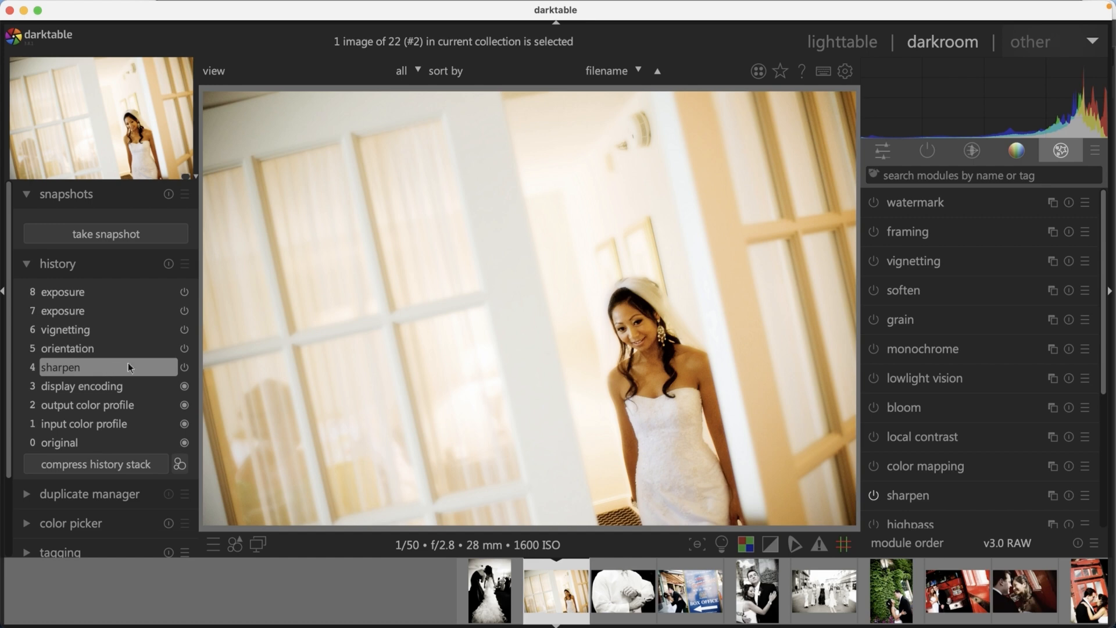
mouse_move(917, 263)
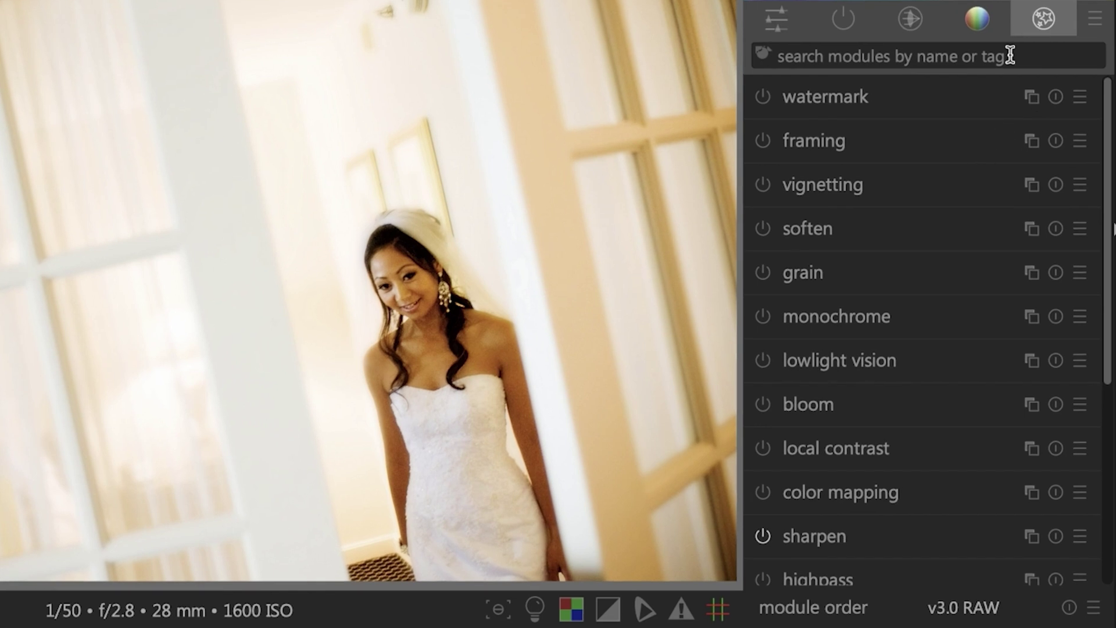
Browse the quick access, grading and effects groups, ending on the technical modules list
click(909, 20)
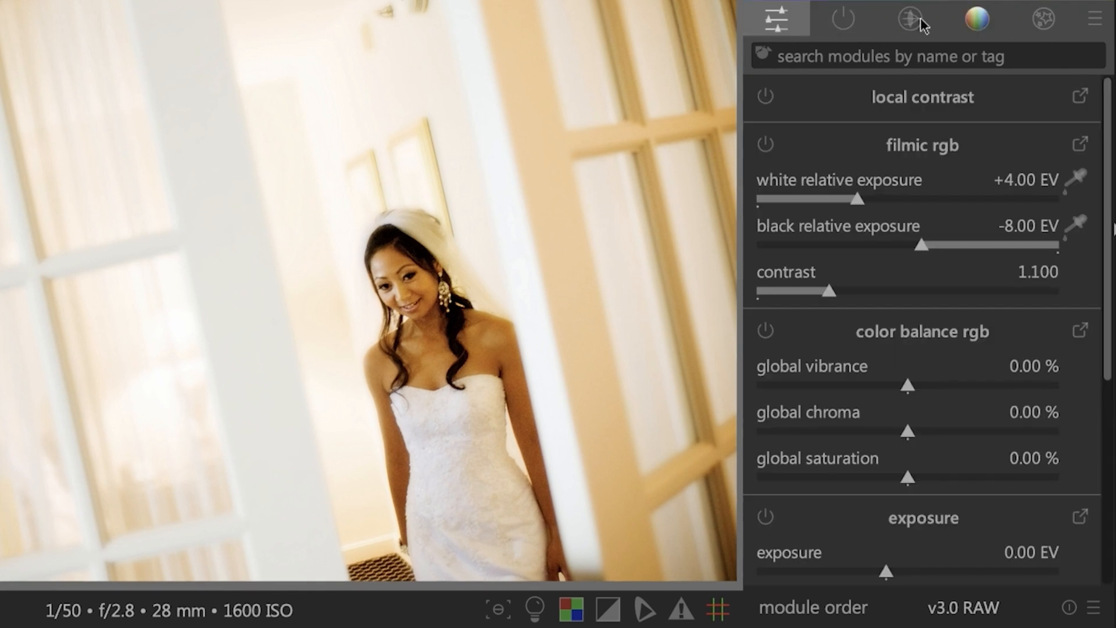
click(975, 18)
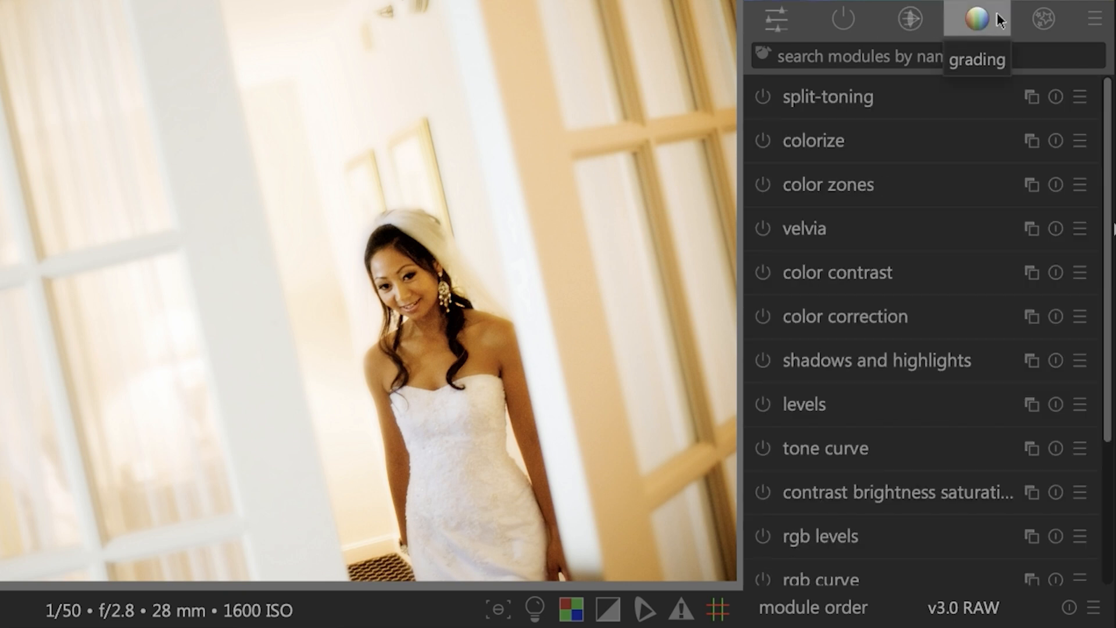
click(1041, 19)
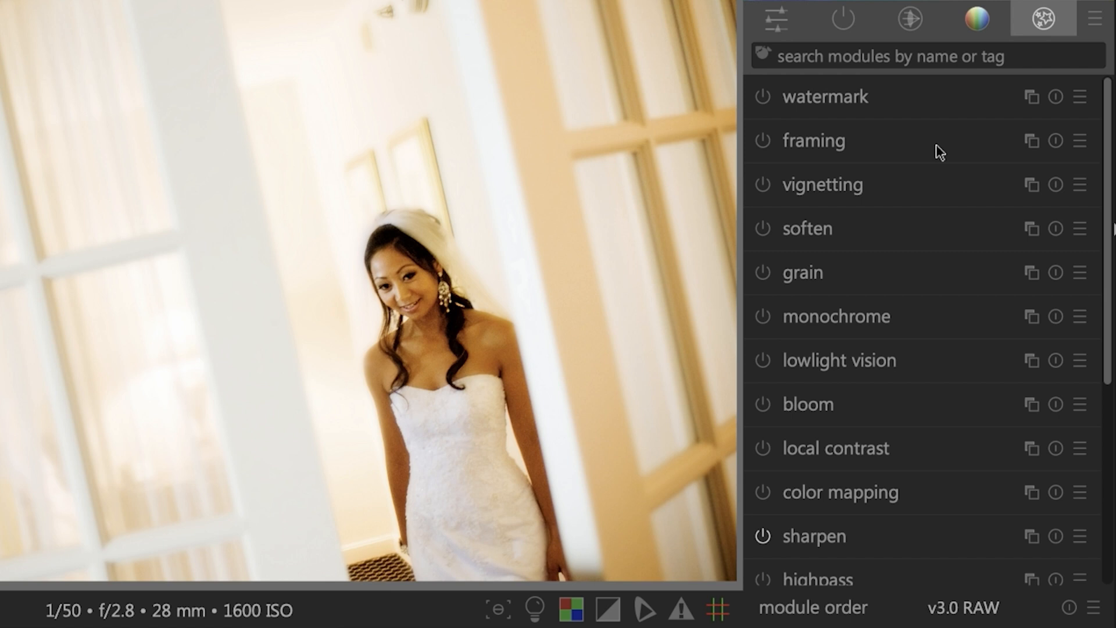
mouse_move(926, 240)
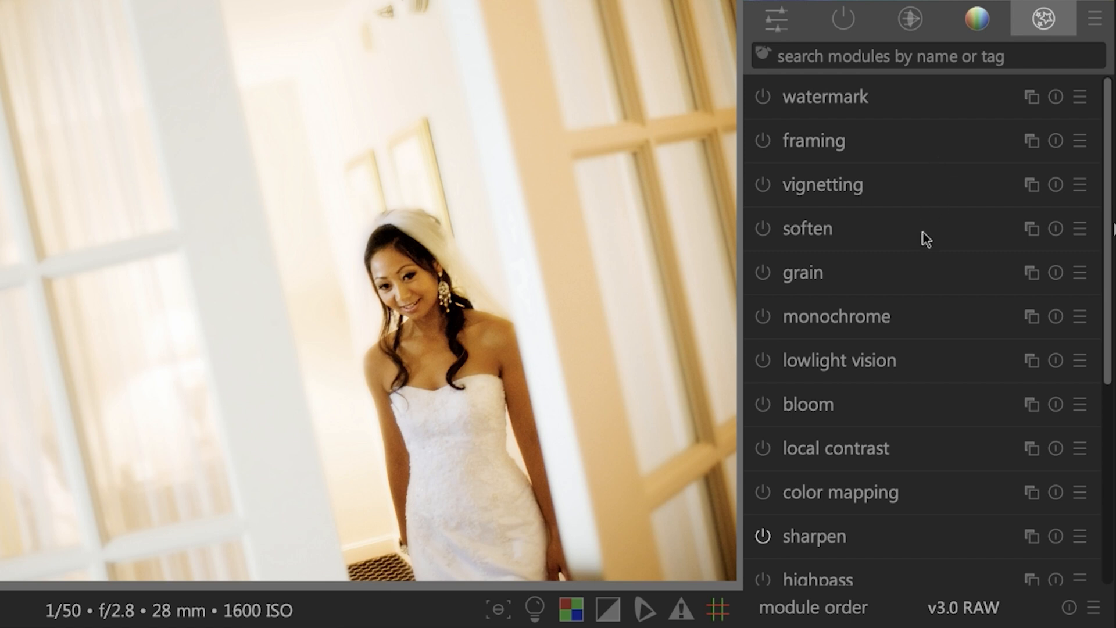
mouse_move(908, 280)
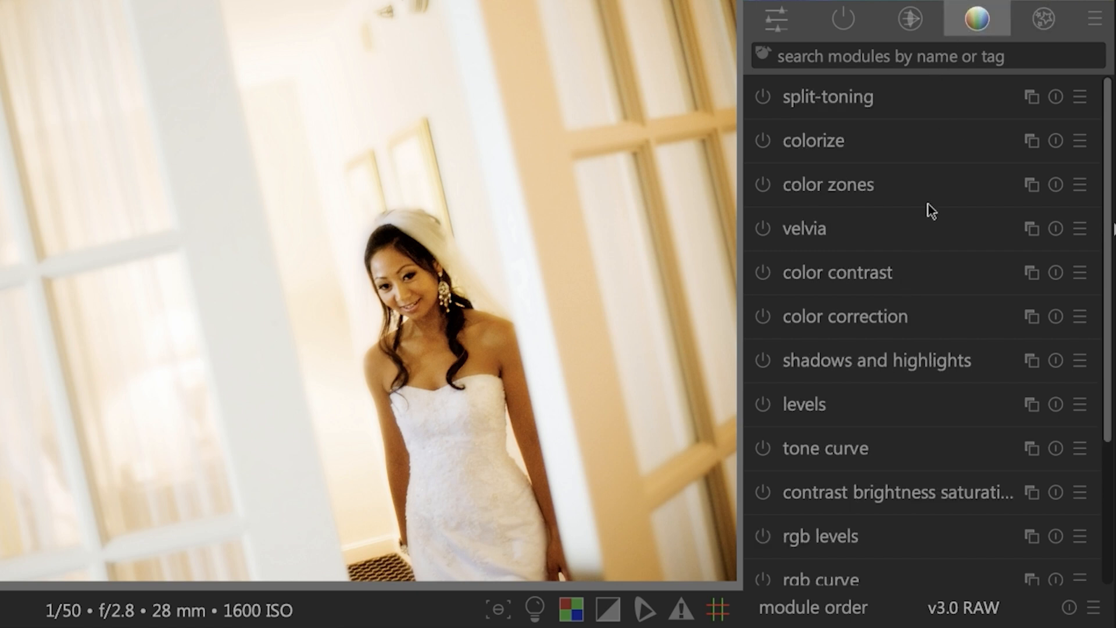
mouse_move(926, 217)
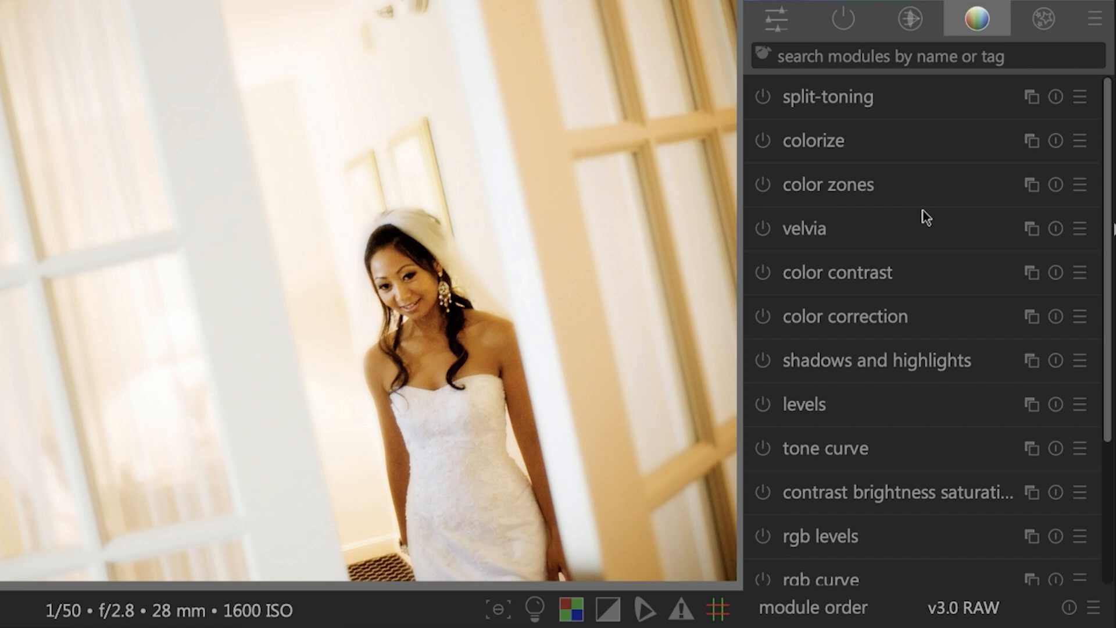
click(909, 19)
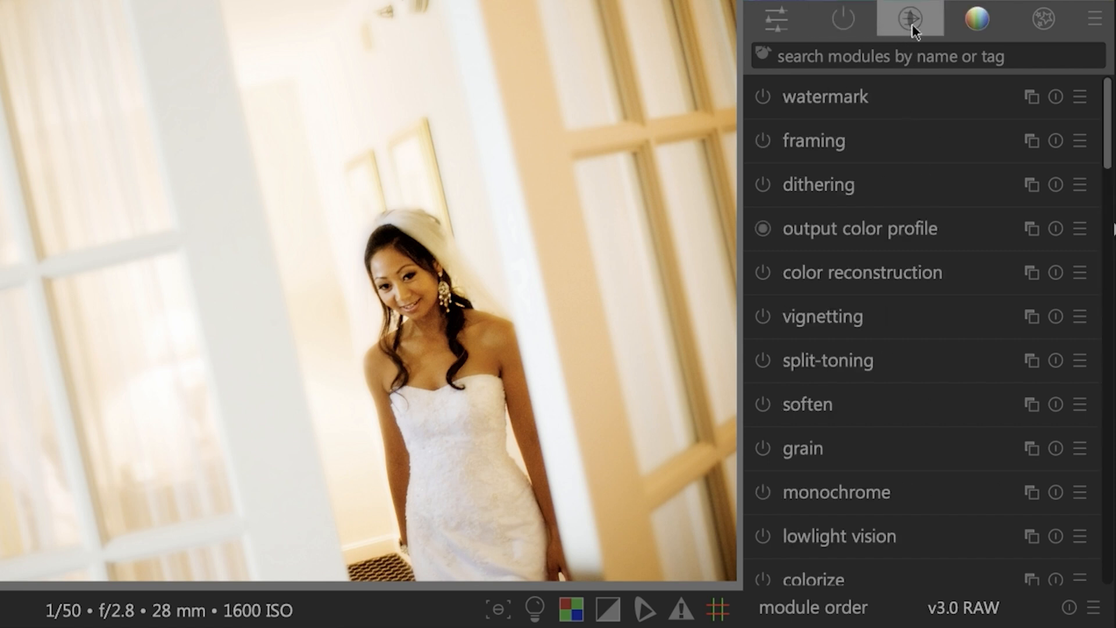
click(975, 20)
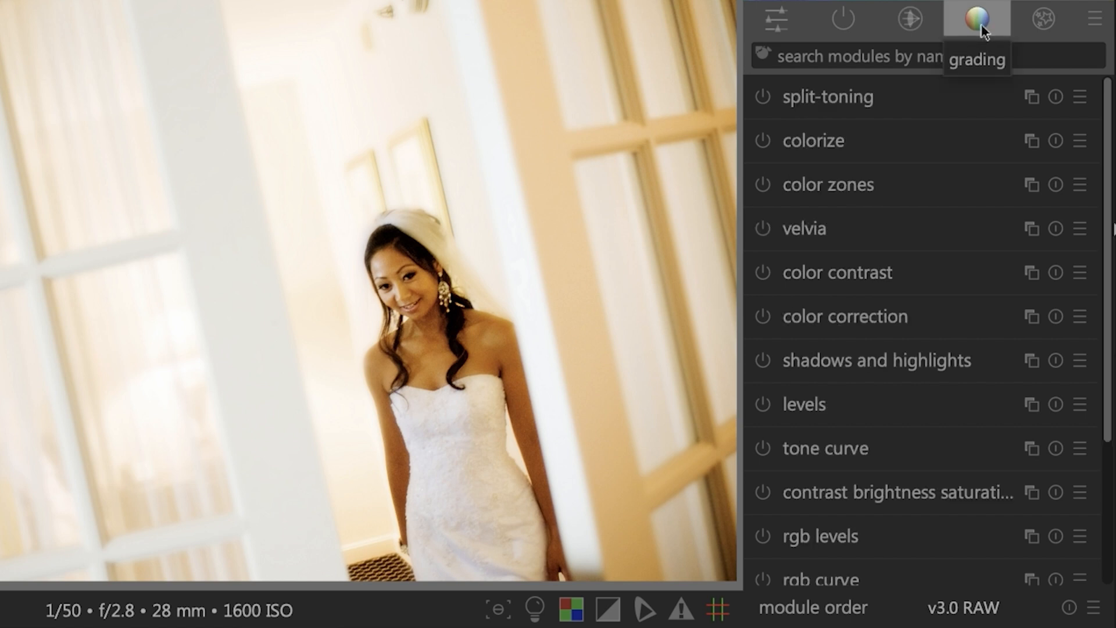
mouse_move(957, 134)
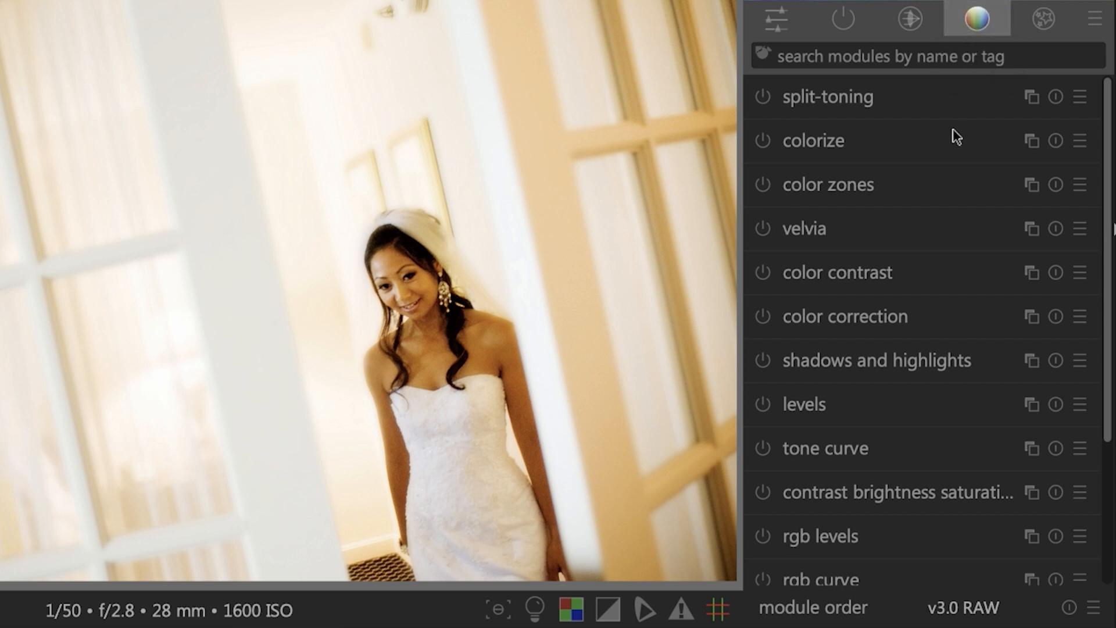
click(909, 19)
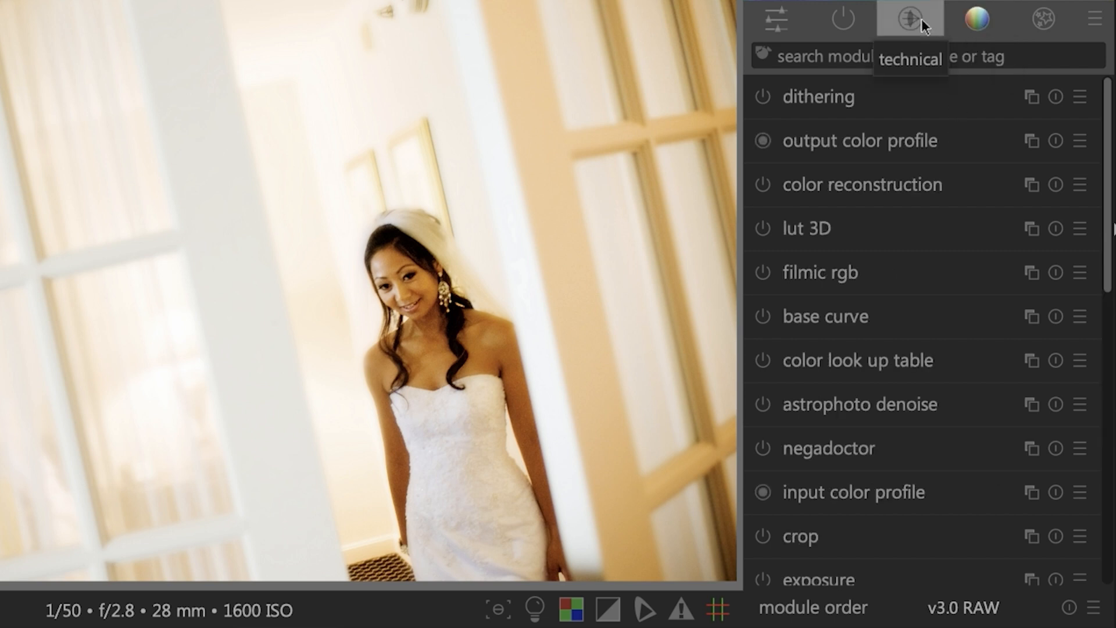
mouse_move(892, 208)
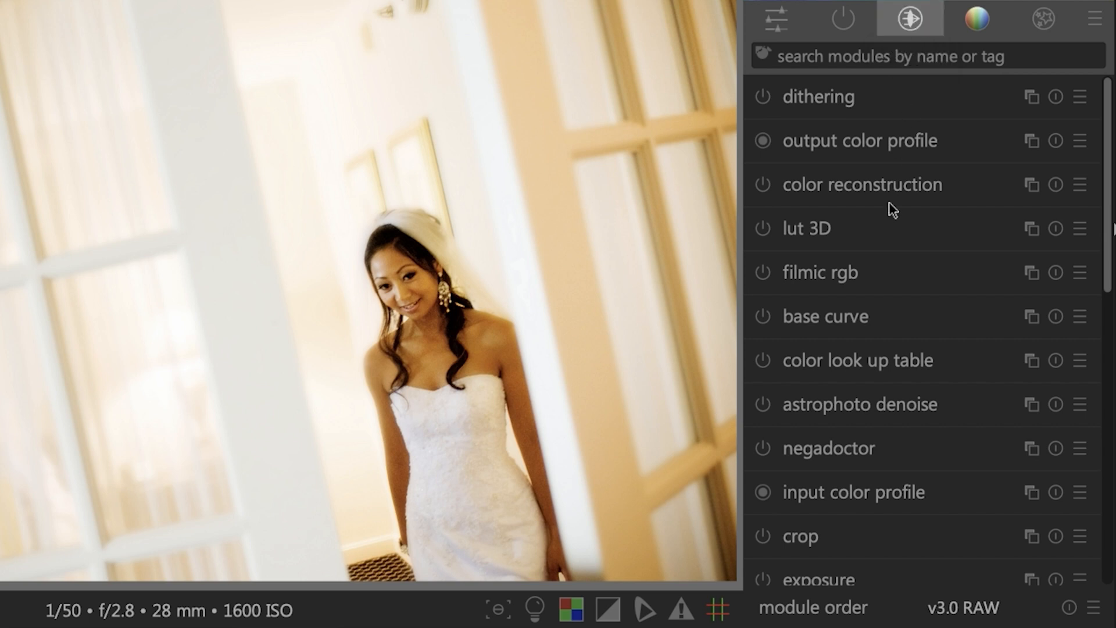
mouse_move(989, 189)
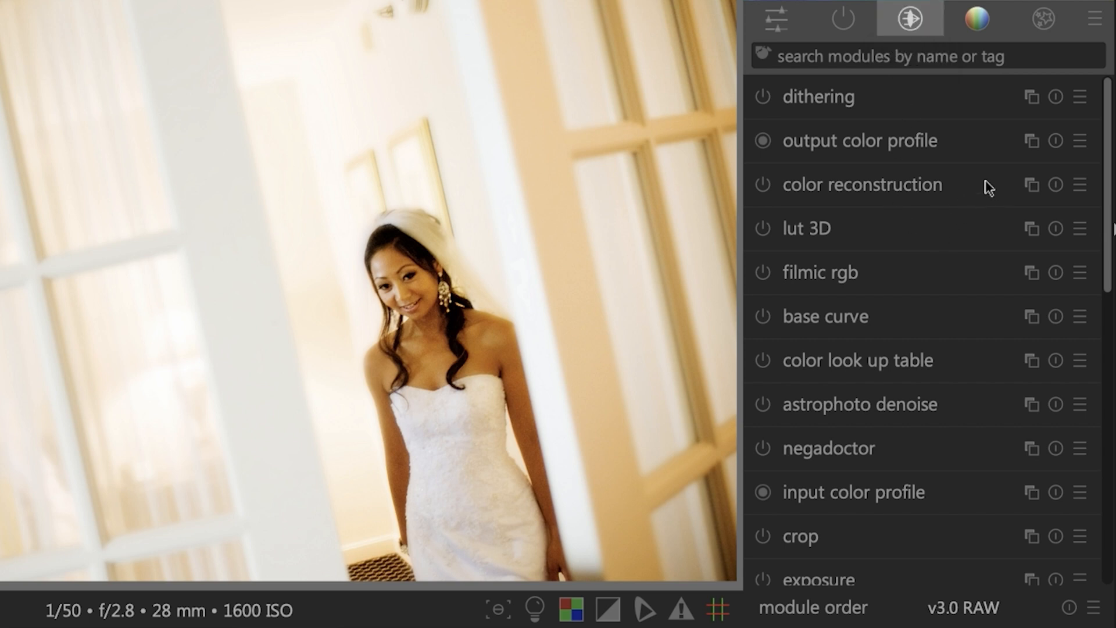
scroll(down, 3)
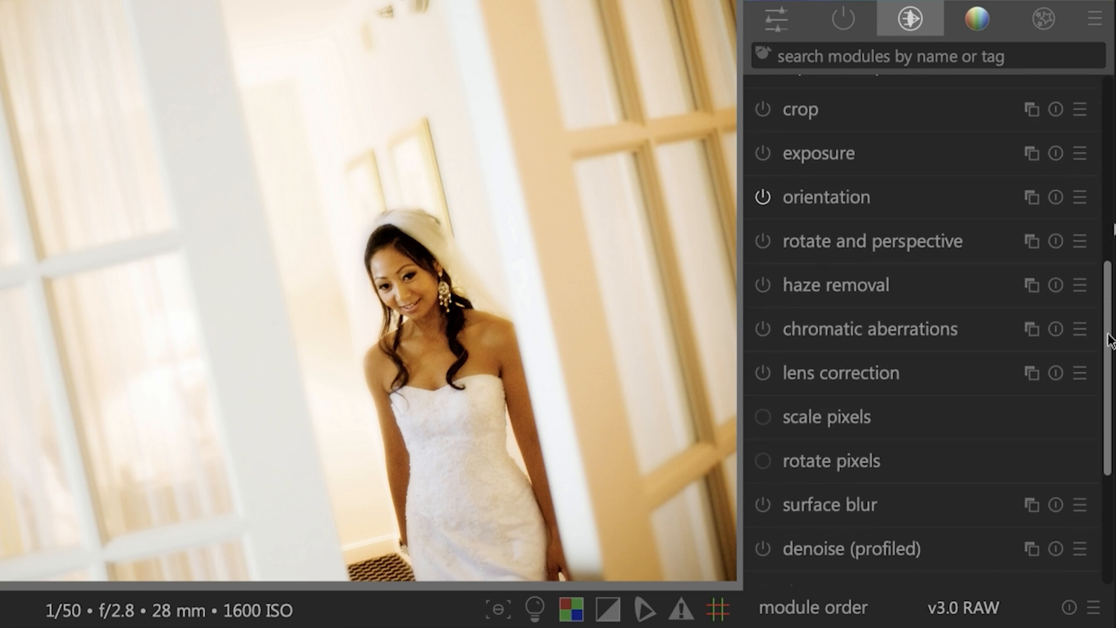
scroll(up, 3)
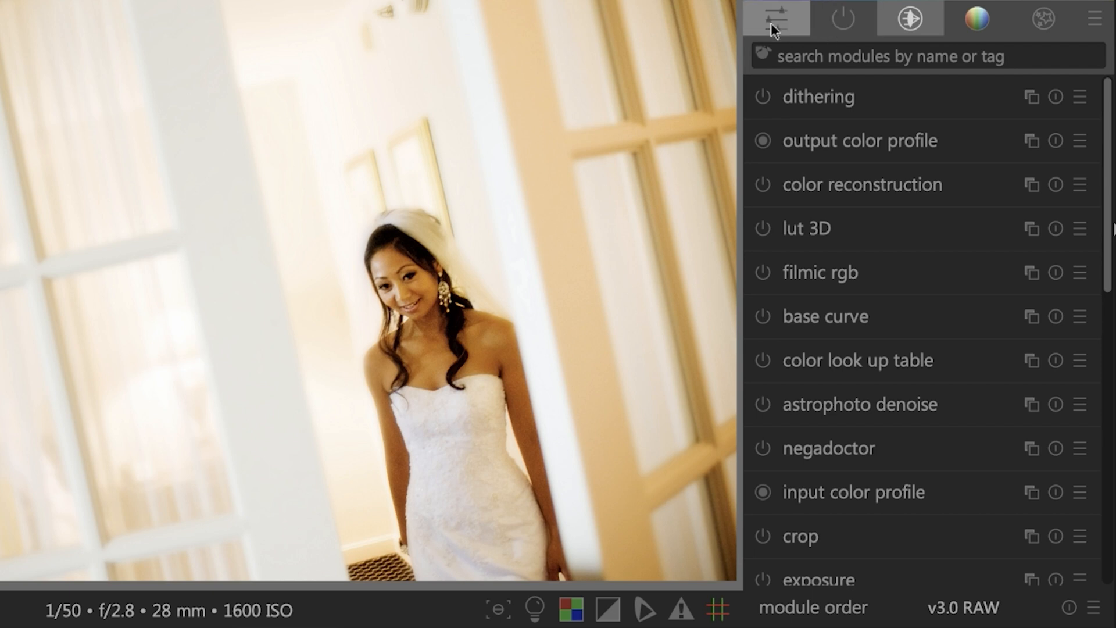
Show the quick access panel with filmic rgb, exposure, rotate and perspective, white balance
click(775, 17)
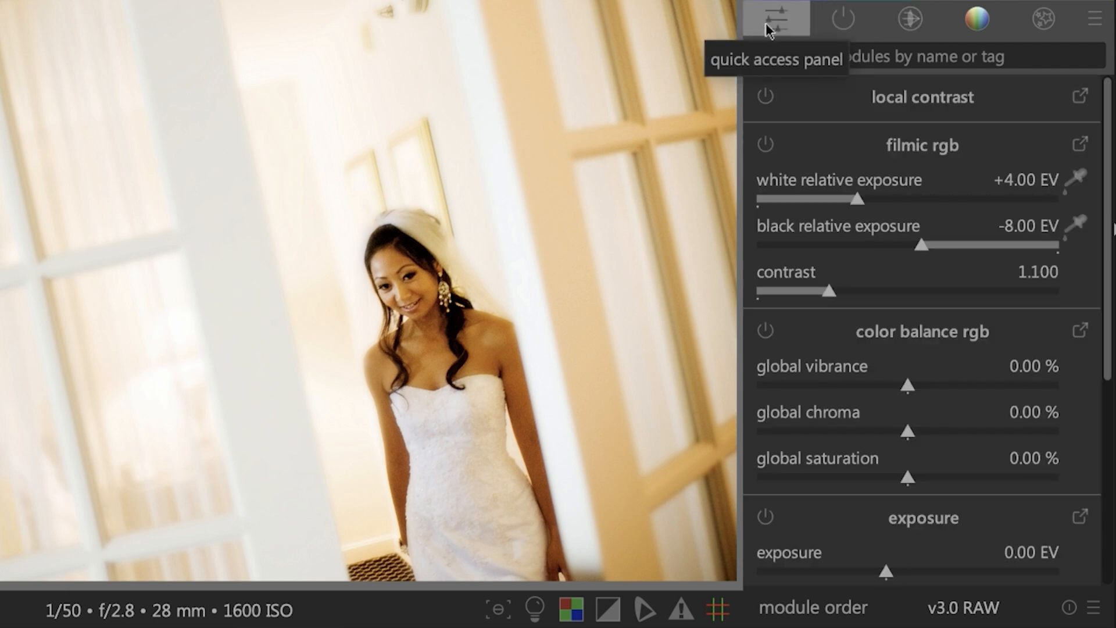
mouse_move(818, 157)
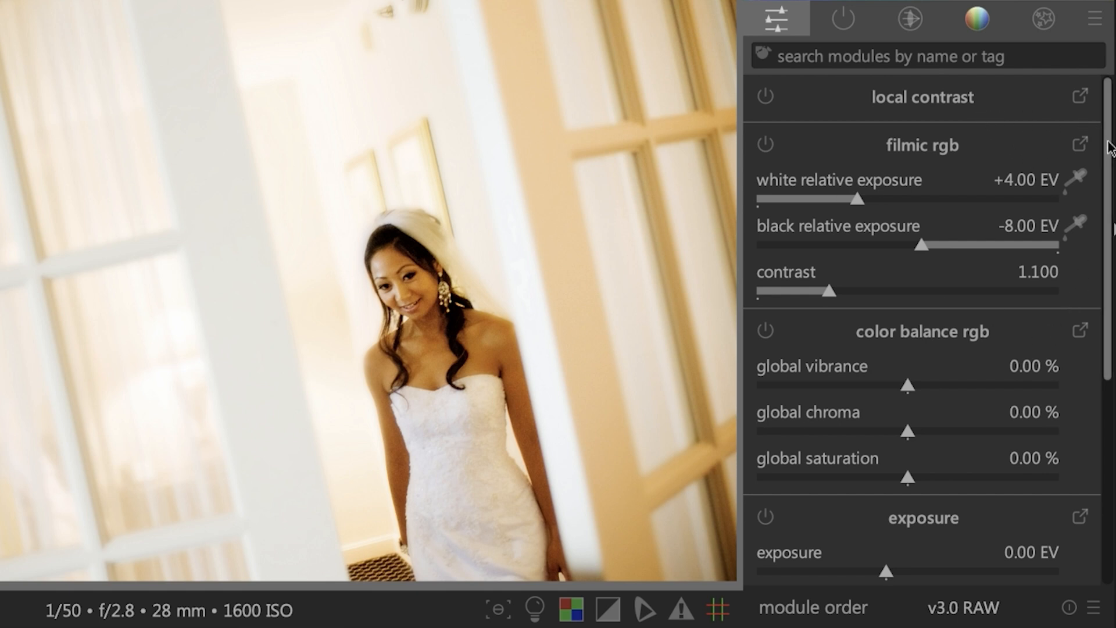
scroll(down, 3)
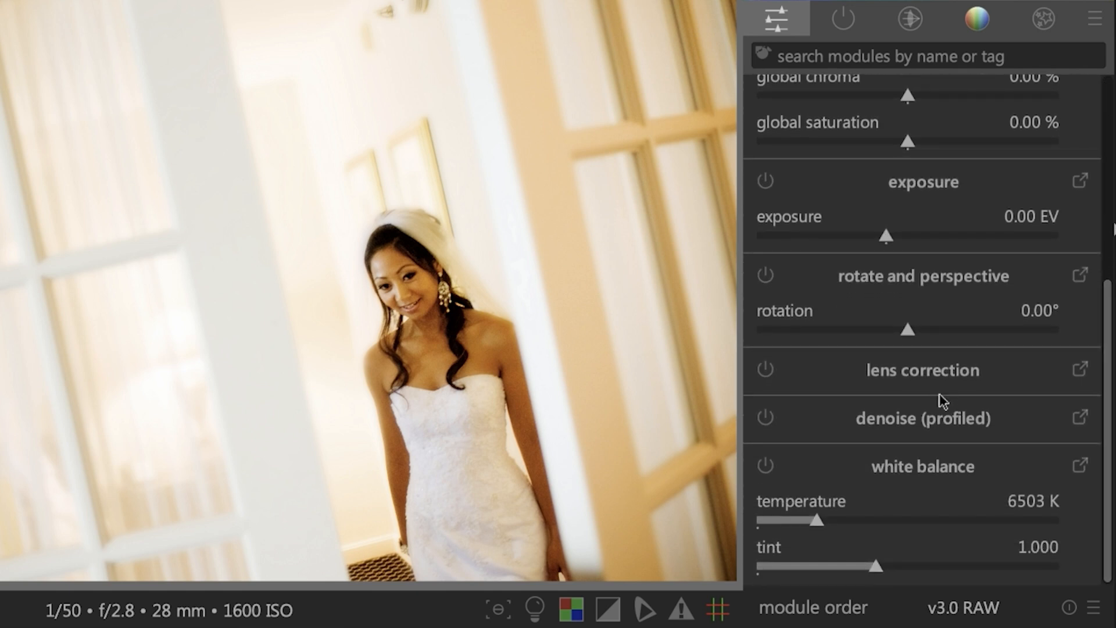
mouse_move(918, 495)
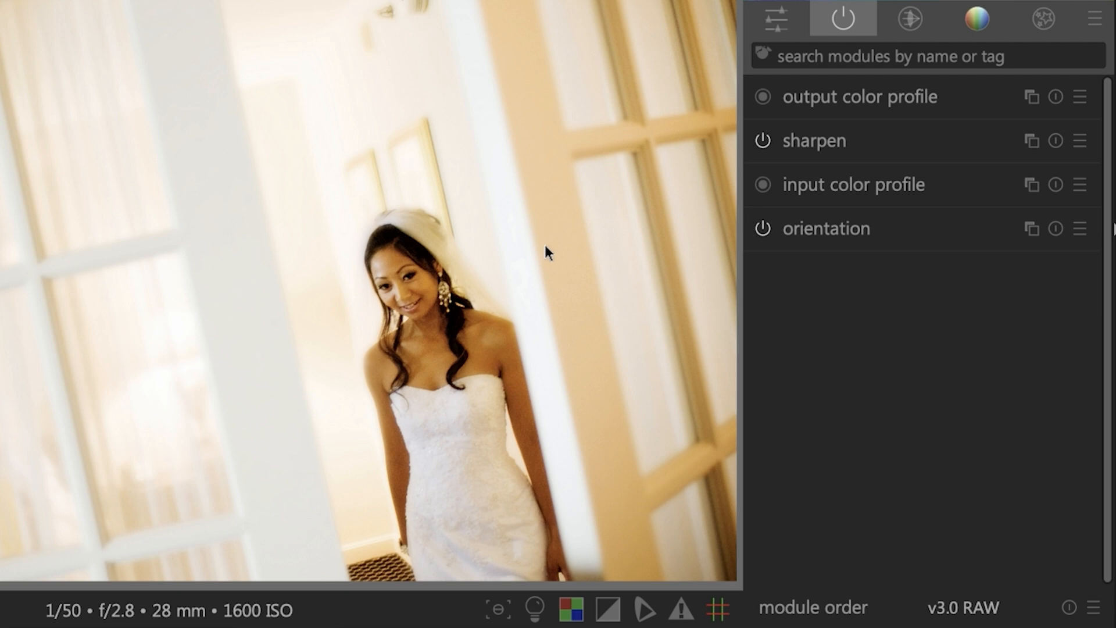
mouse_move(898, 256)
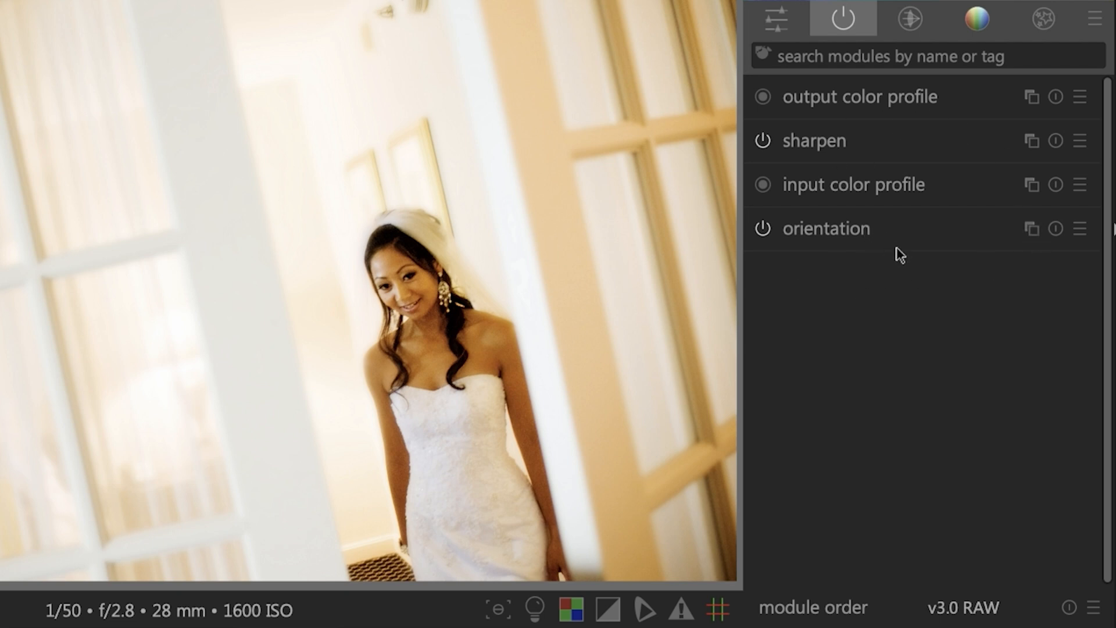
Scroll through the whole technical group, from dithering down to white balance
click(909, 18)
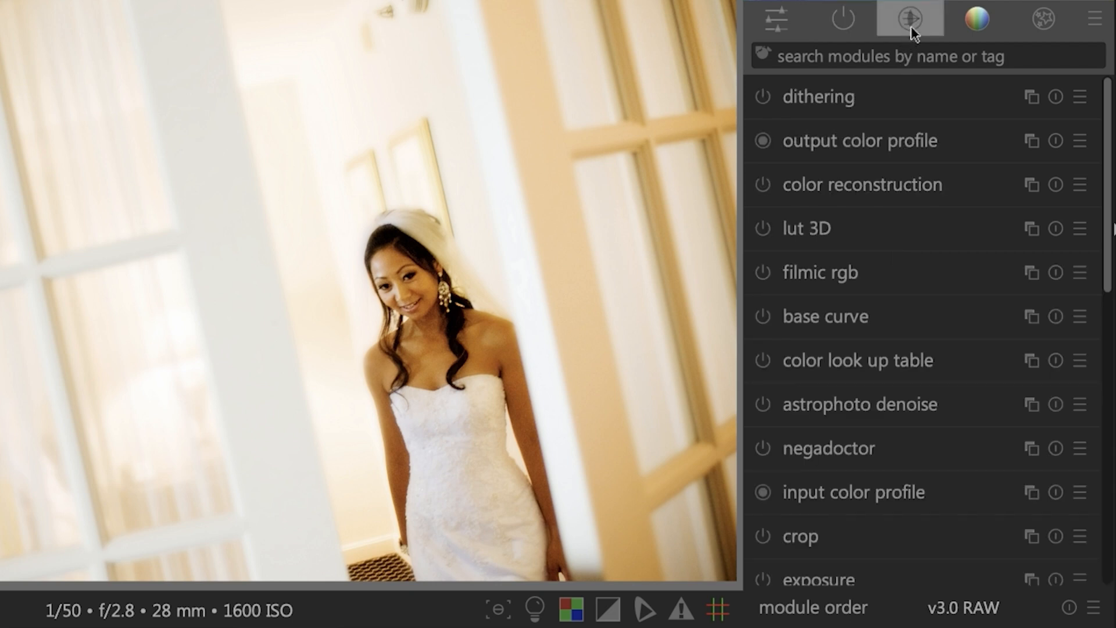
mouse_move(910, 20)
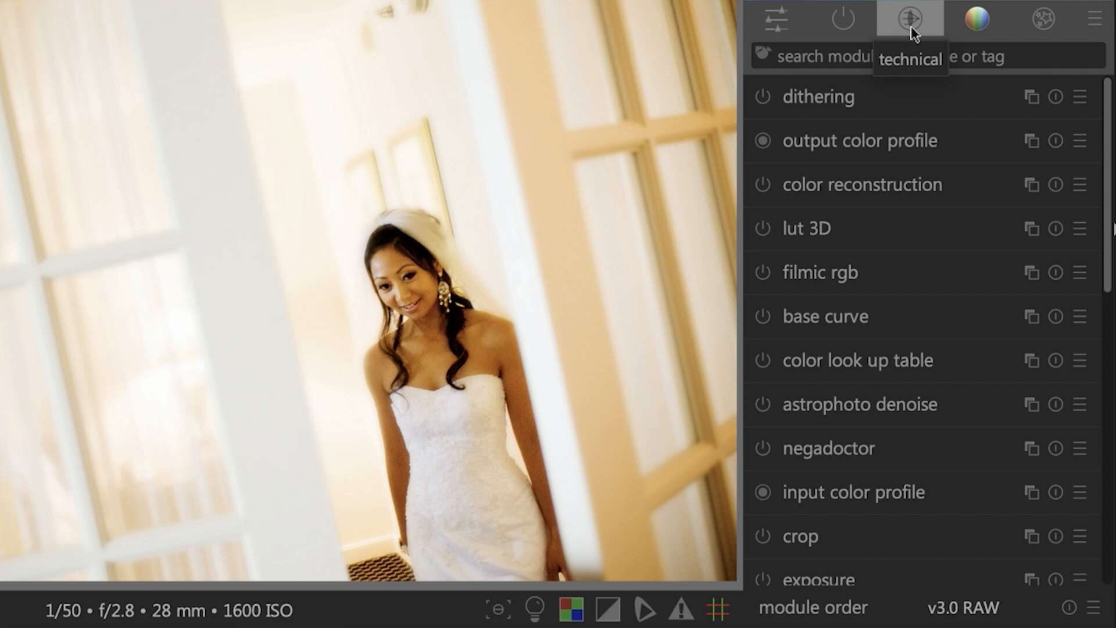
mouse_move(962, 141)
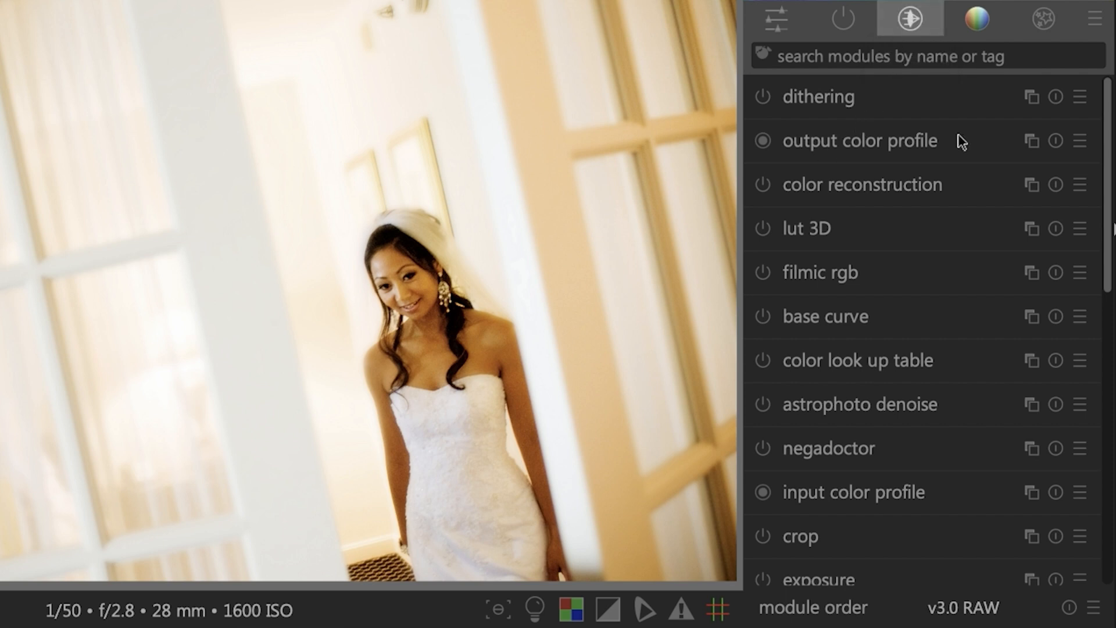
mouse_move(874, 548)
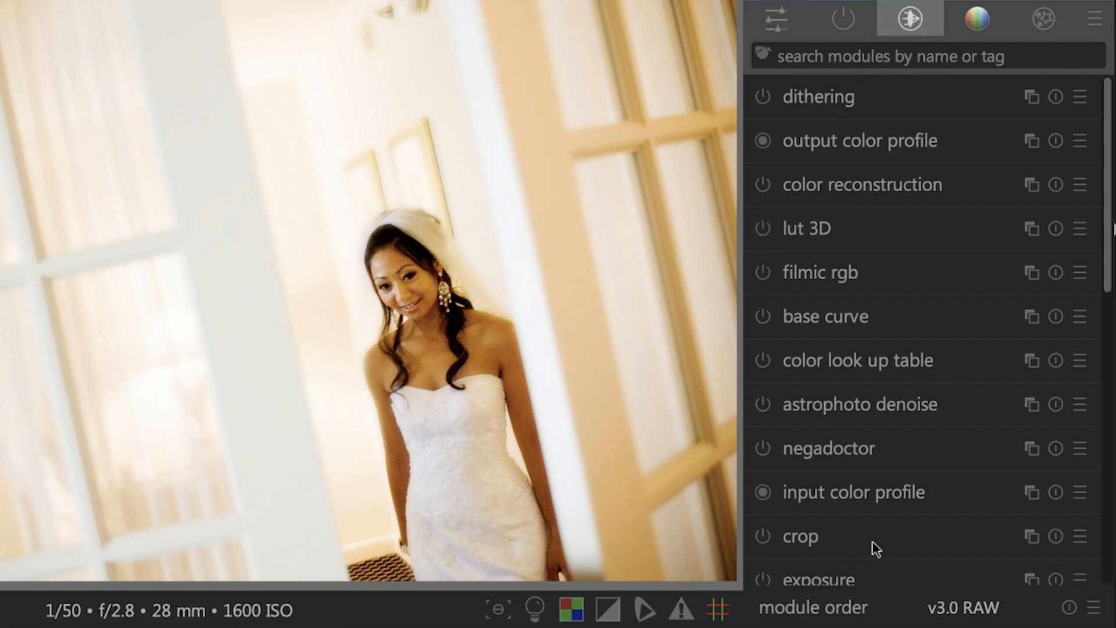
scroll(down, 3)
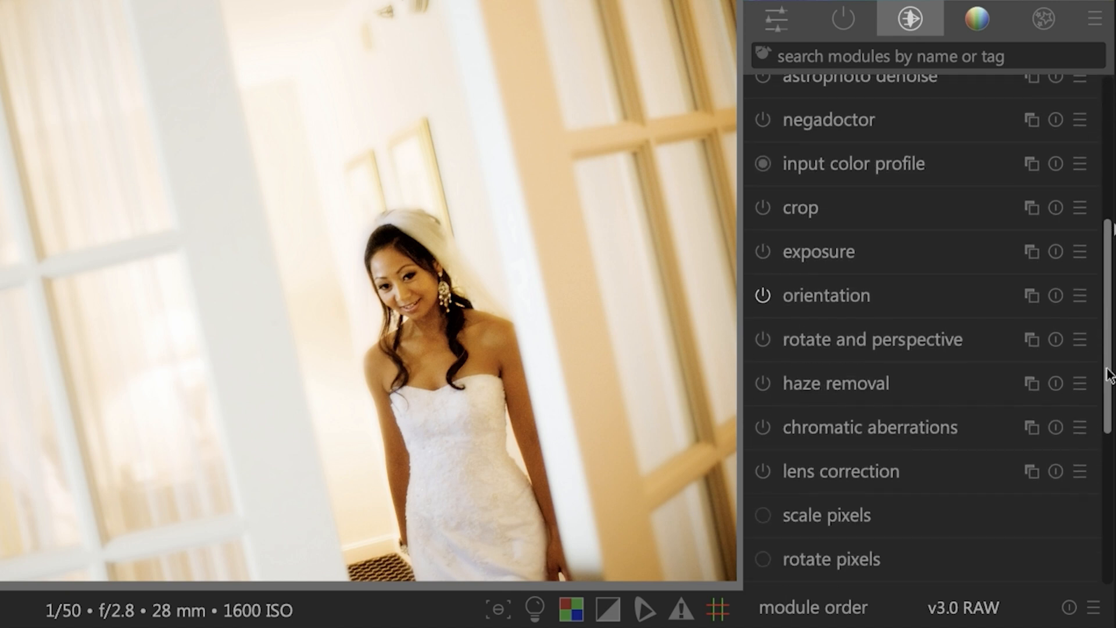
scroll(down, 3)
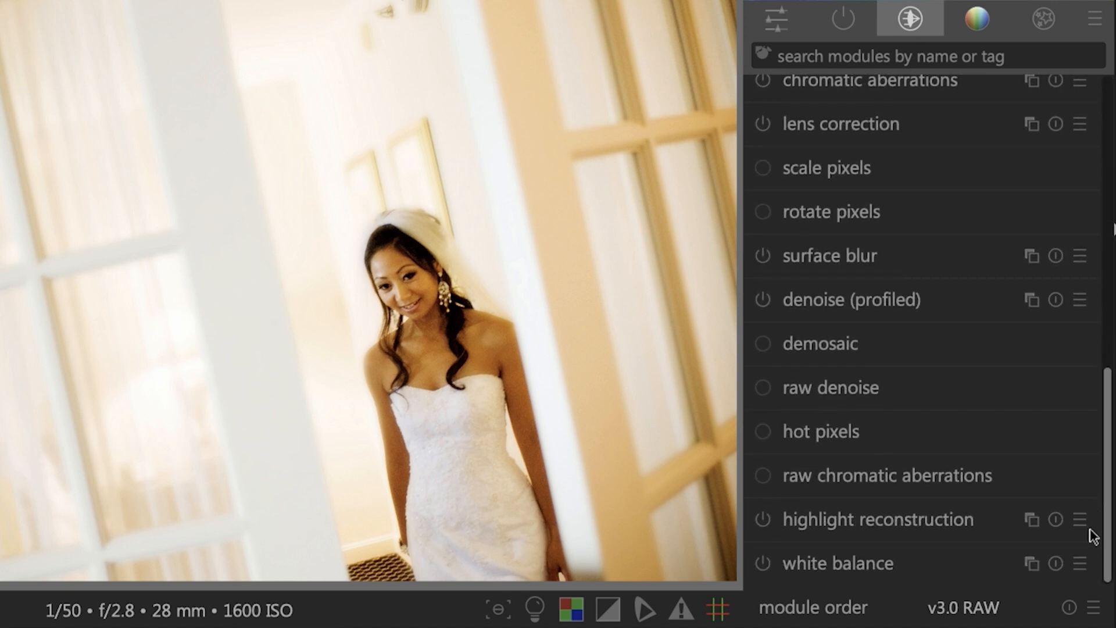
scroll(up, 3)
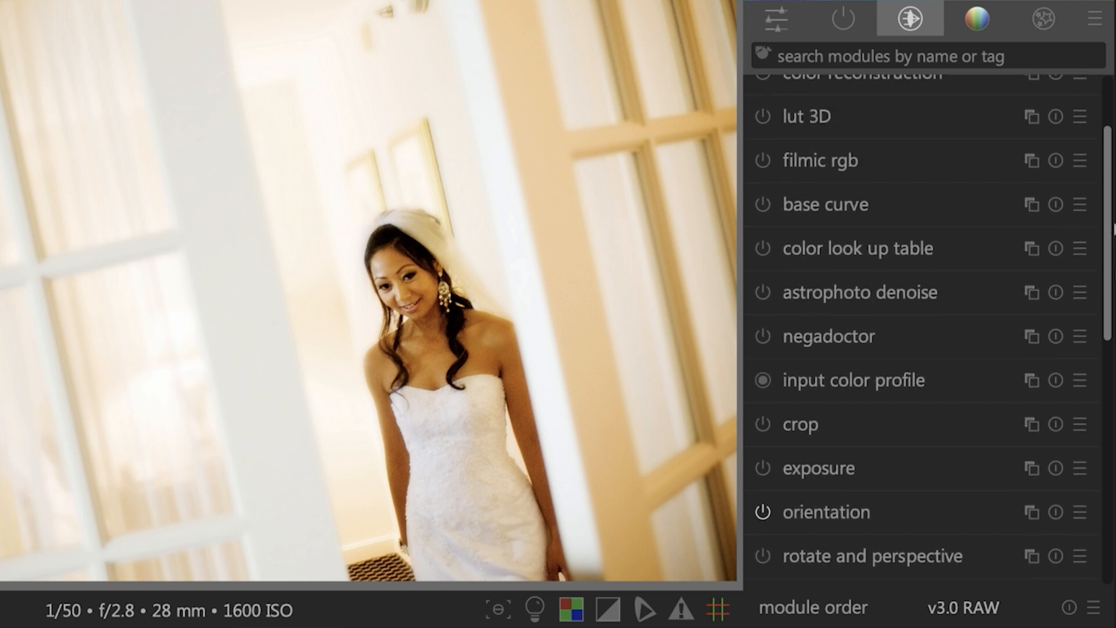
scroll(up, 3)
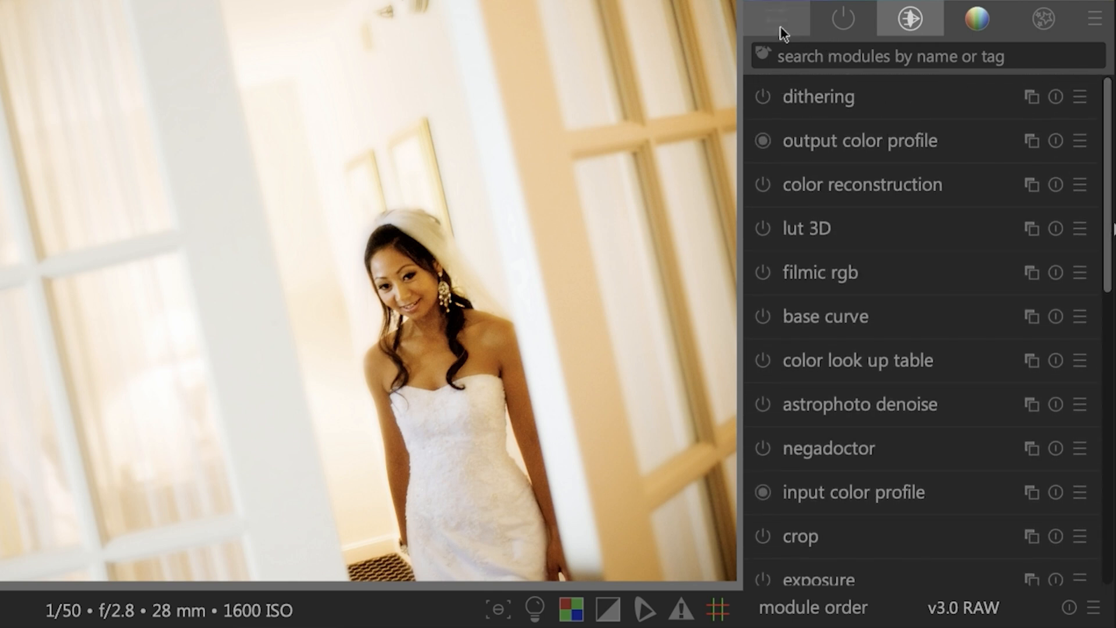
scroll(down, 3)
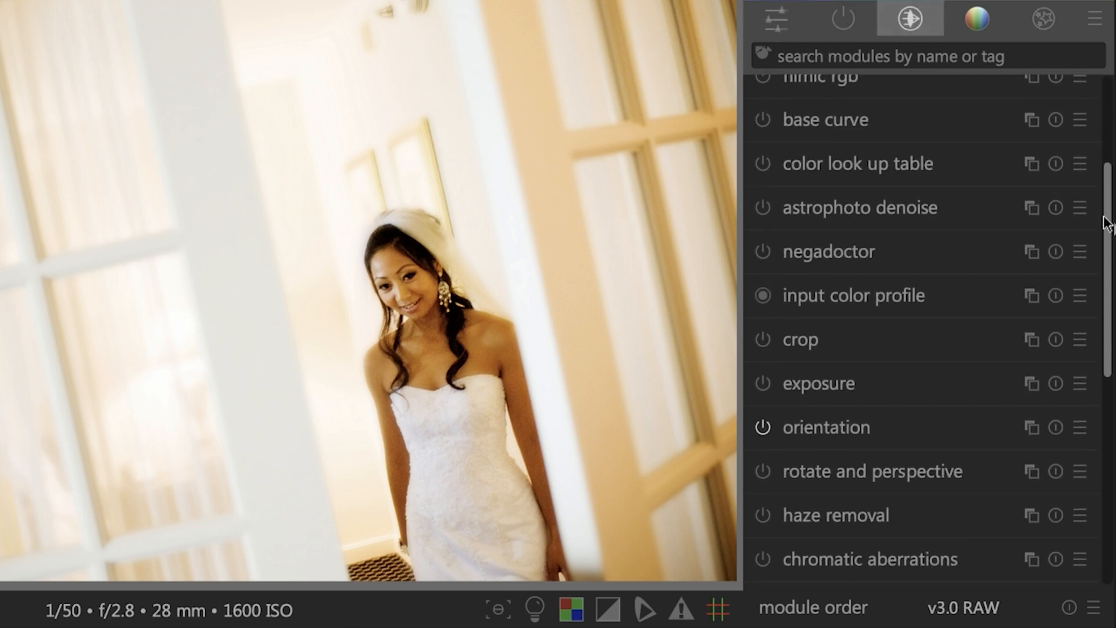
scroll(down, 3)
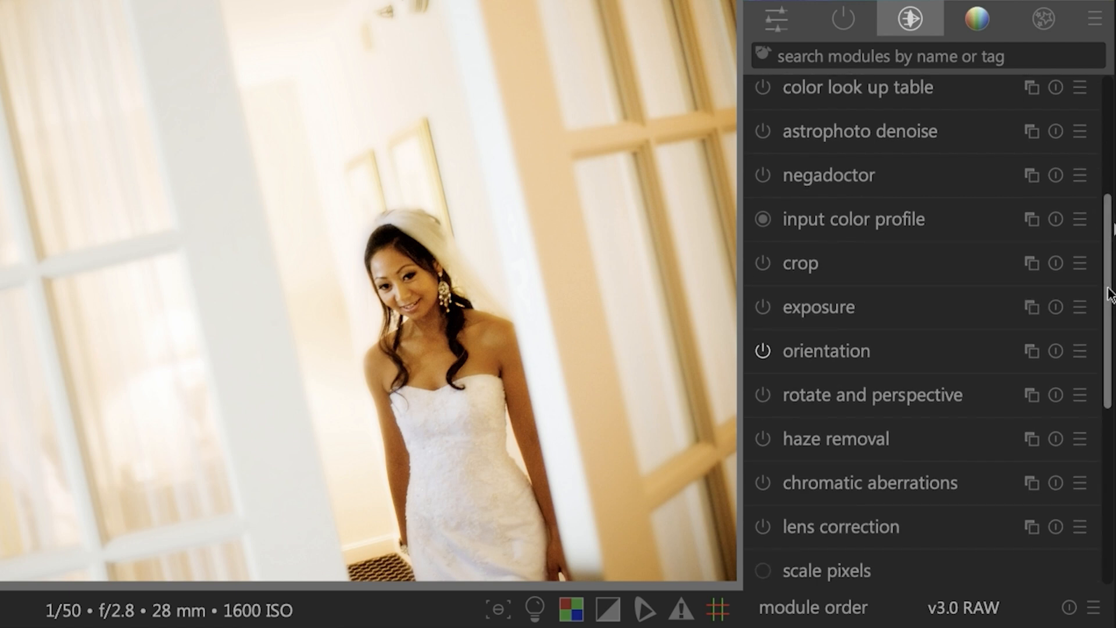
scroll(down, 3)
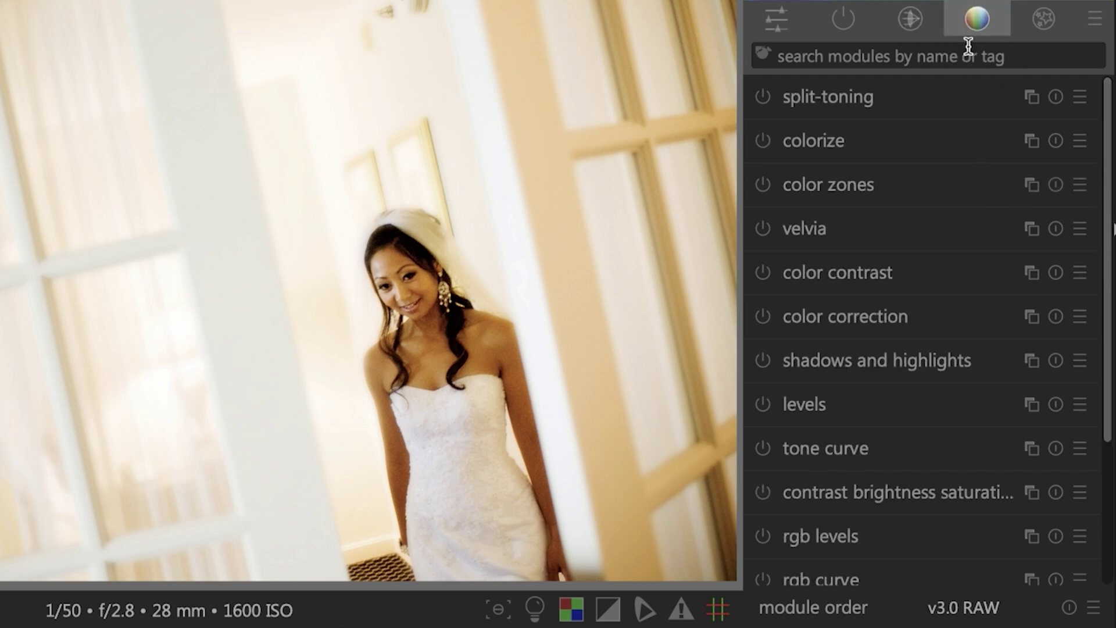
mouse_move(1100, 252)
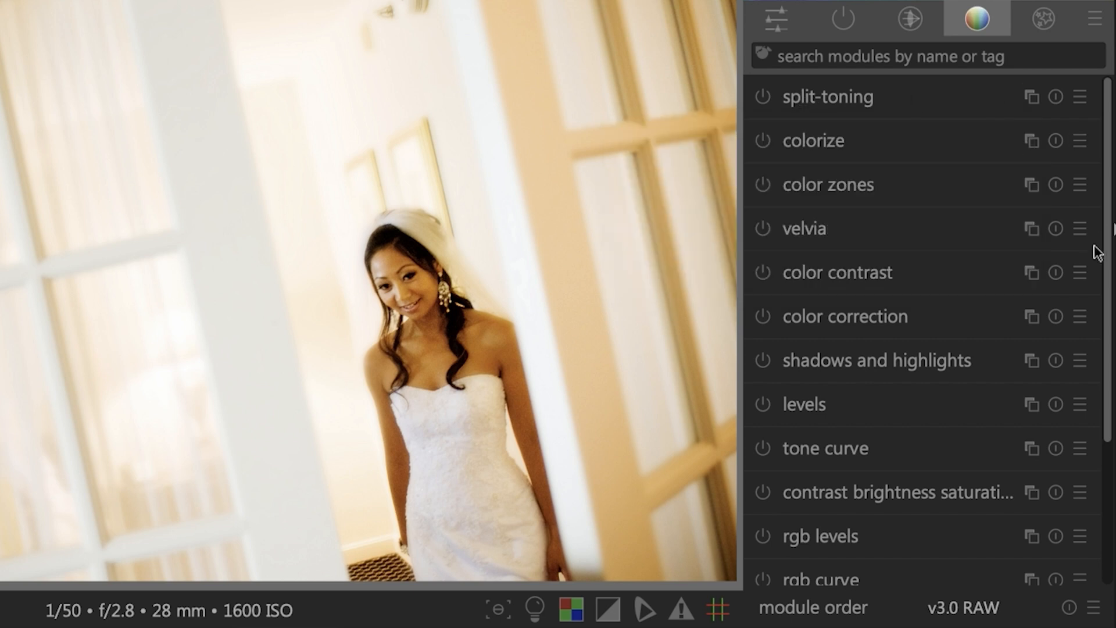
mouse_move(952, 342)
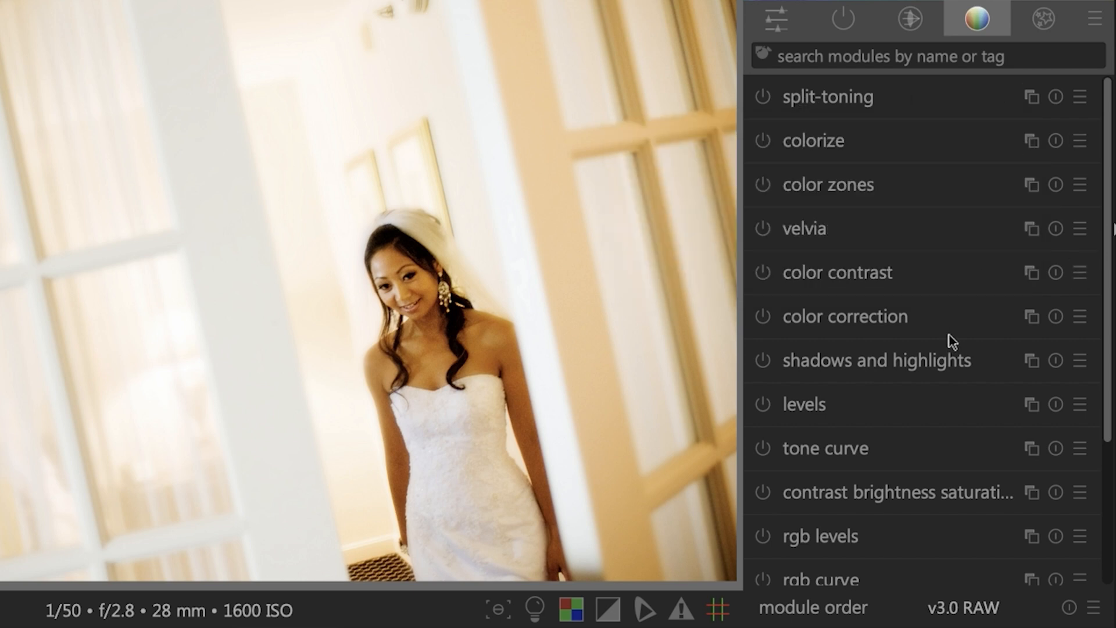
mouse_move(886, 451)
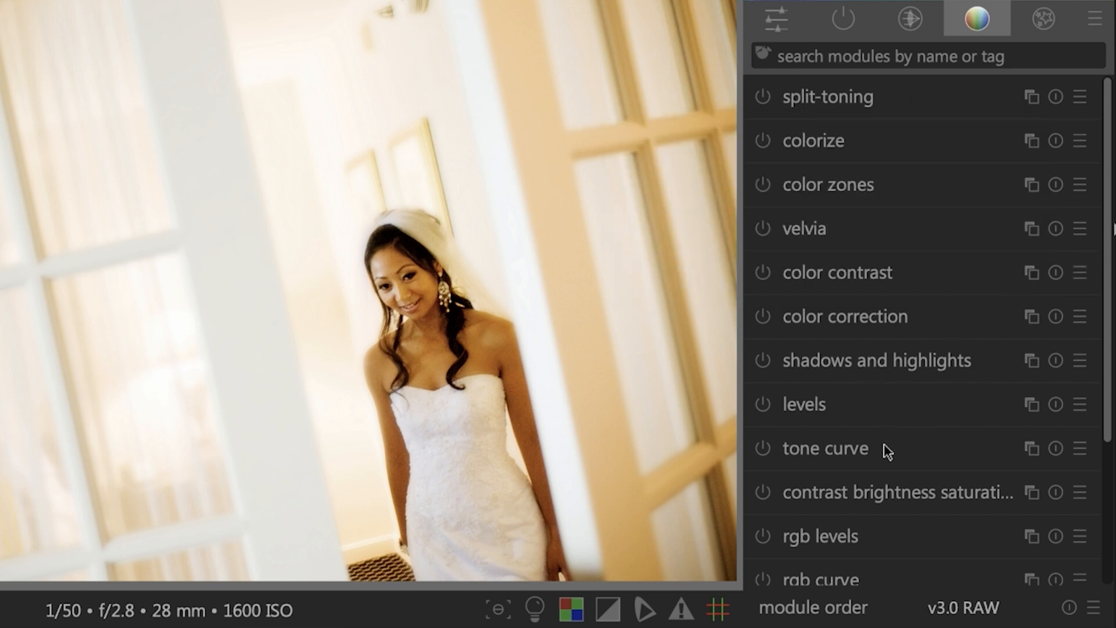
Scroll down the color group list past split-toning, velvia and tone curve
scroll(down, 3)
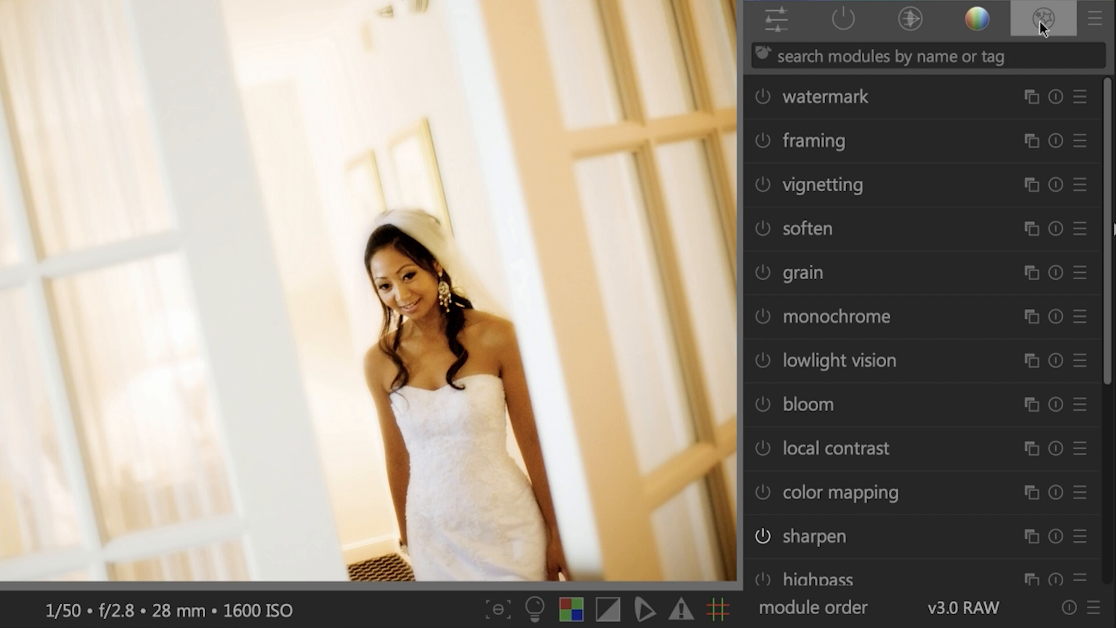
mouse_move(841, 283)
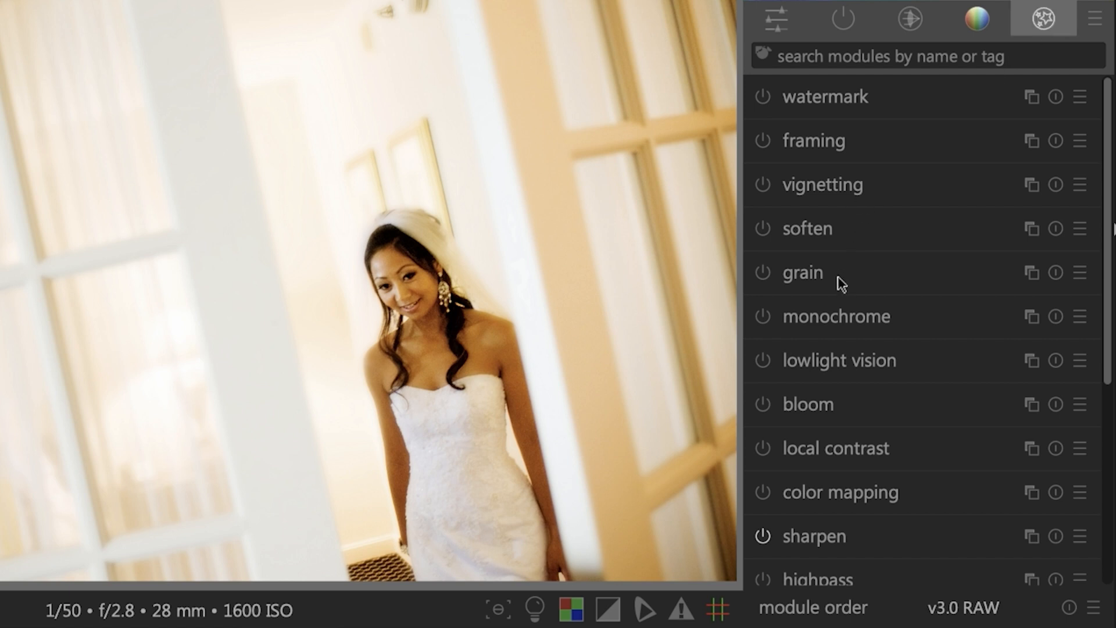
mouse_move(877, 326)
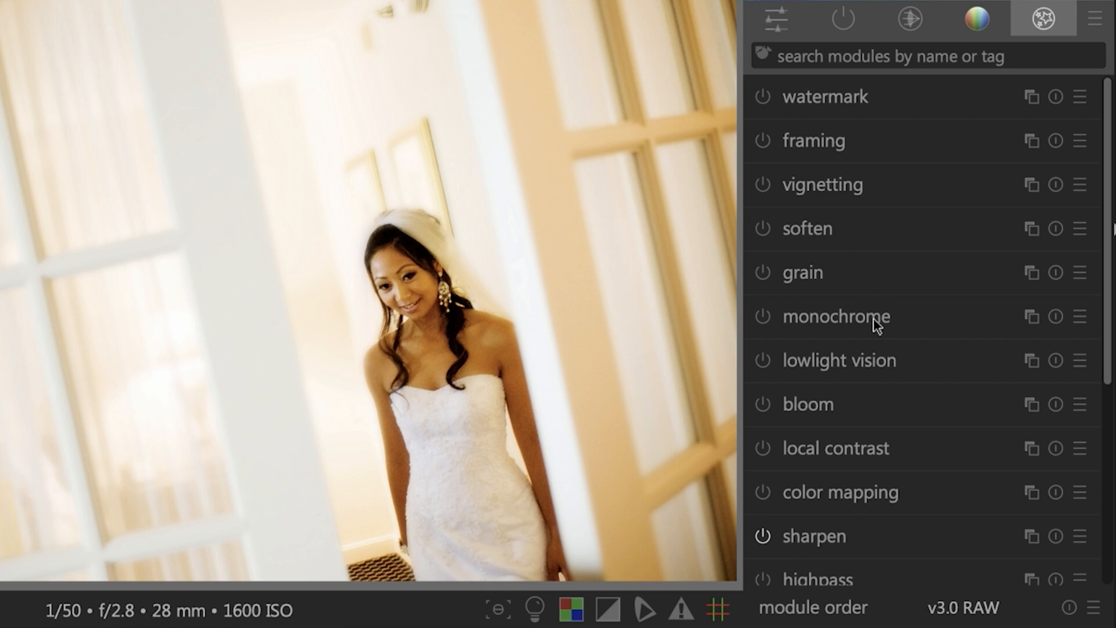
Scroll the effects group to its end (lowpass, blurs, censorize, retouch) and back up
scroll(down, 3)
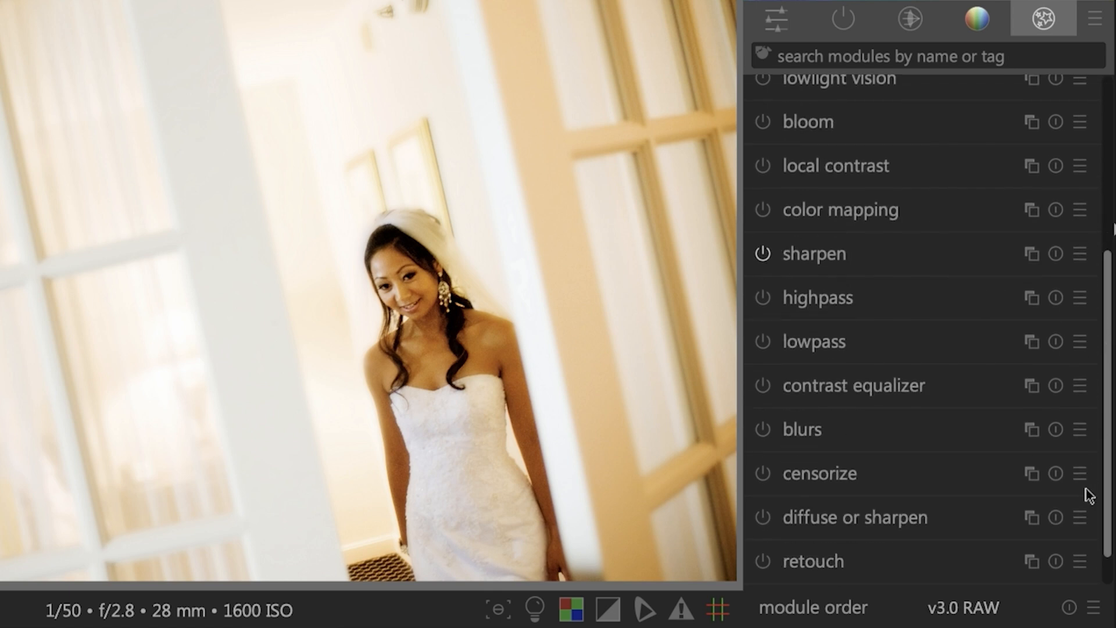
scroll(up, 3)
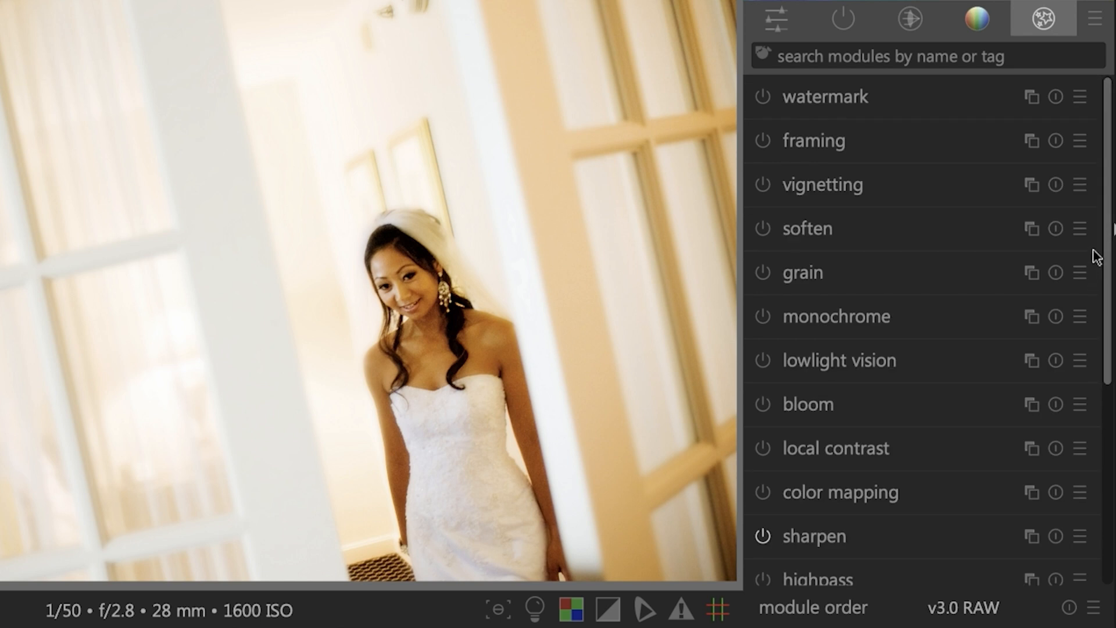
mouse_move(1099, 242)
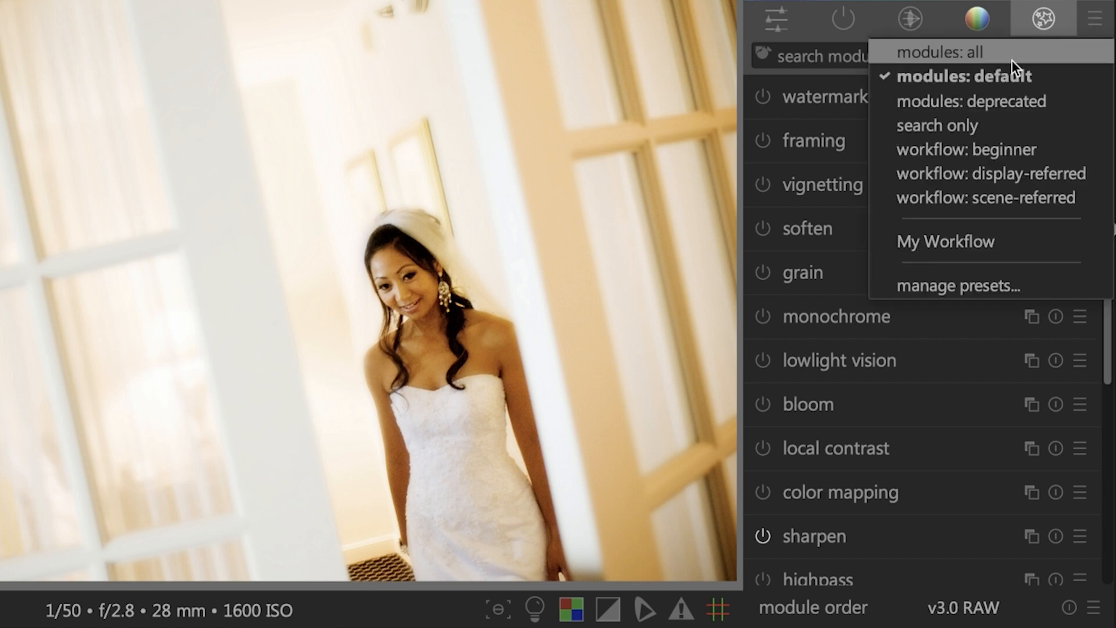
mouse_move(1003, 100)
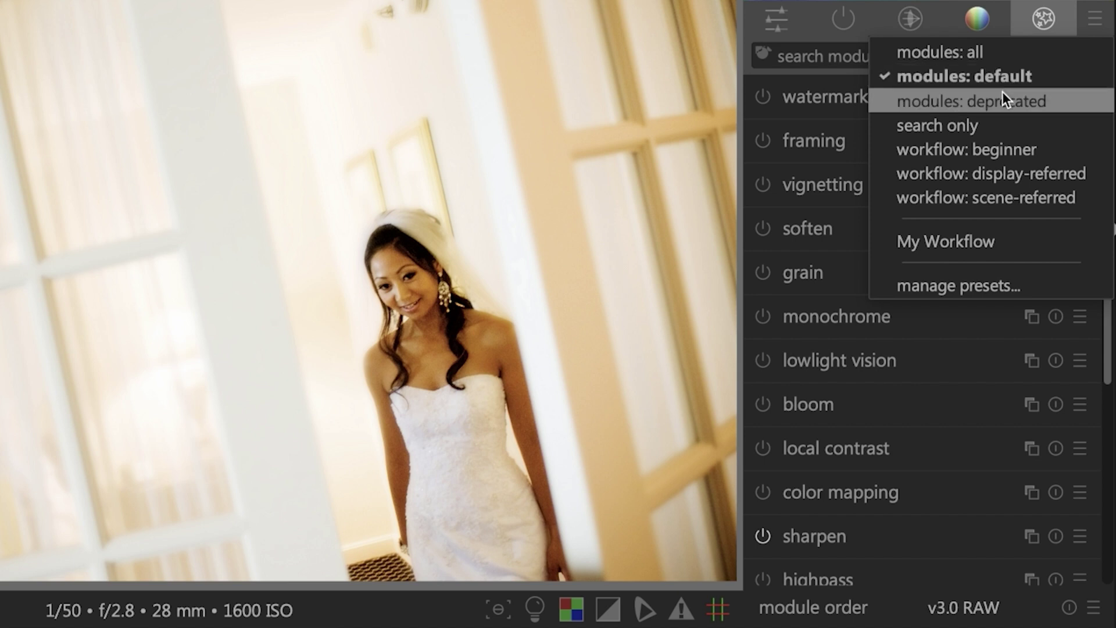
mouse_move(1007, 150)
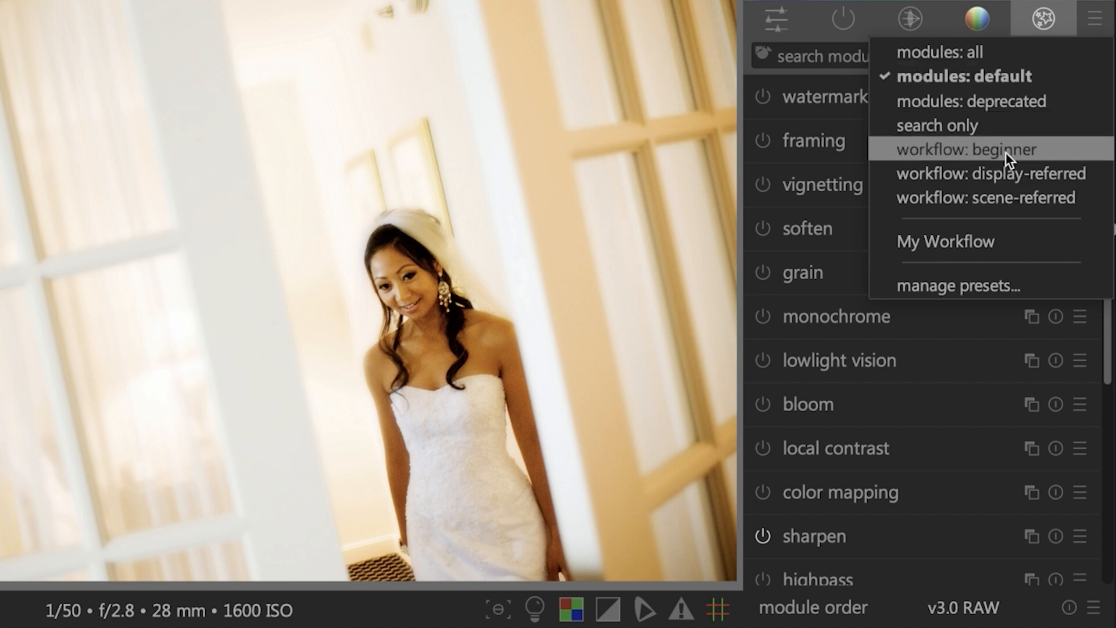
mouse_move(1003, 173)
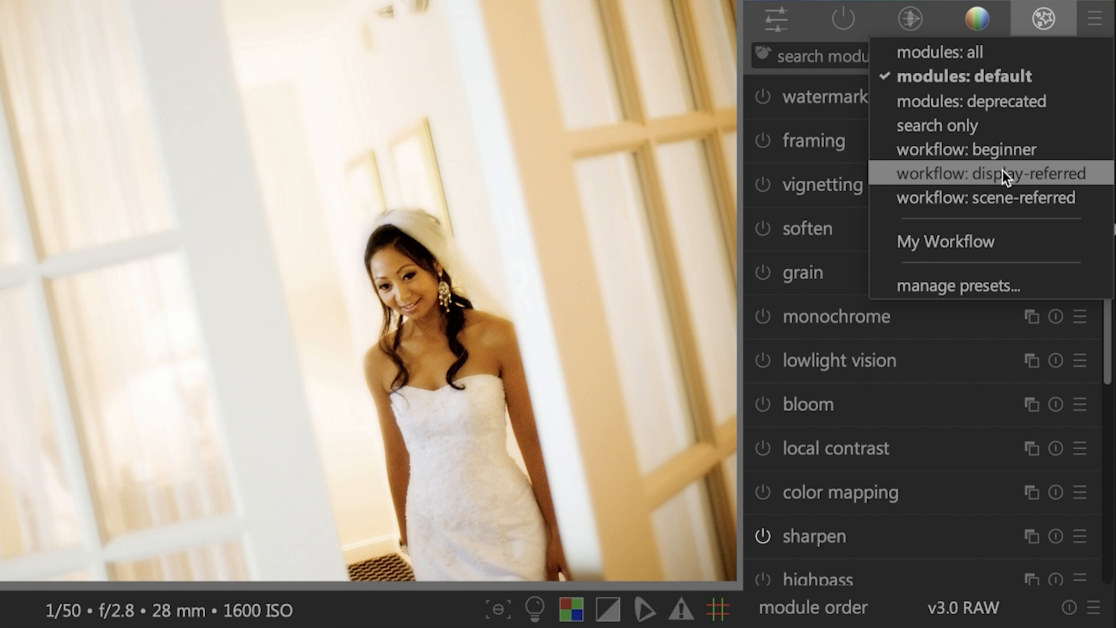
mouse_move(1020, 179)
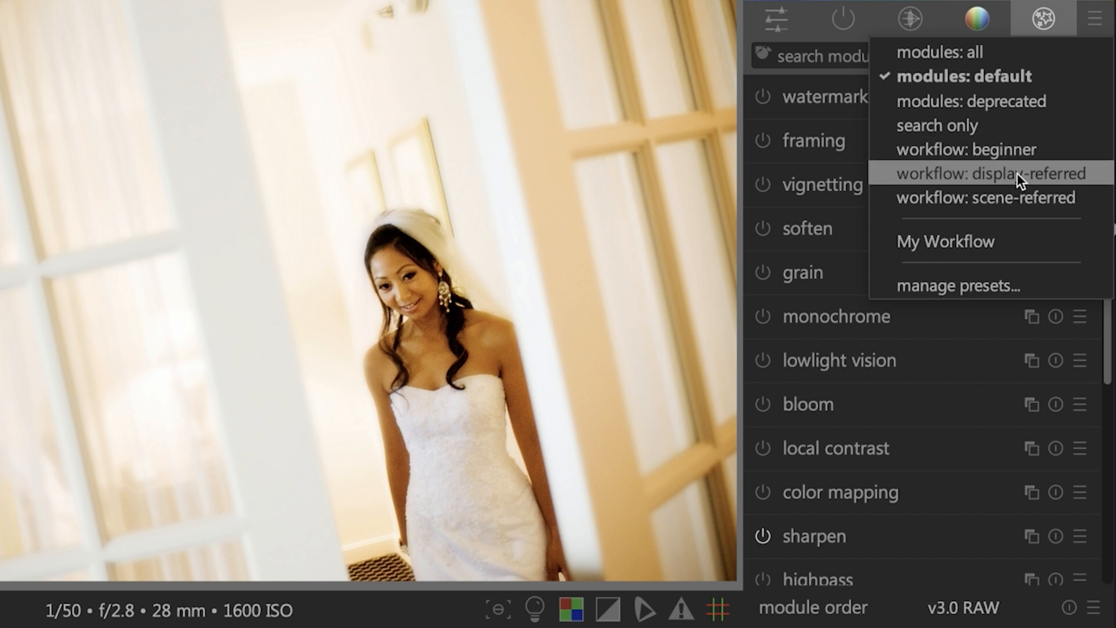
mouse_move(1013, 173)
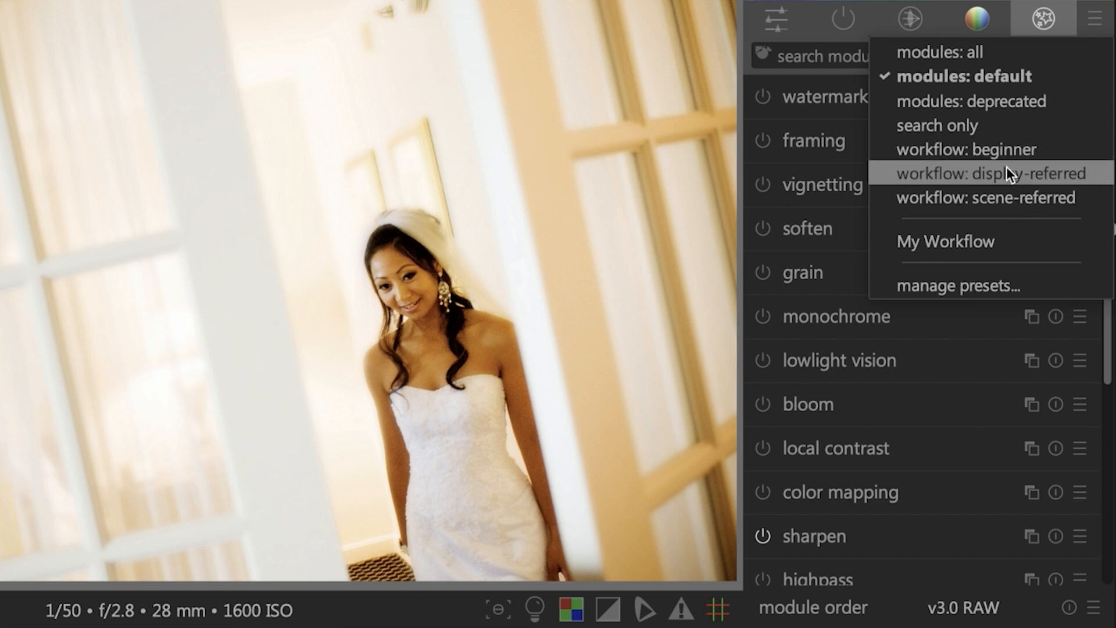
mouse_move(936, 126)
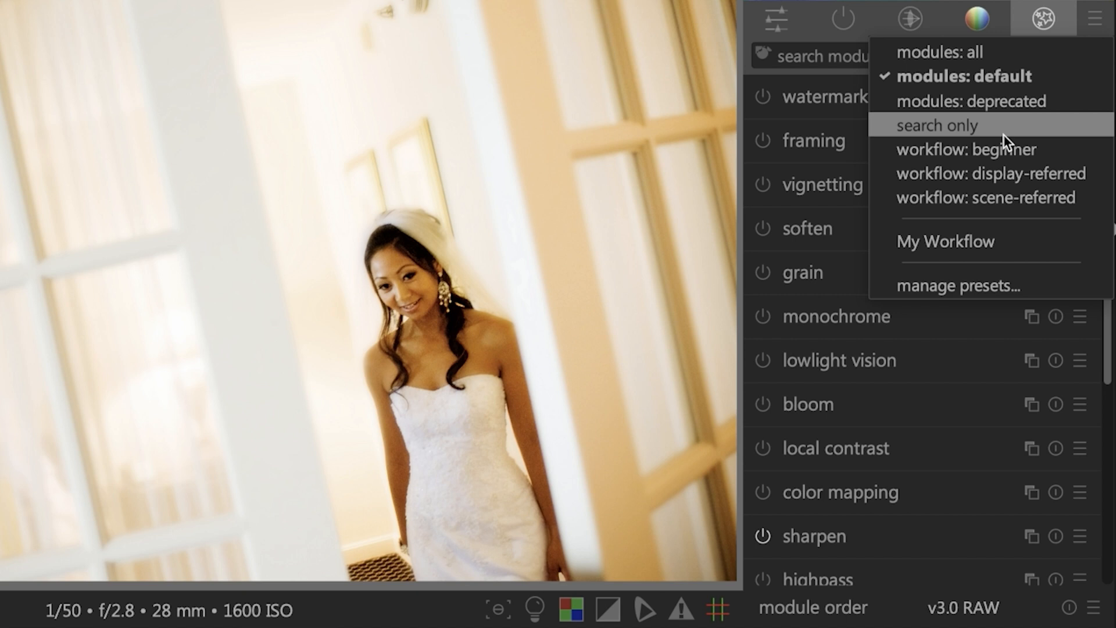
mouse_move(946, 240)
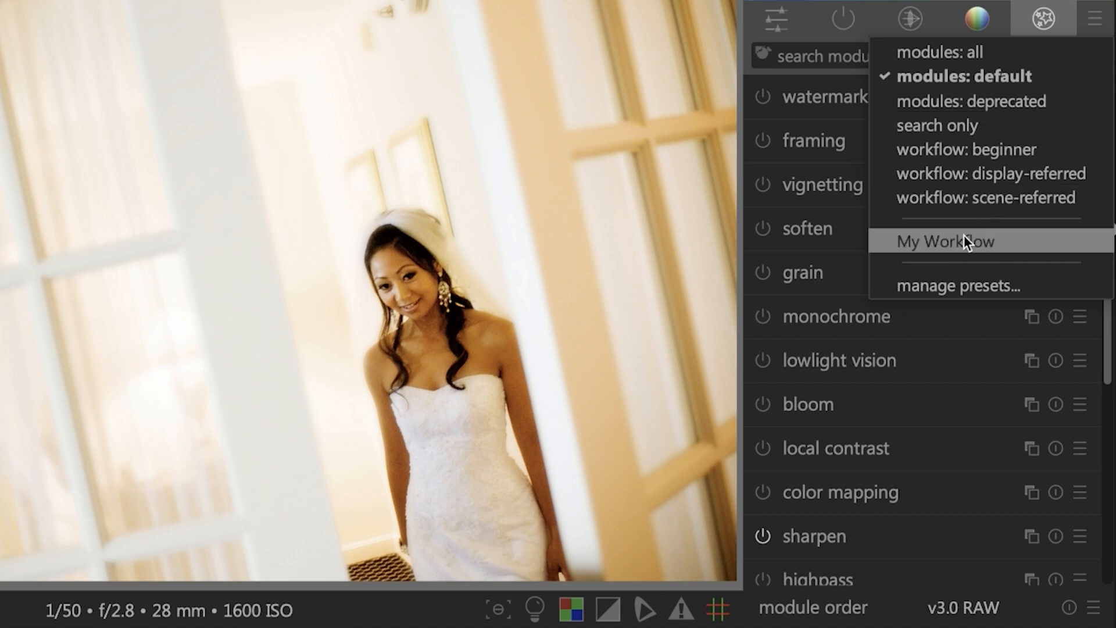
mouse_move(968, 247)
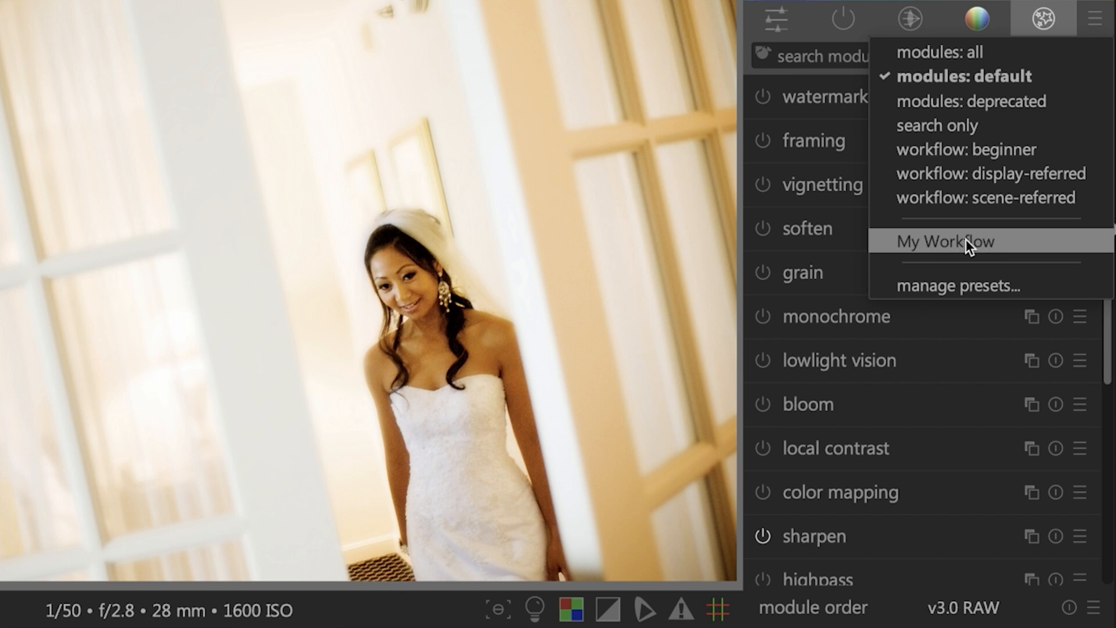
Dismiss and reopen the module layout presets list with default, workflow and My Workflow choices
click(945, 240)
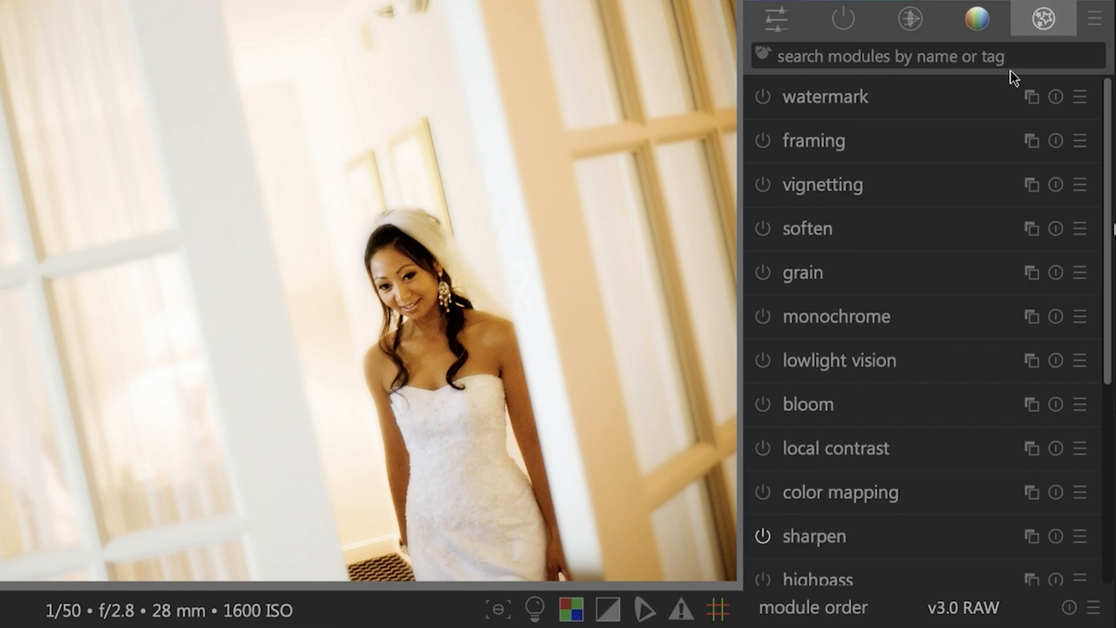
click(1095, 19)
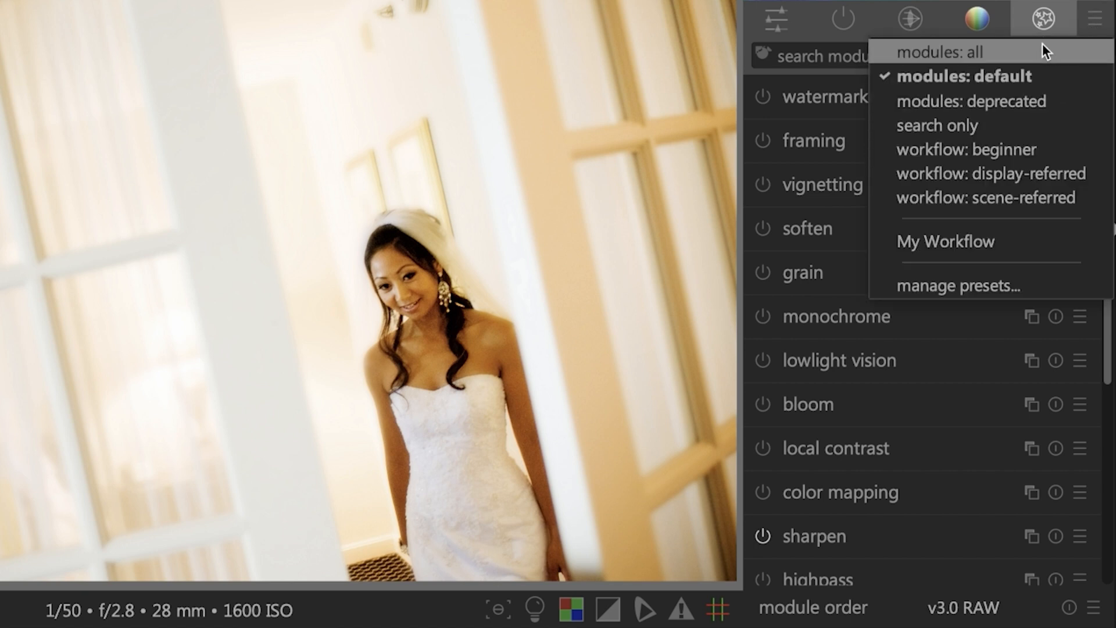
mouse_move(945, 240)
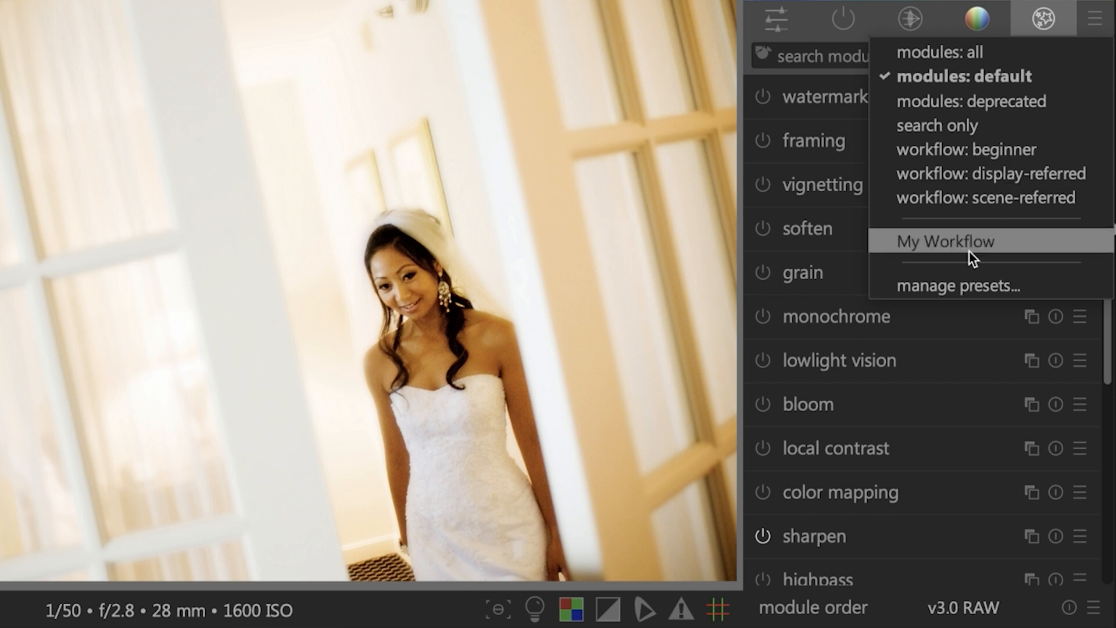
Duplicate the default module layout preset and rename the copy 'New'
click(957, 286)
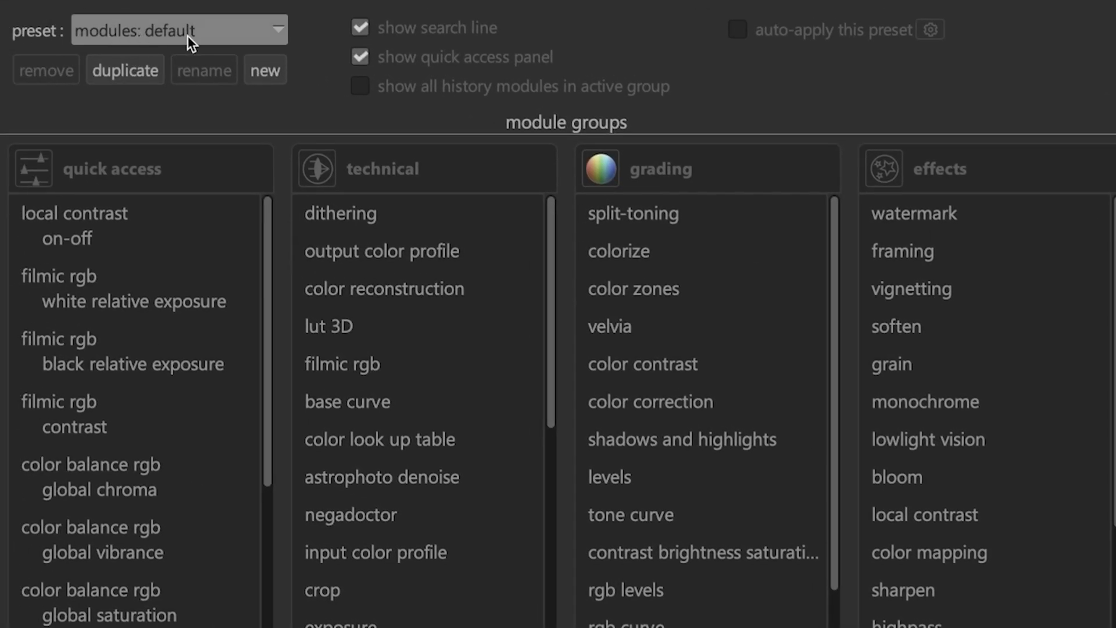
mouse_move(124, 70)
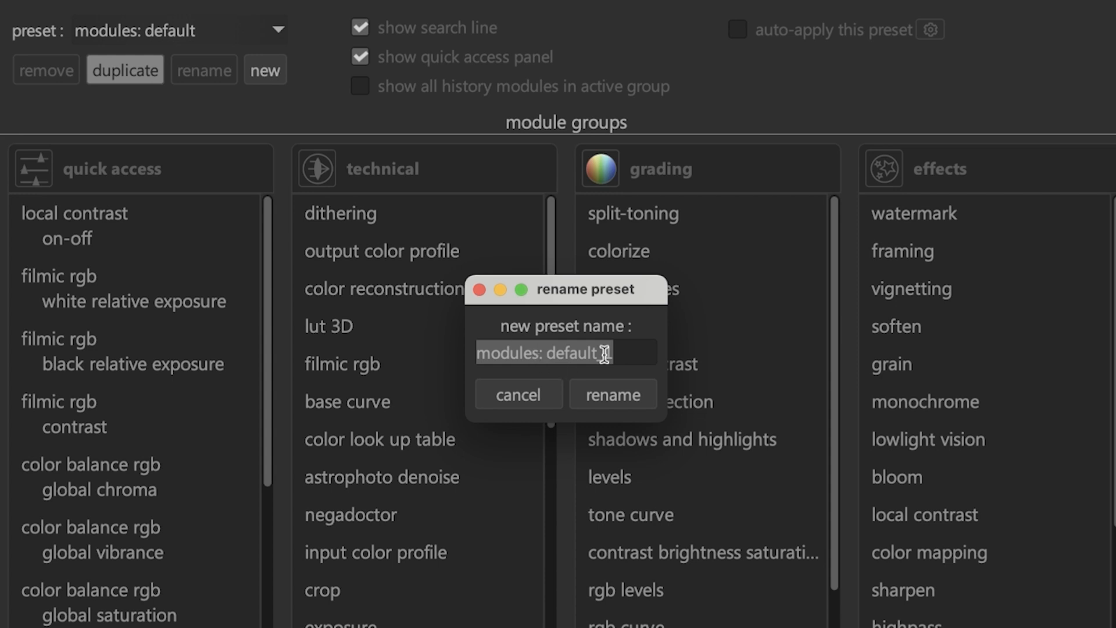
text(_1)
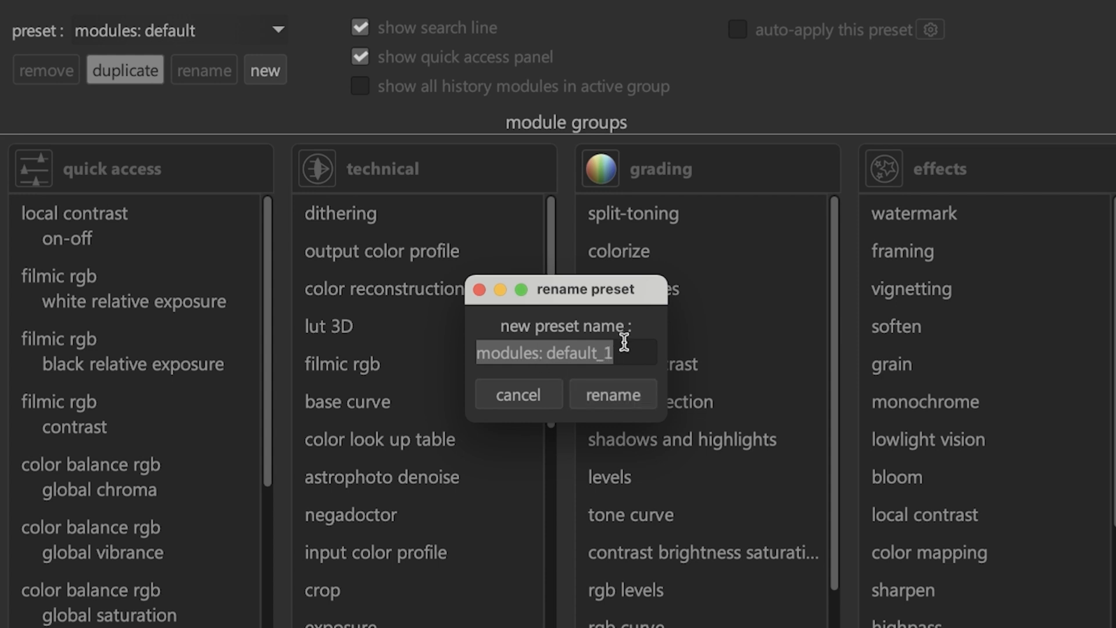
text(New)
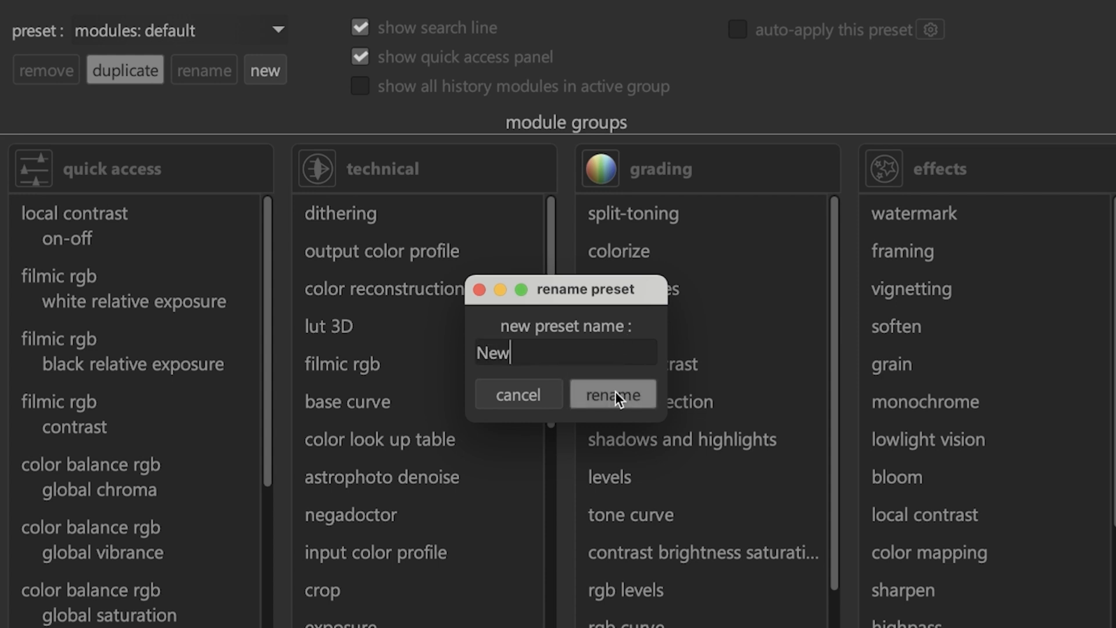
click(613, 394)
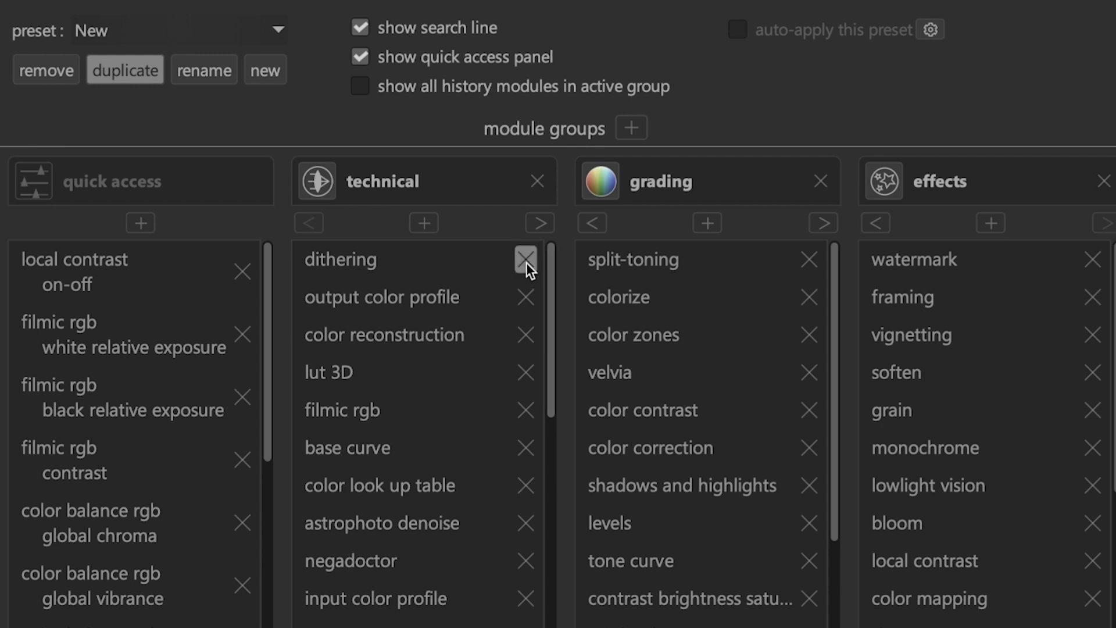
Drop dithering, haze removal, rotate pixels and denoise (profiled) from the New layout's technical group
click(525, 260)
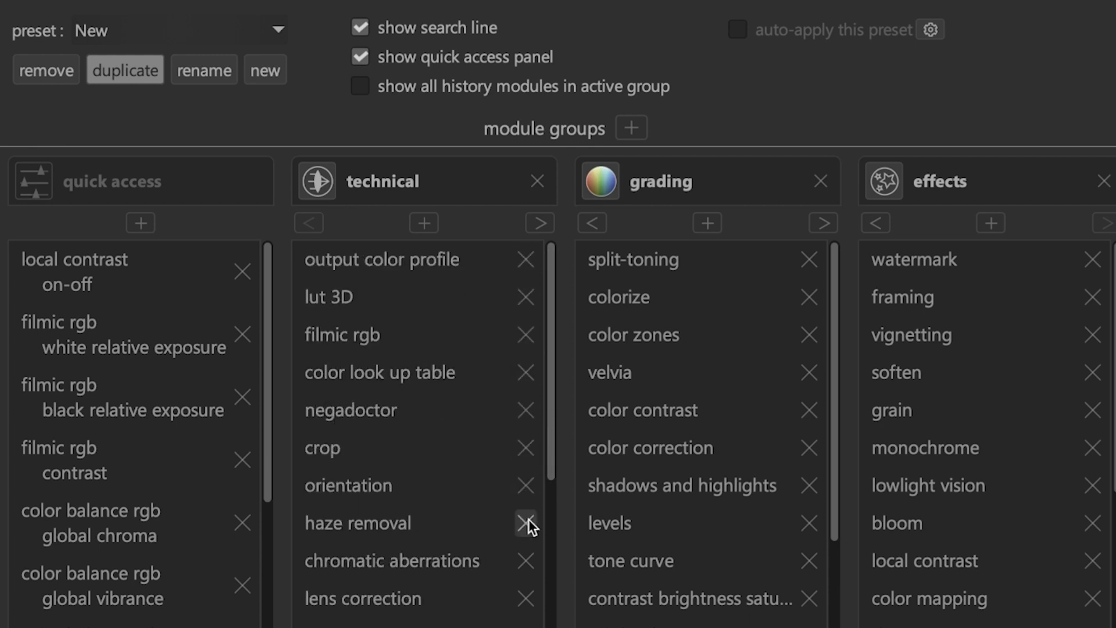
click(526, 522)
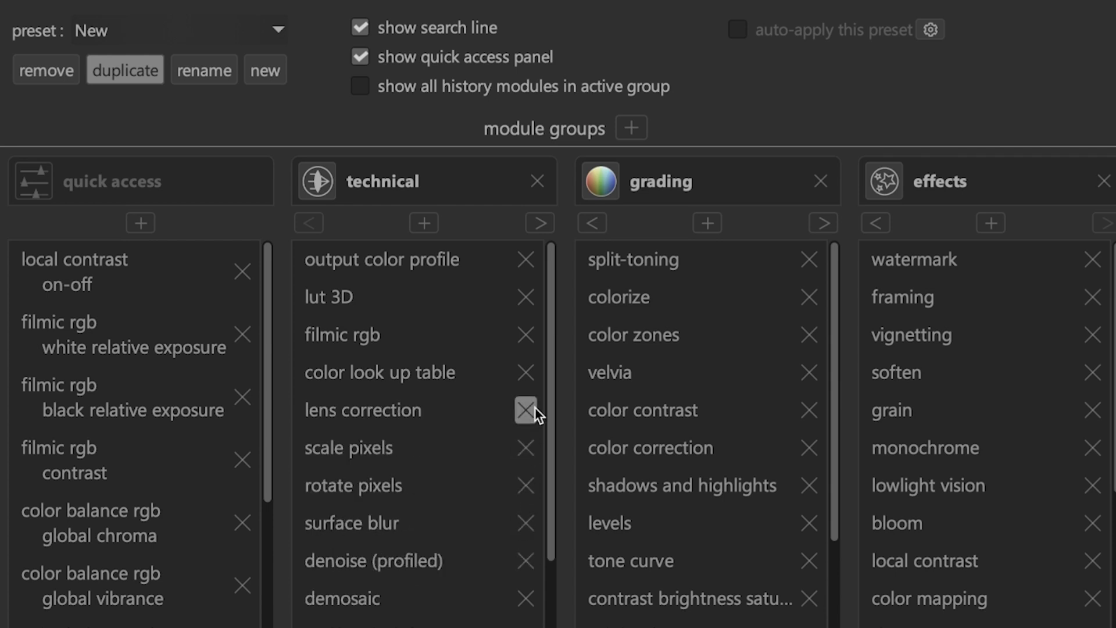
click(525, 409)
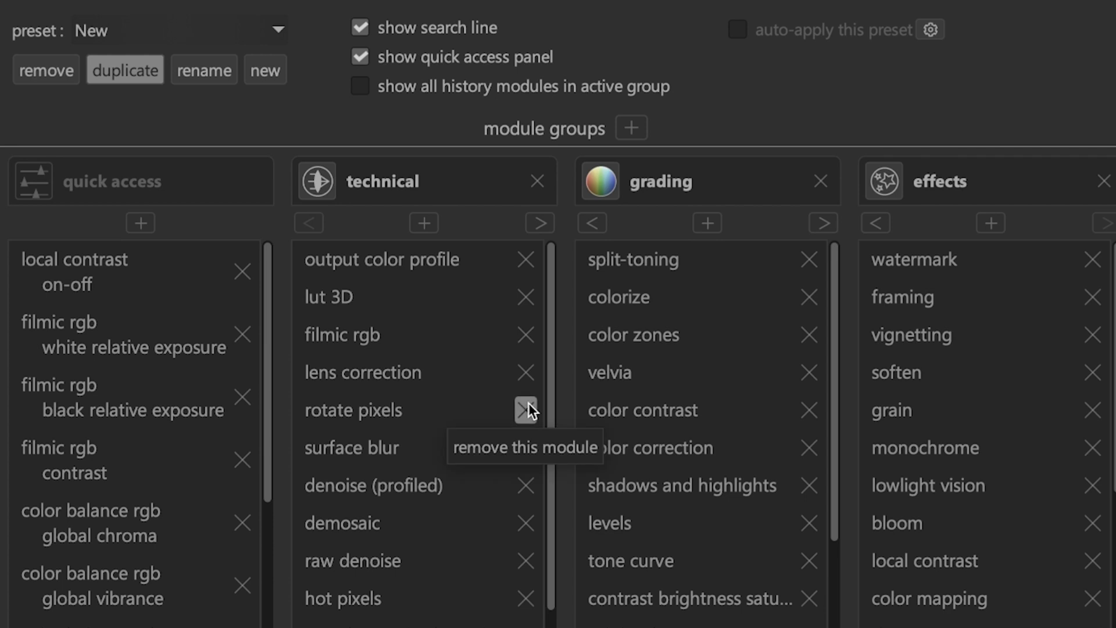
click(525, 410)
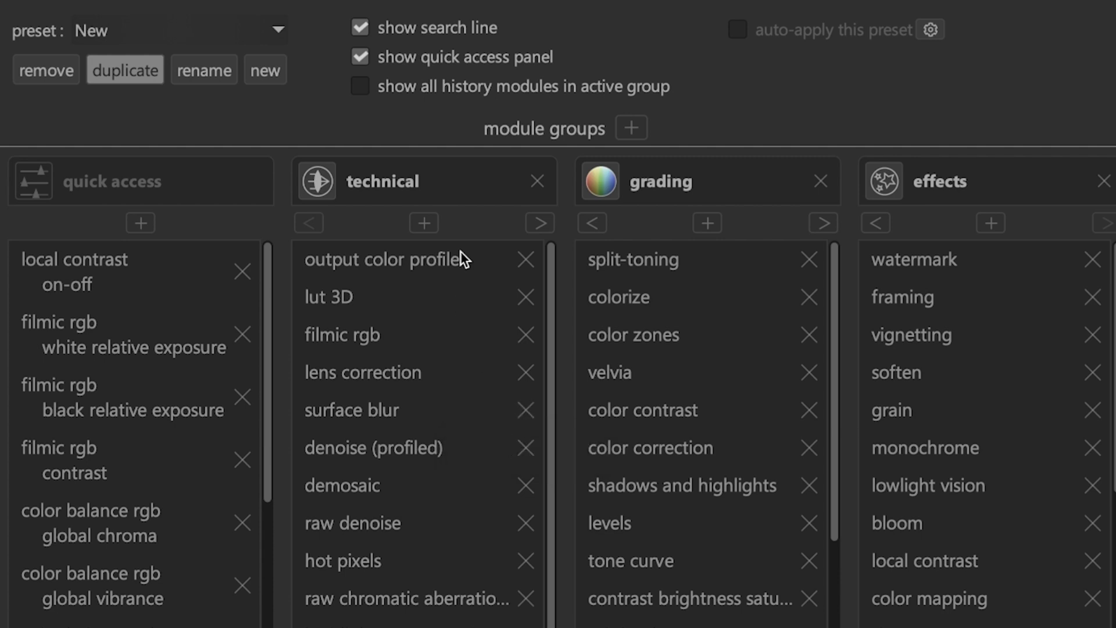
mouse_move(525, 449)
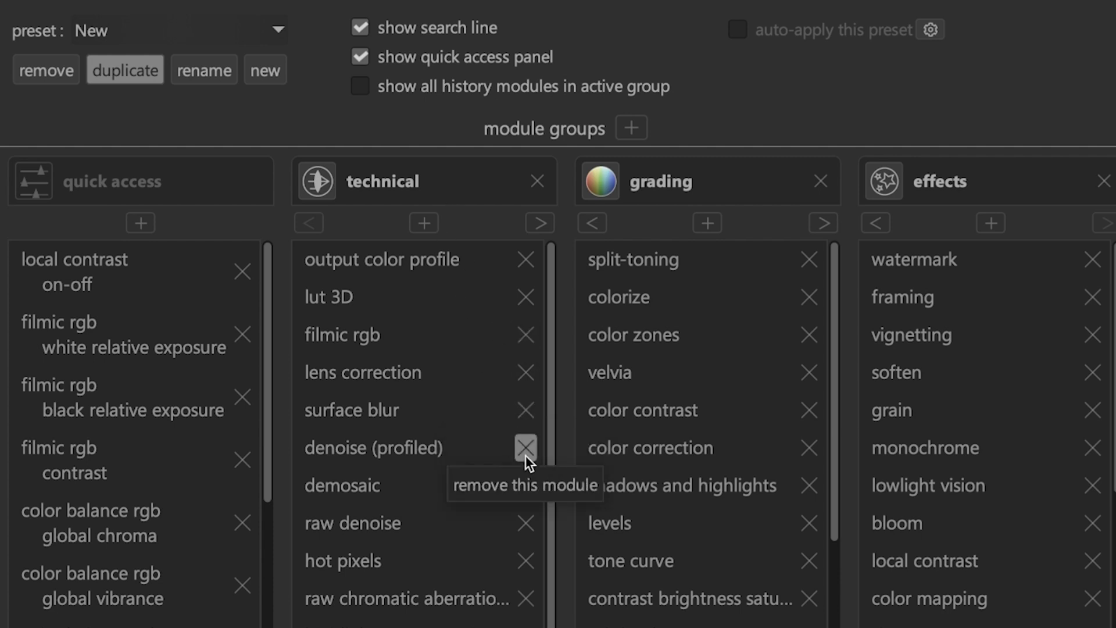
click(421, 224)
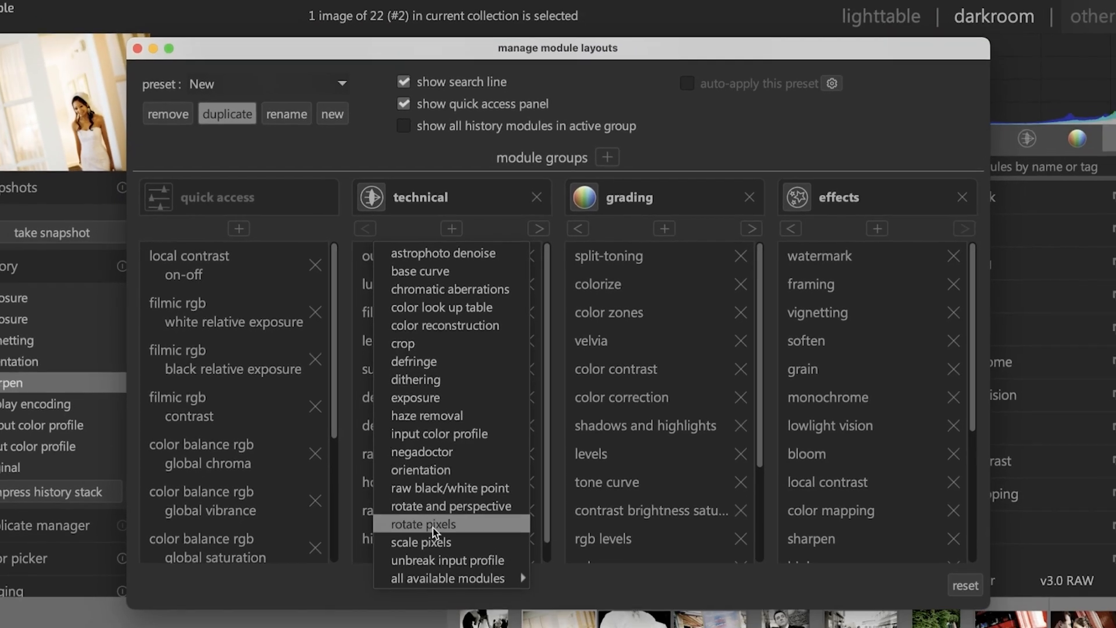
Add rotate pixels back to the technical group from its module list
click(449, 577)
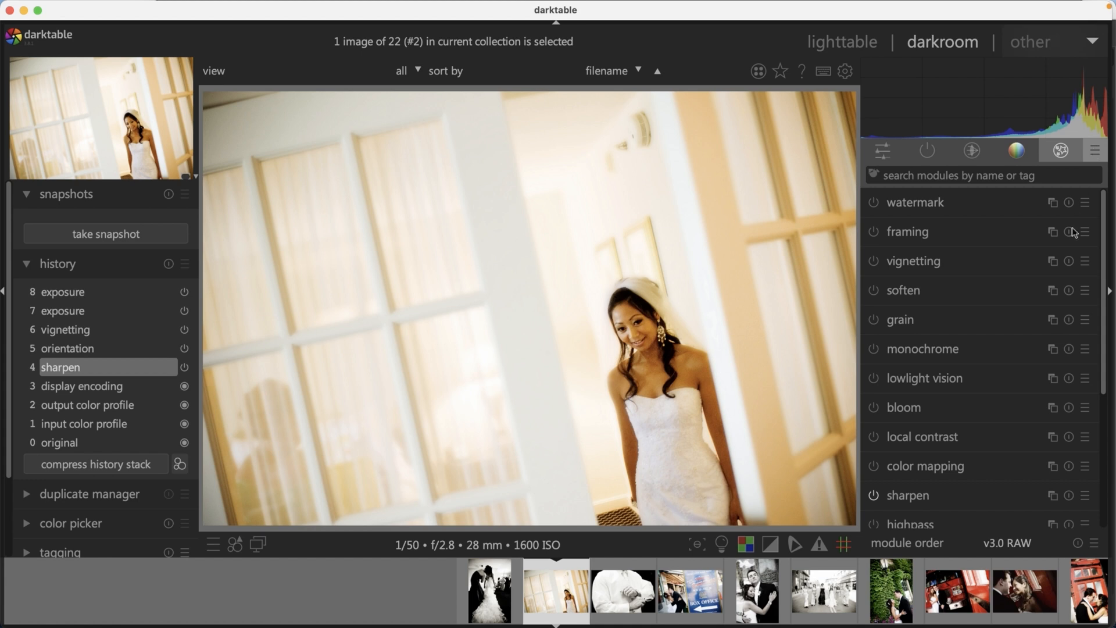
Show the grading module group, then the module group preset choices
click(1095, 150)
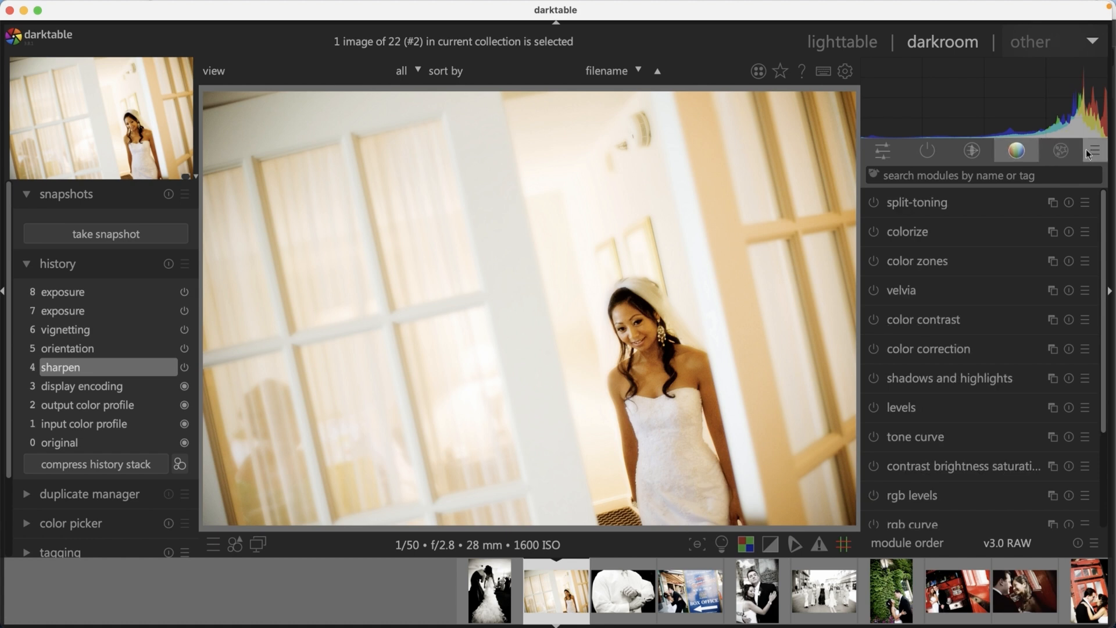
click(1092, 151)
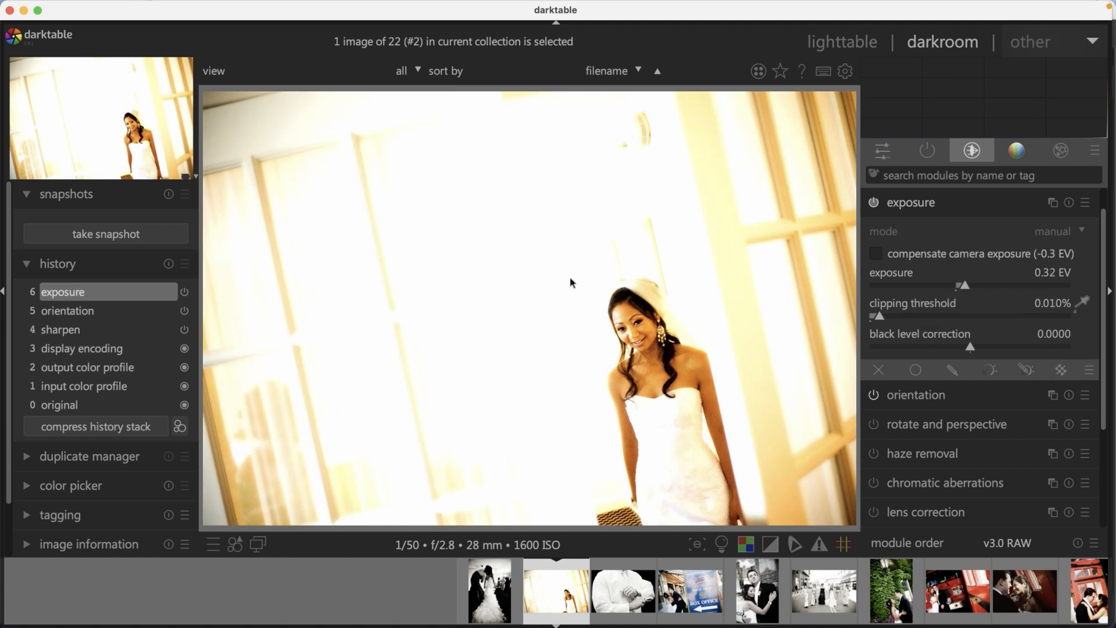
mouse_move(889, 293)
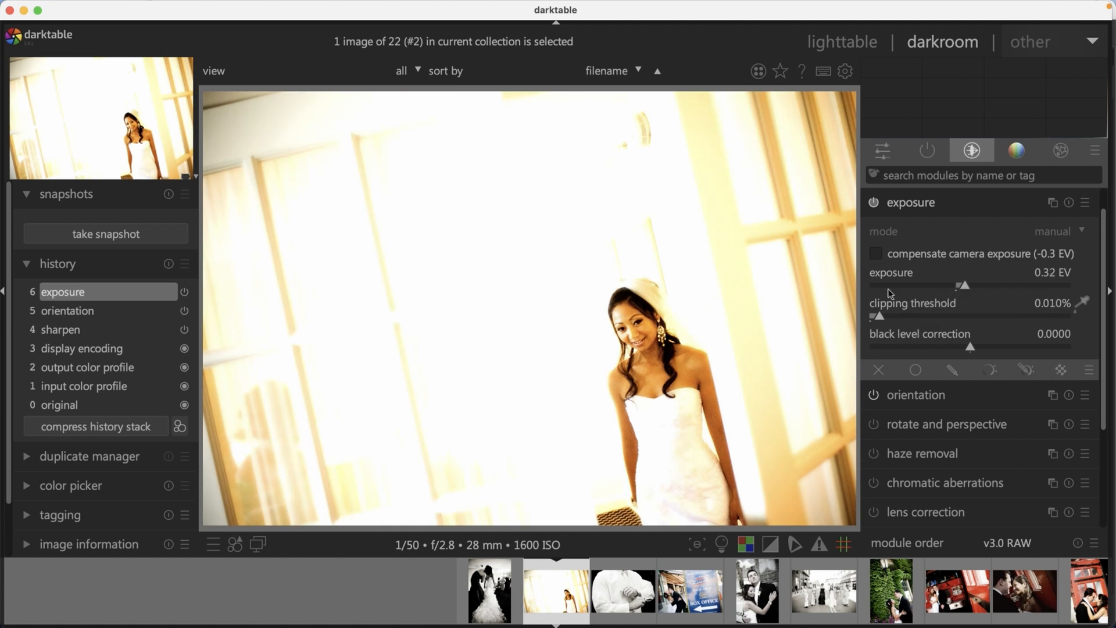
mouse_move(709, 269)
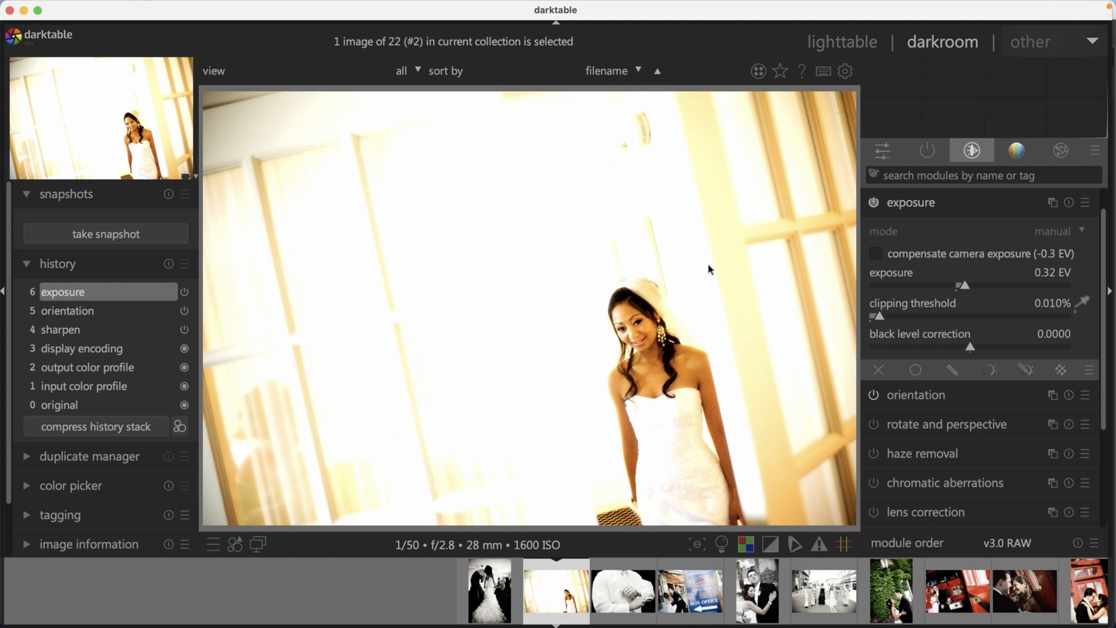
mouse_move(236, 485)
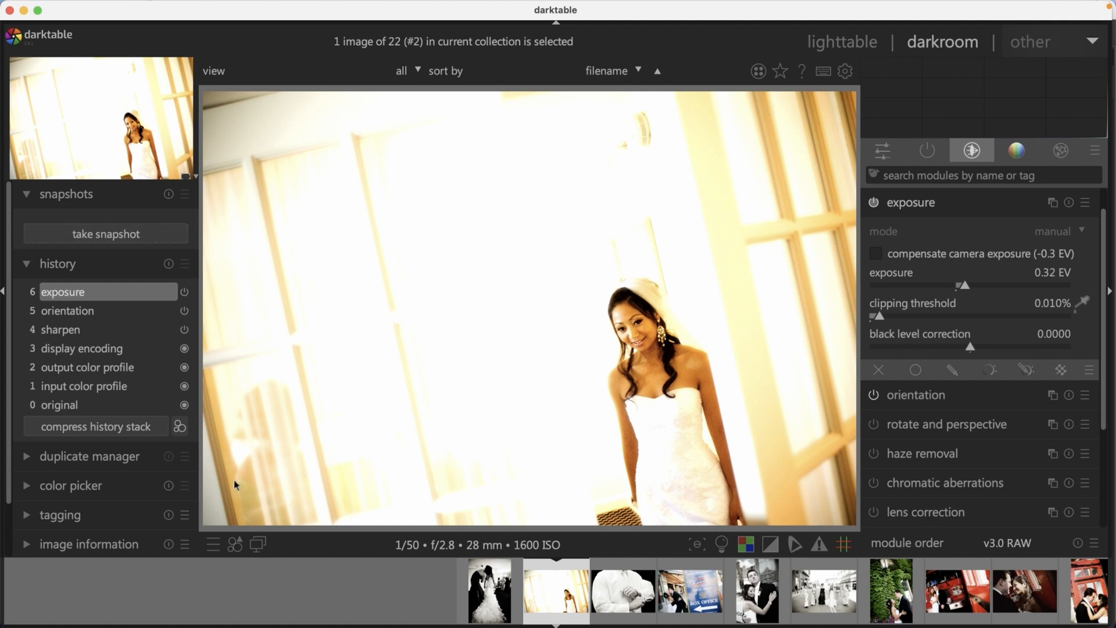
mouse_move(471, 272)
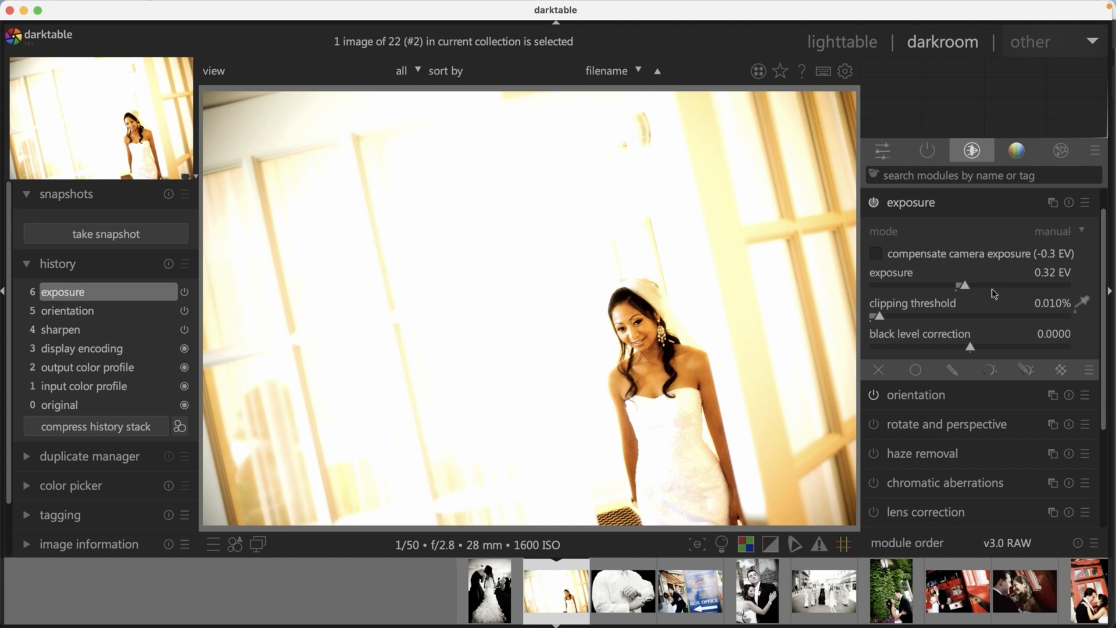
mouse_move(981, 285)
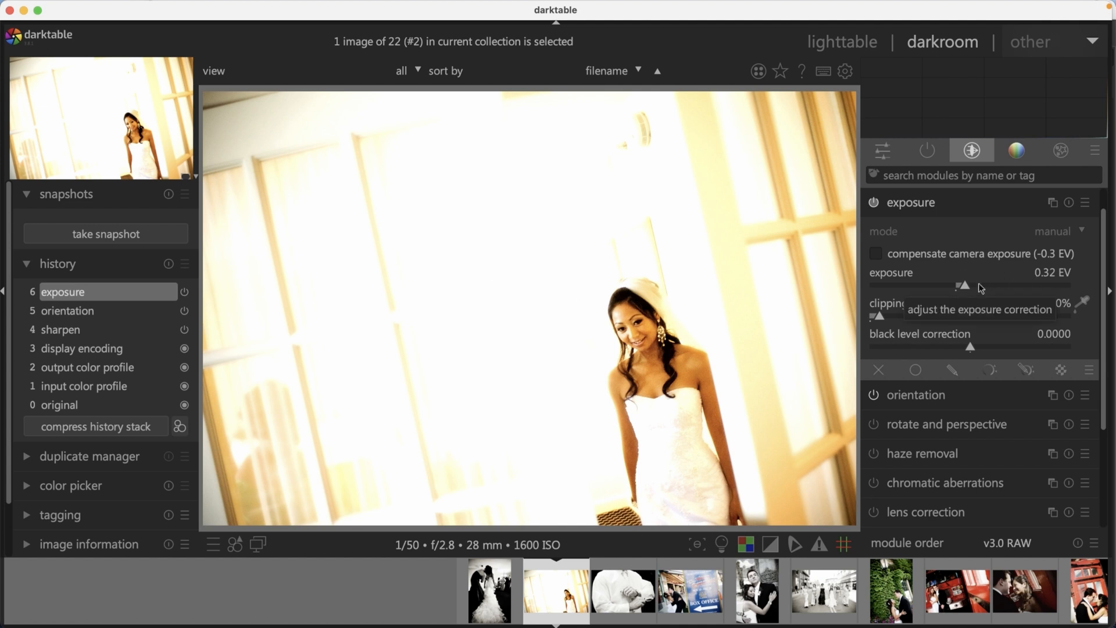
mouse_move(977, 312)
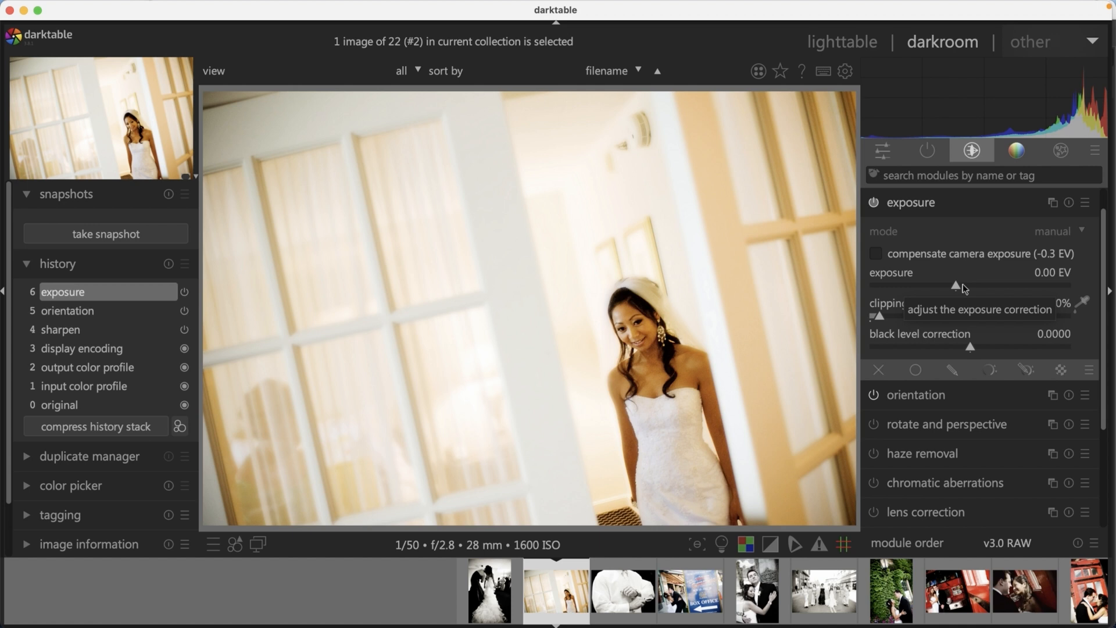
mouse_move(962, 289)
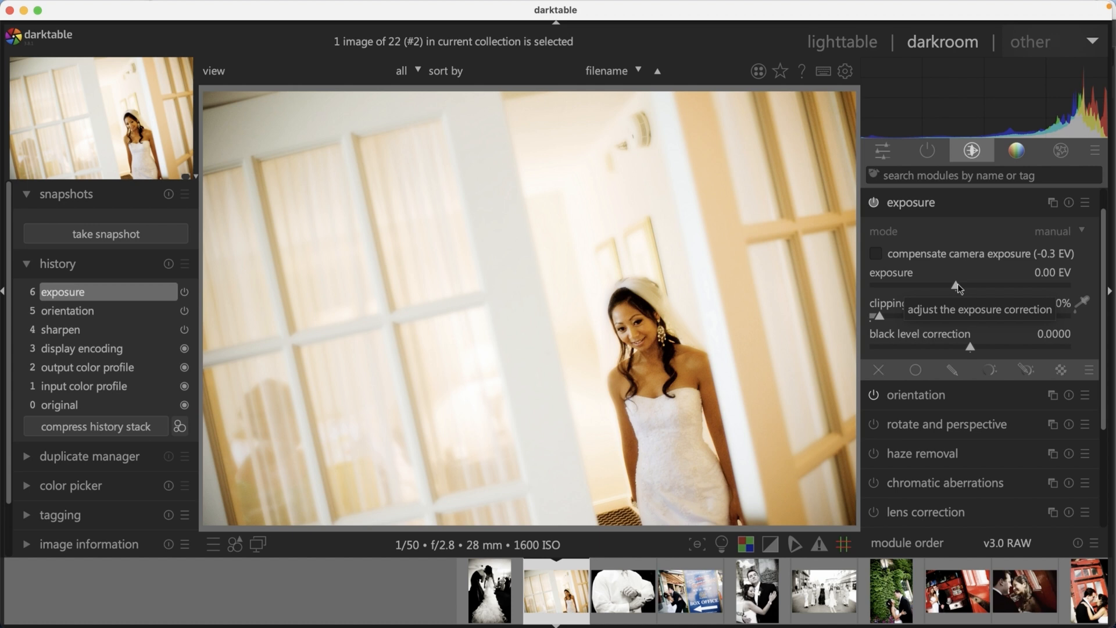
click(882, 150)
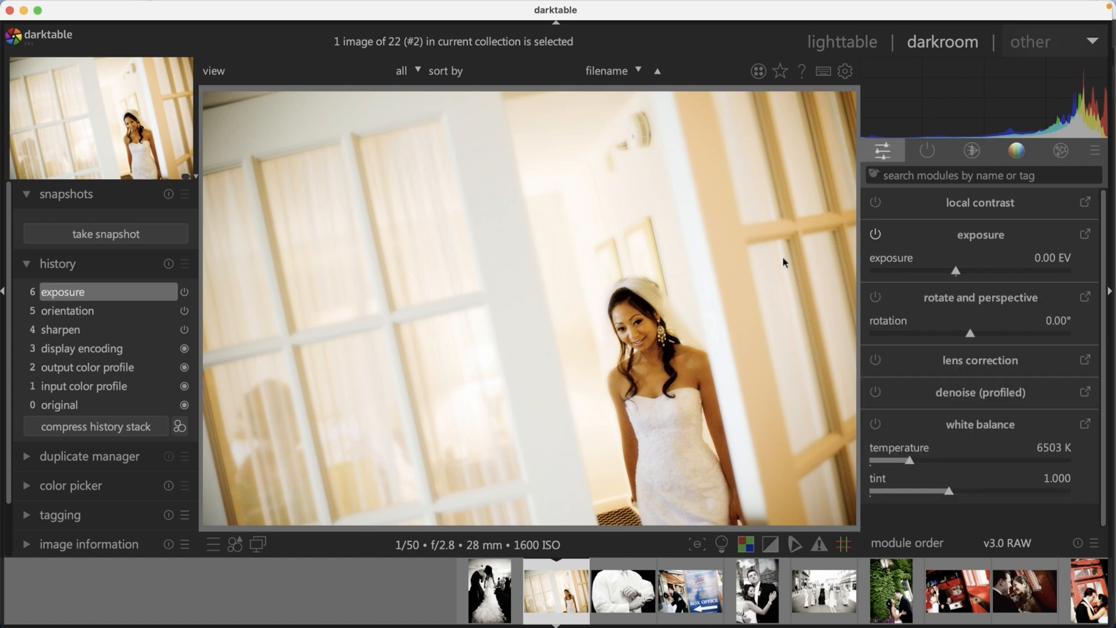
click(970, 150)
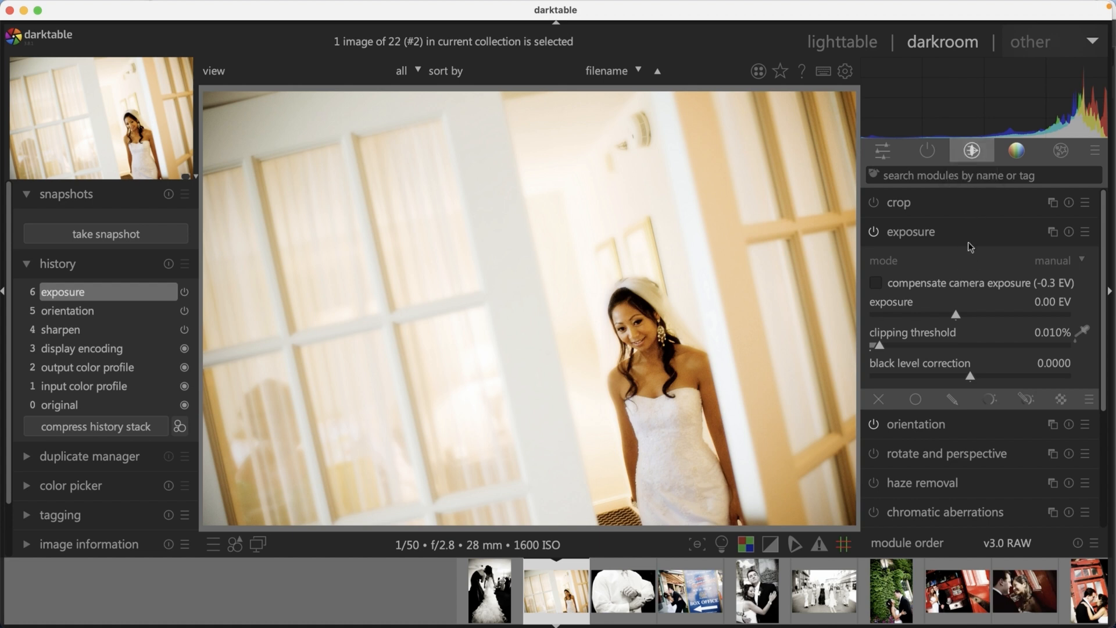
mouse_move(987, 308)
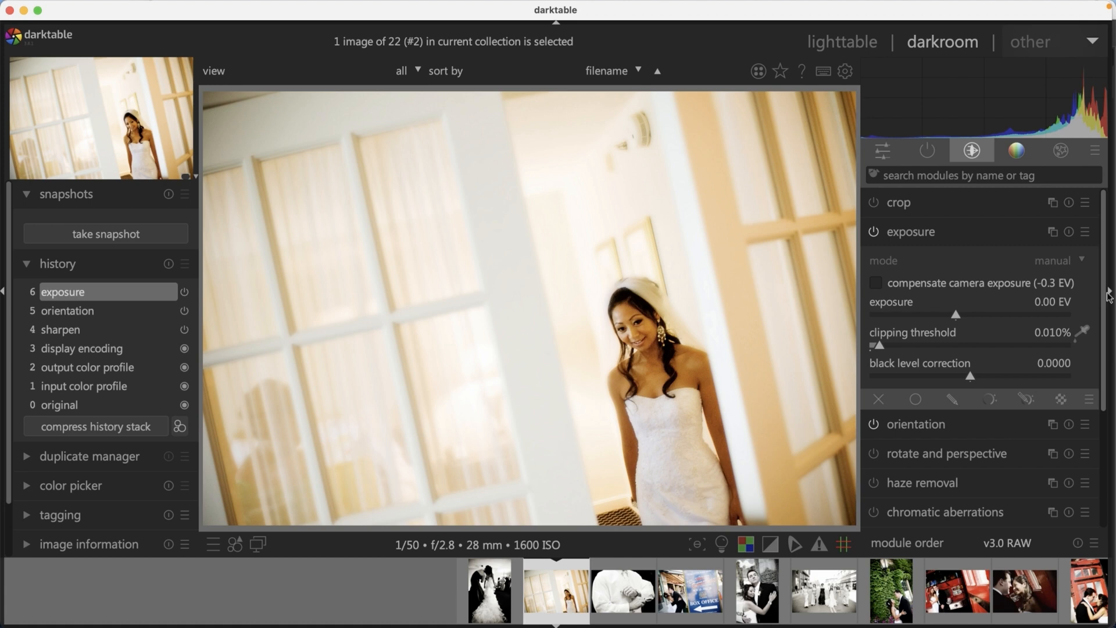
key(h)
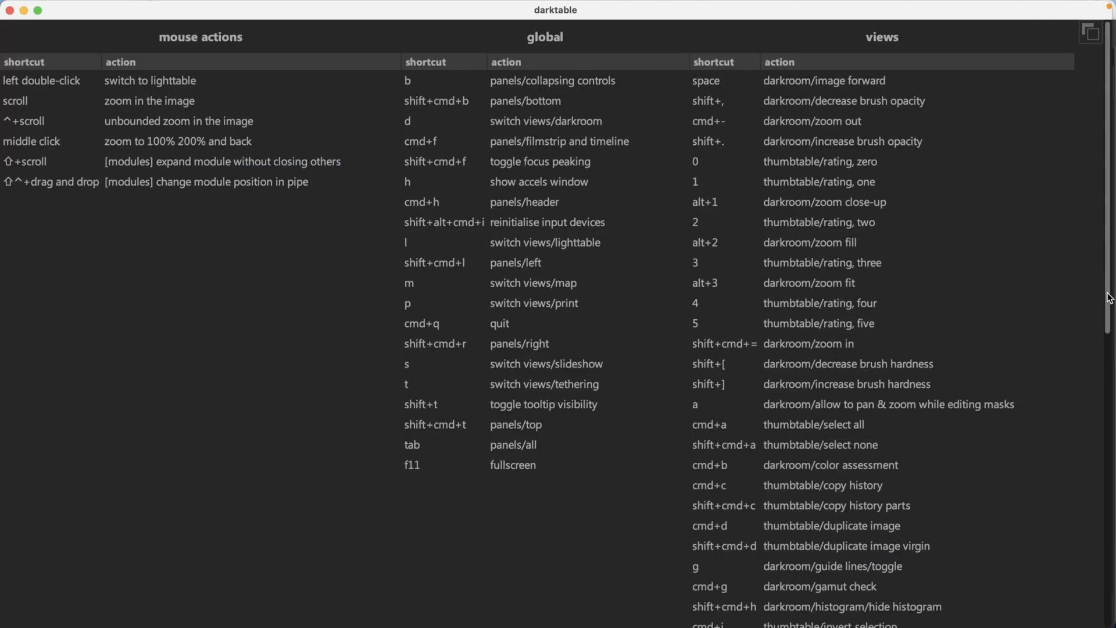
scroll(down, 3)
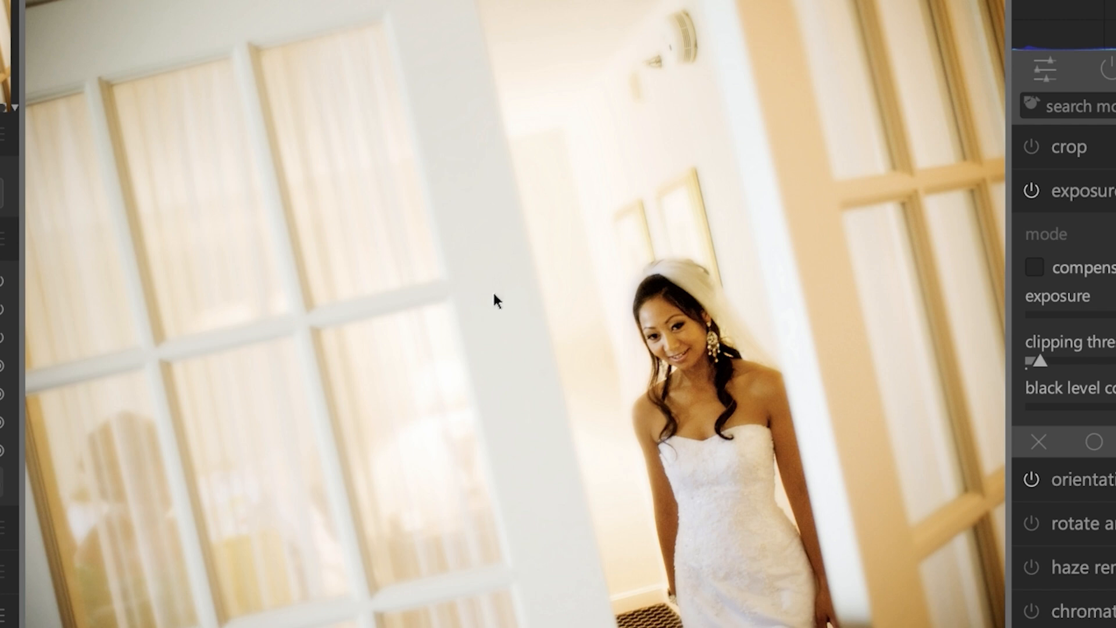
mouse_move(1010, 329)
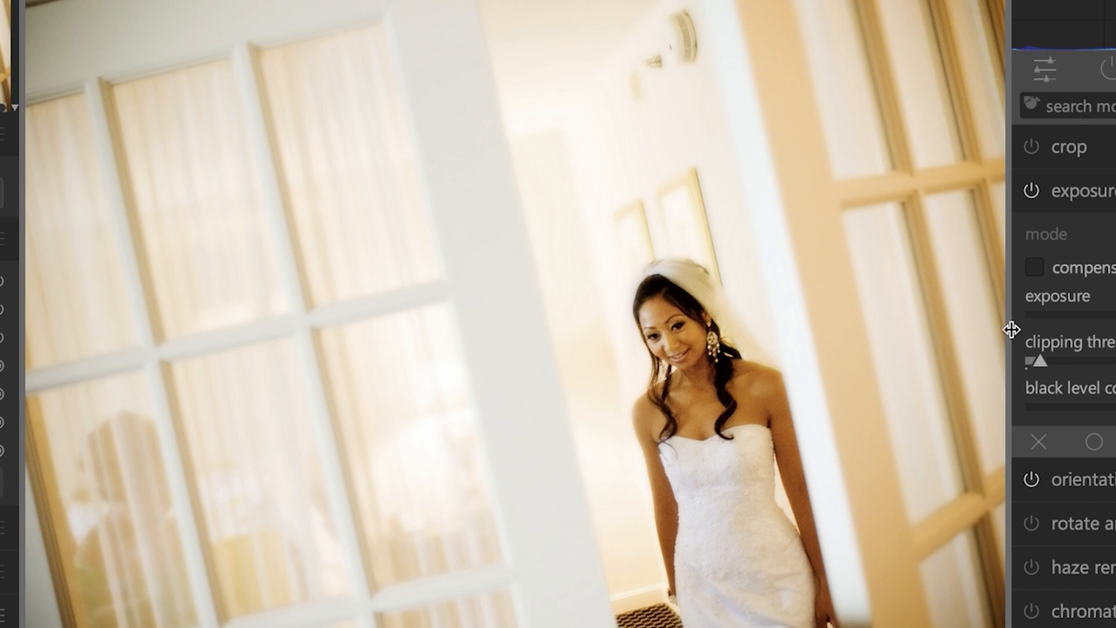
mouse_move(1009, 334)
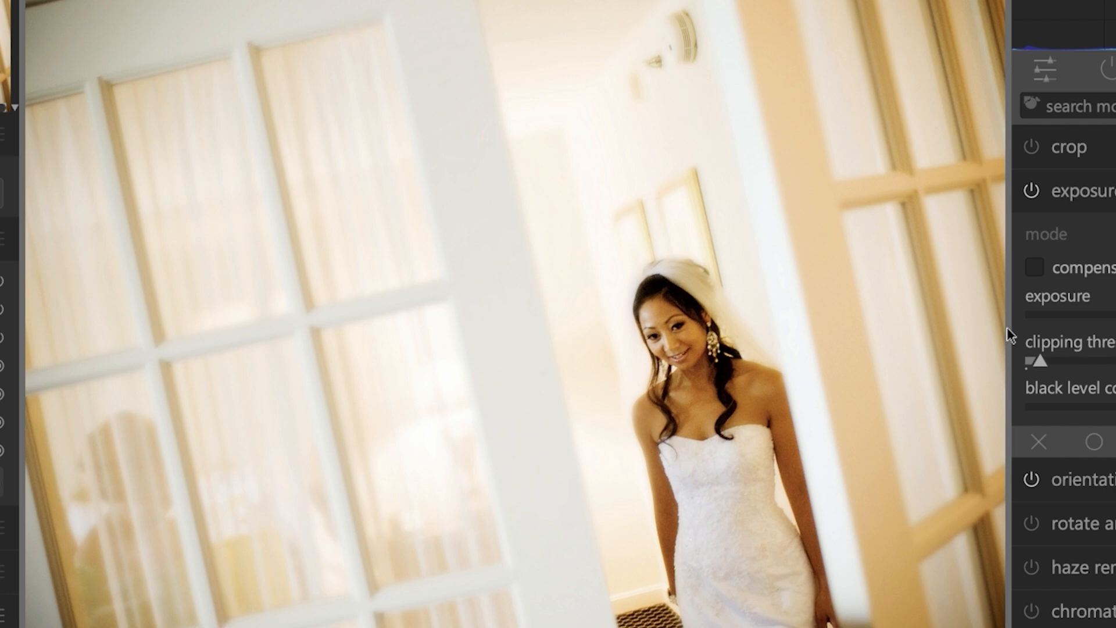